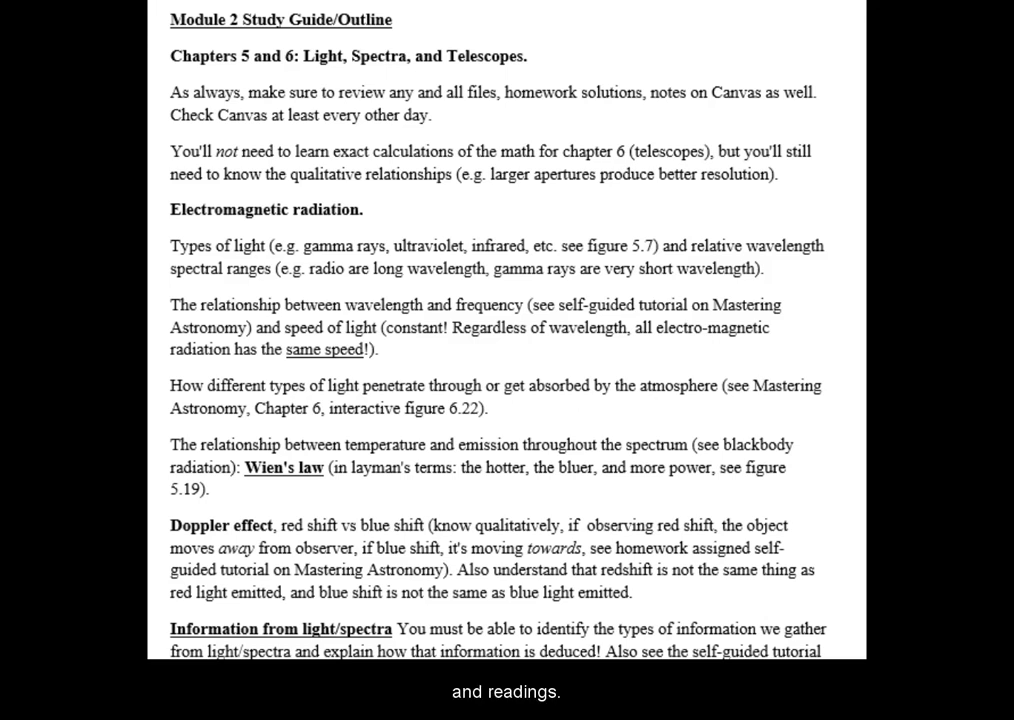
Open the Pearson eText from the ASTR 100 Links module in a new window
scroll(down, 3)
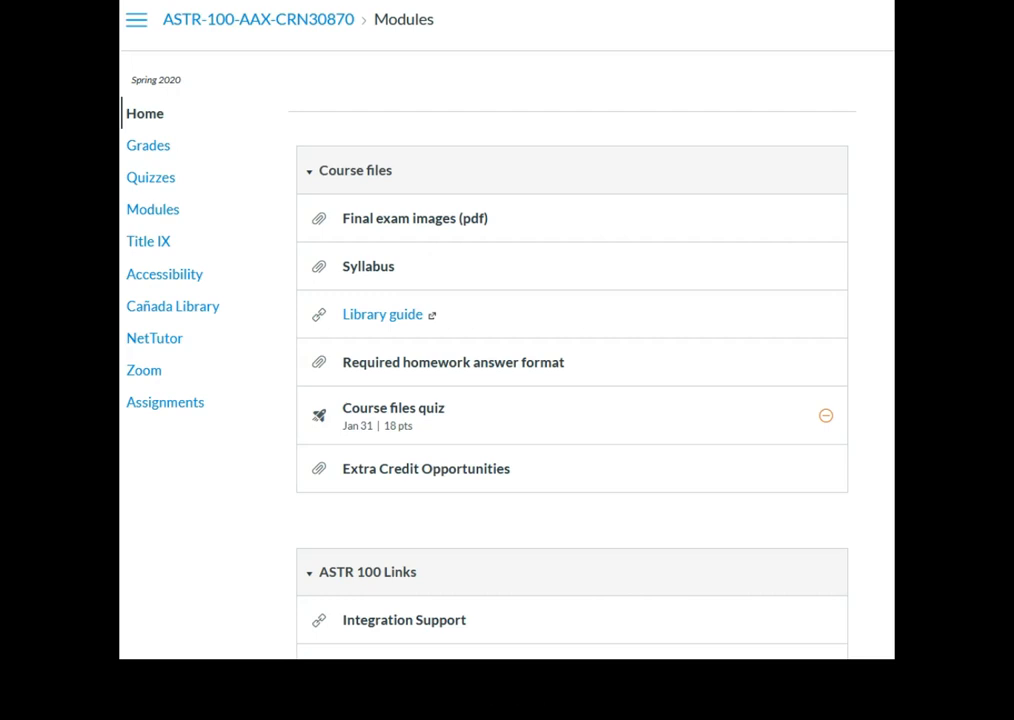
scroll(down, 3)
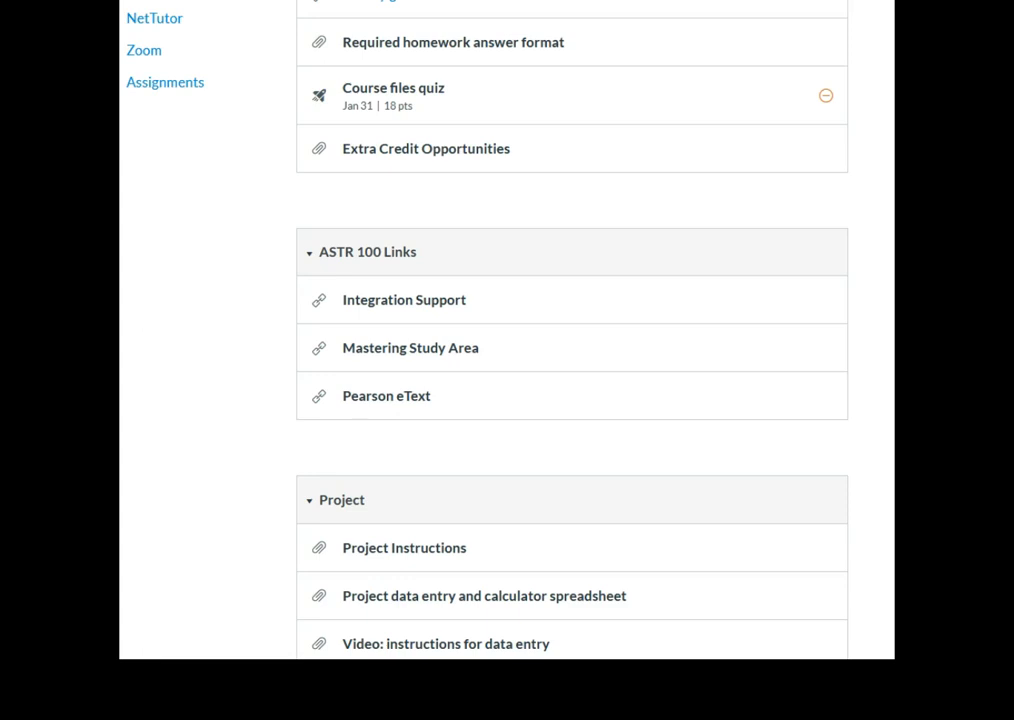
click(386, 395)
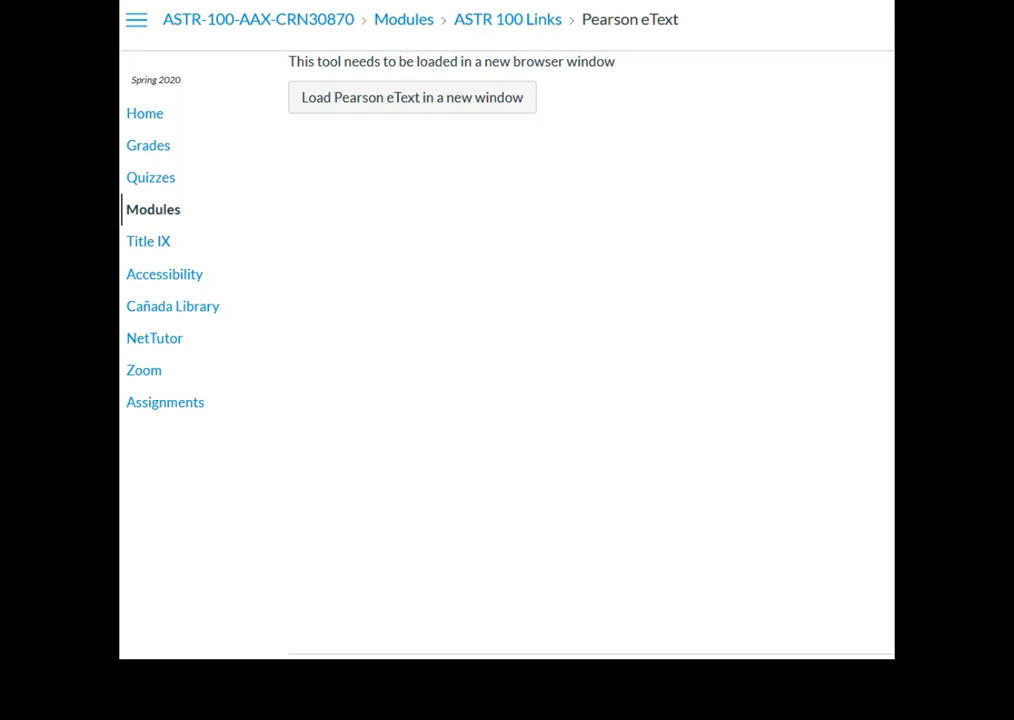
click(411, 97)
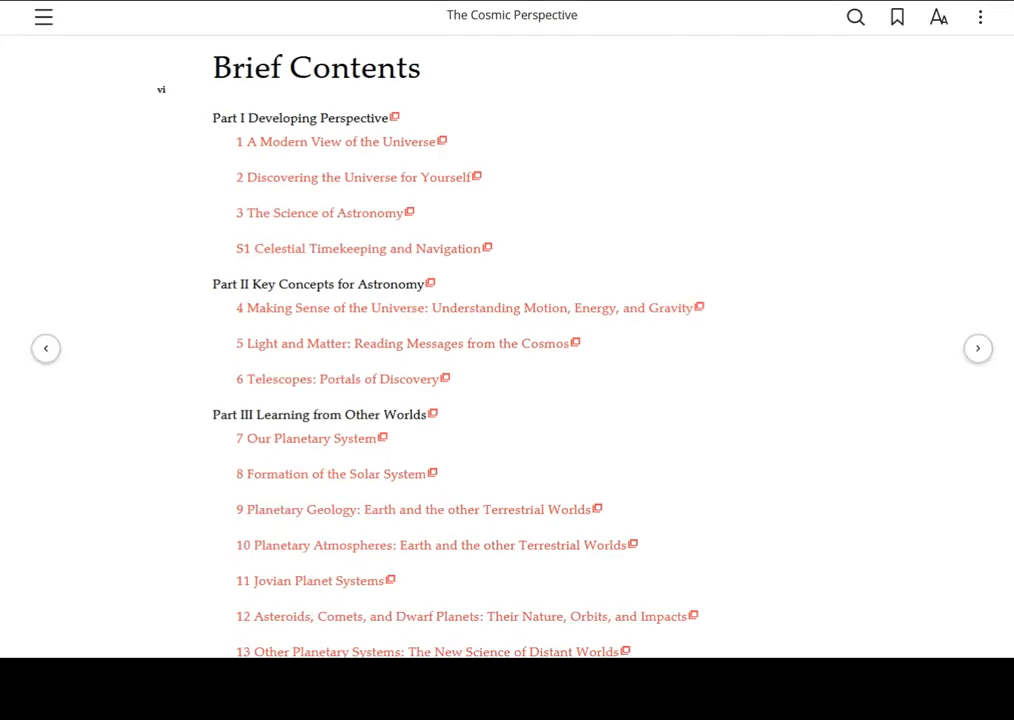
mouse_move(43, 17)
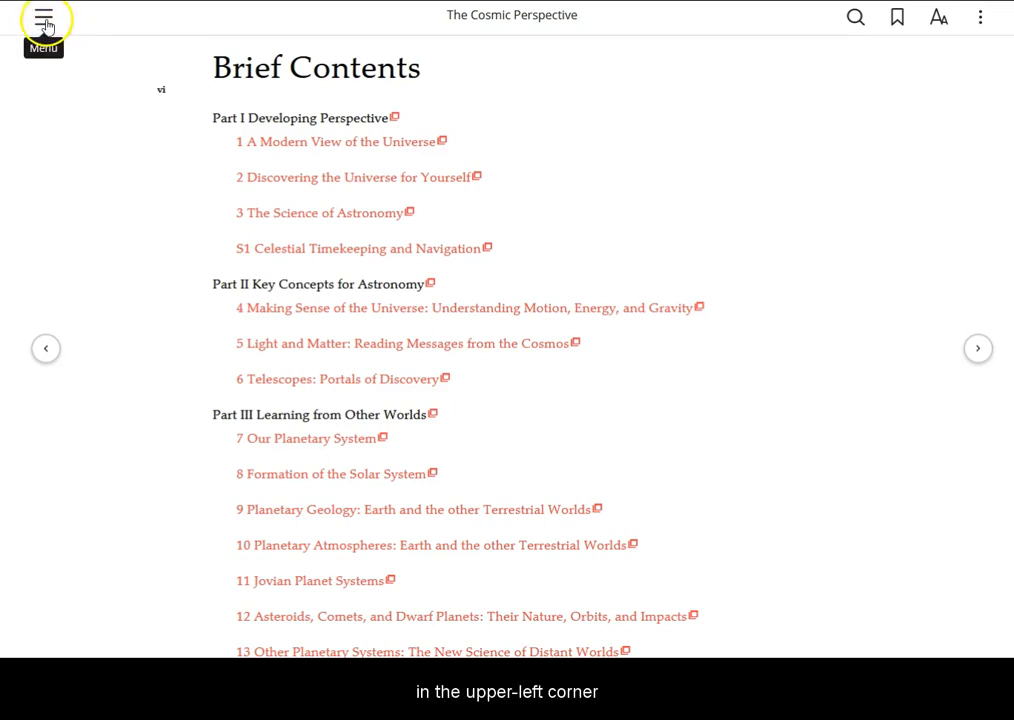
Show the eText table of contents and scroll down through the chapter list
click(42, 17)
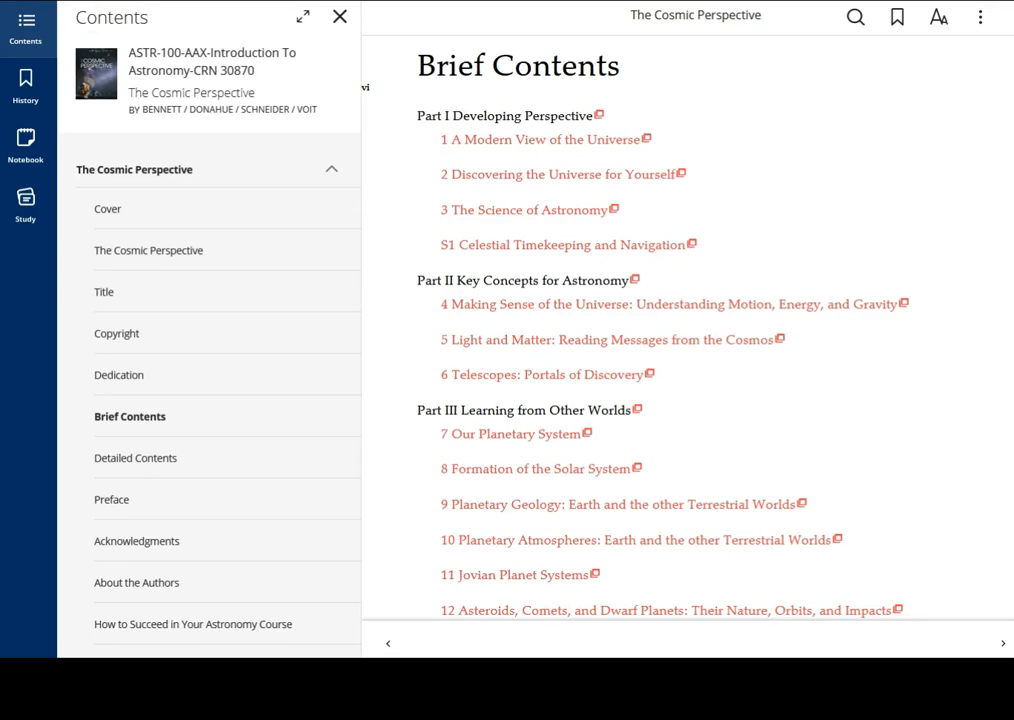
scroll(down, 3)
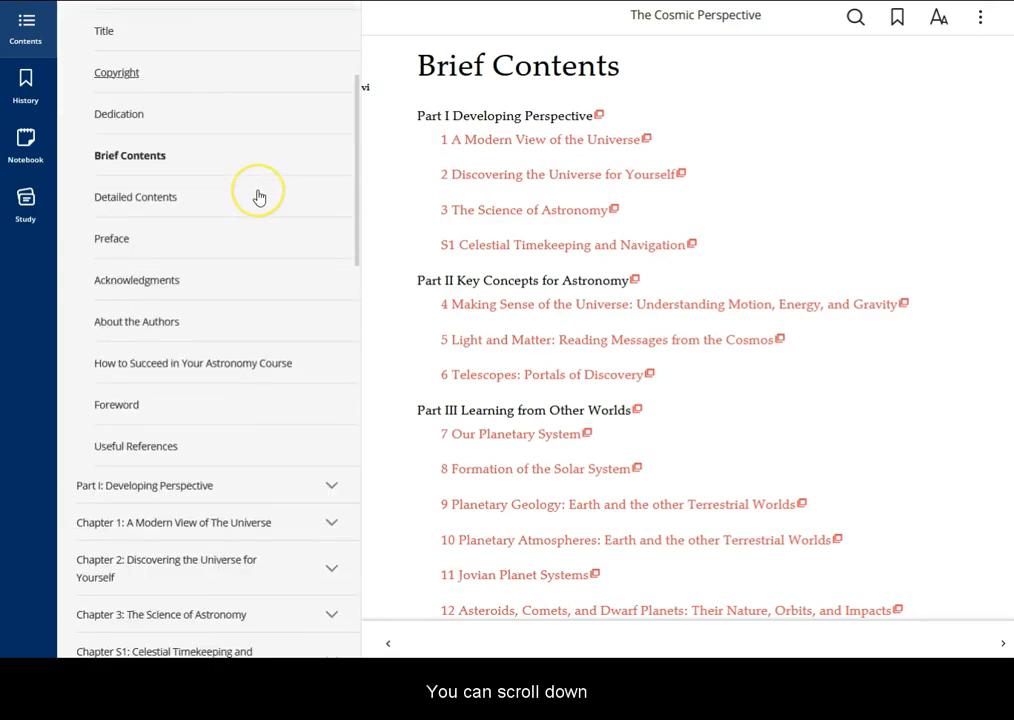
scroll(down, 3)
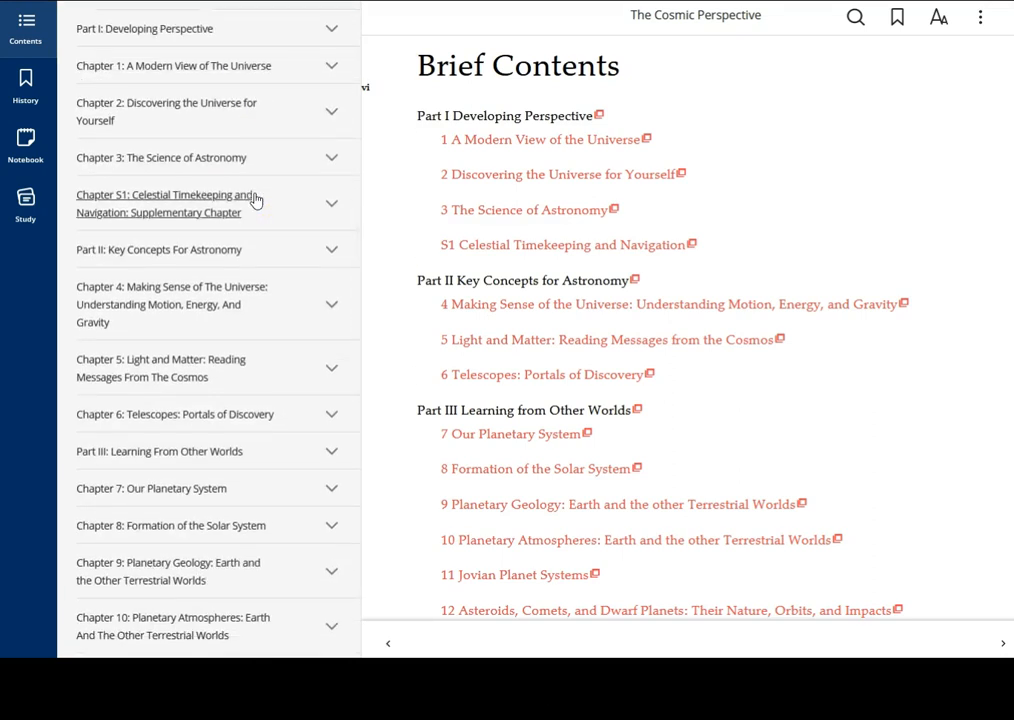
scroll(down, 3)
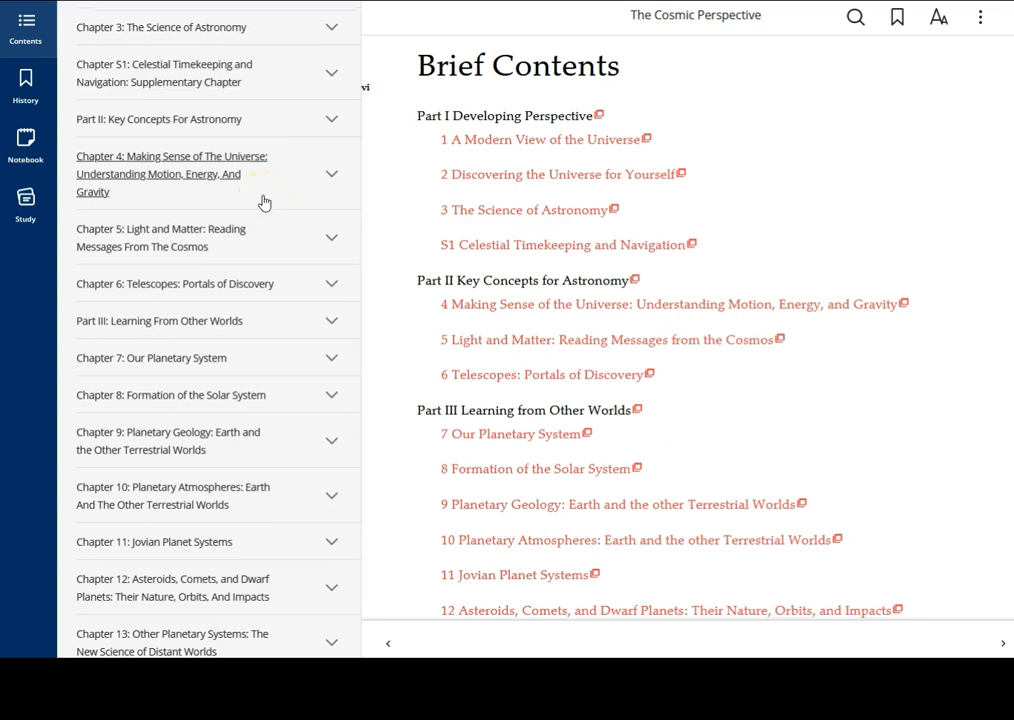
mouse_move(332, 242)
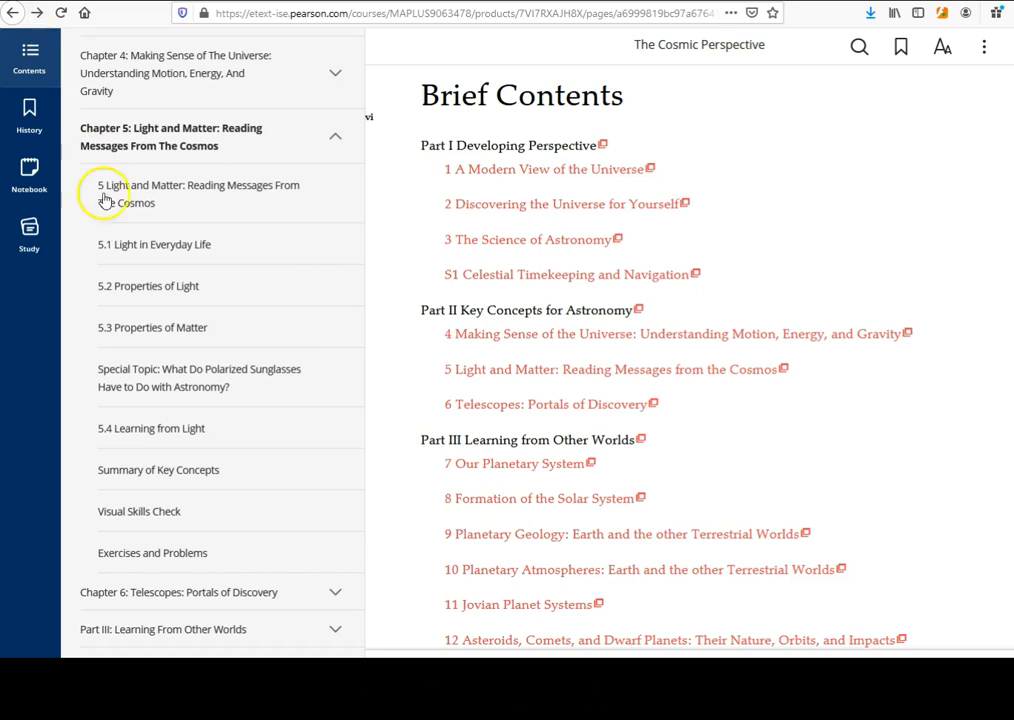
mouse_move(170, 470)
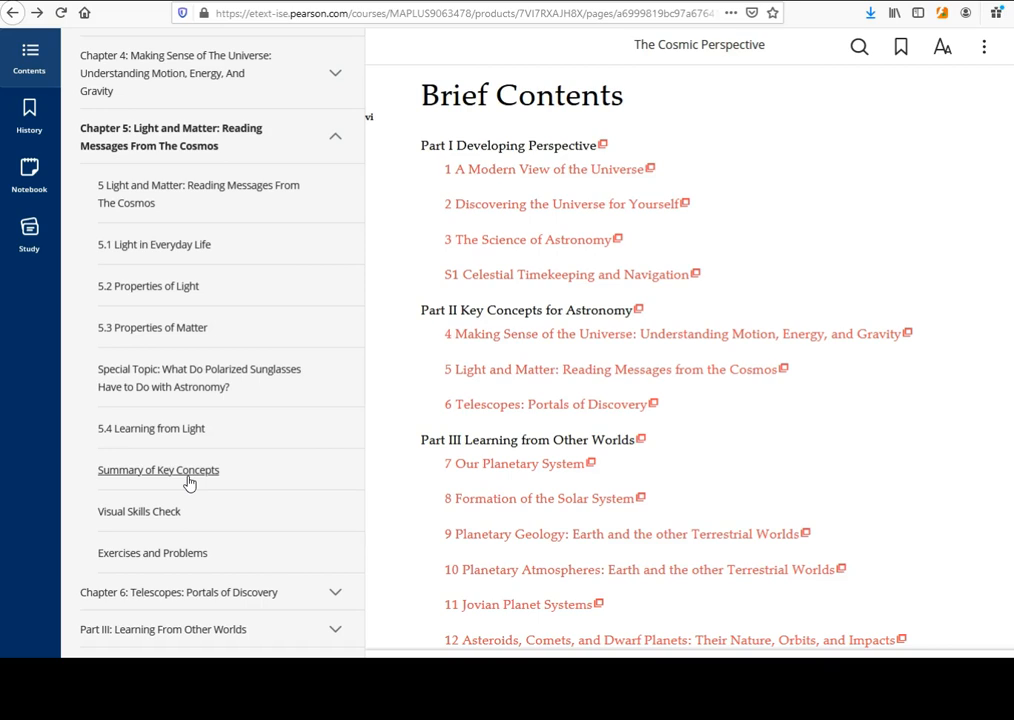
Read Chapter 5's Summary of Key Concepts from section 5.1 through 5.4
click(158, 469)
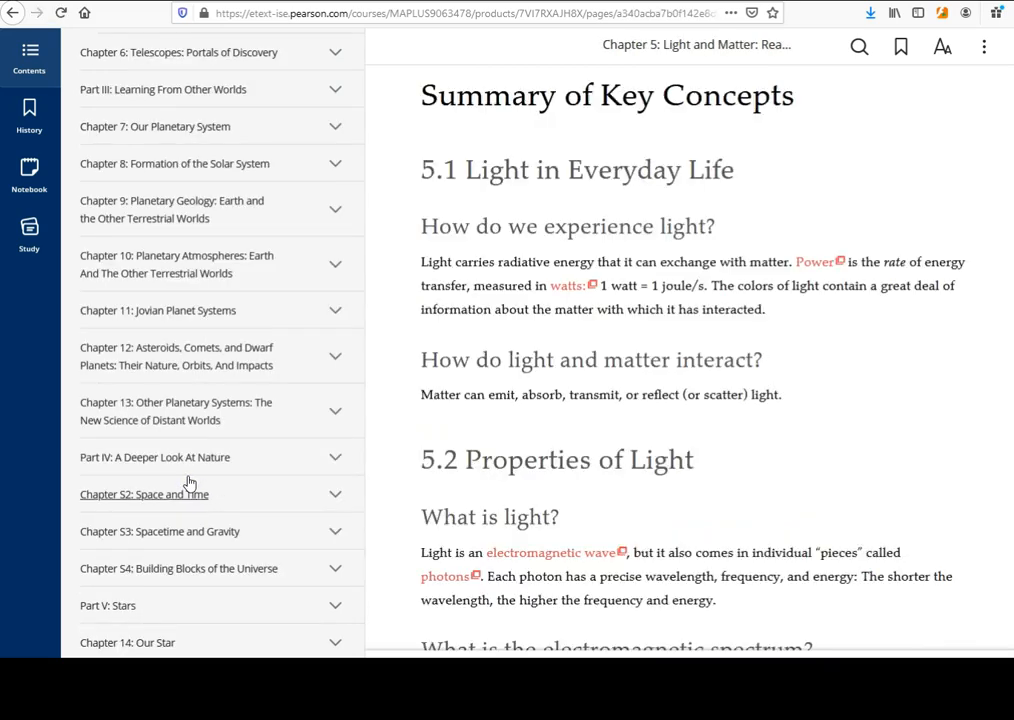
mouse_move(602, 498)
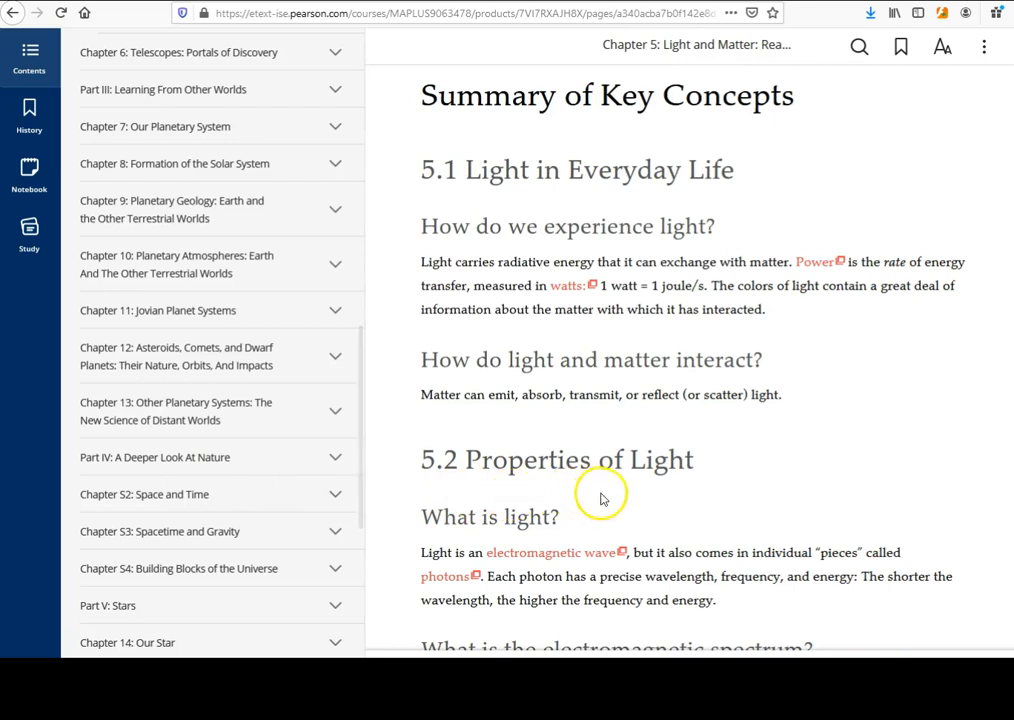
scroll(down, 3)
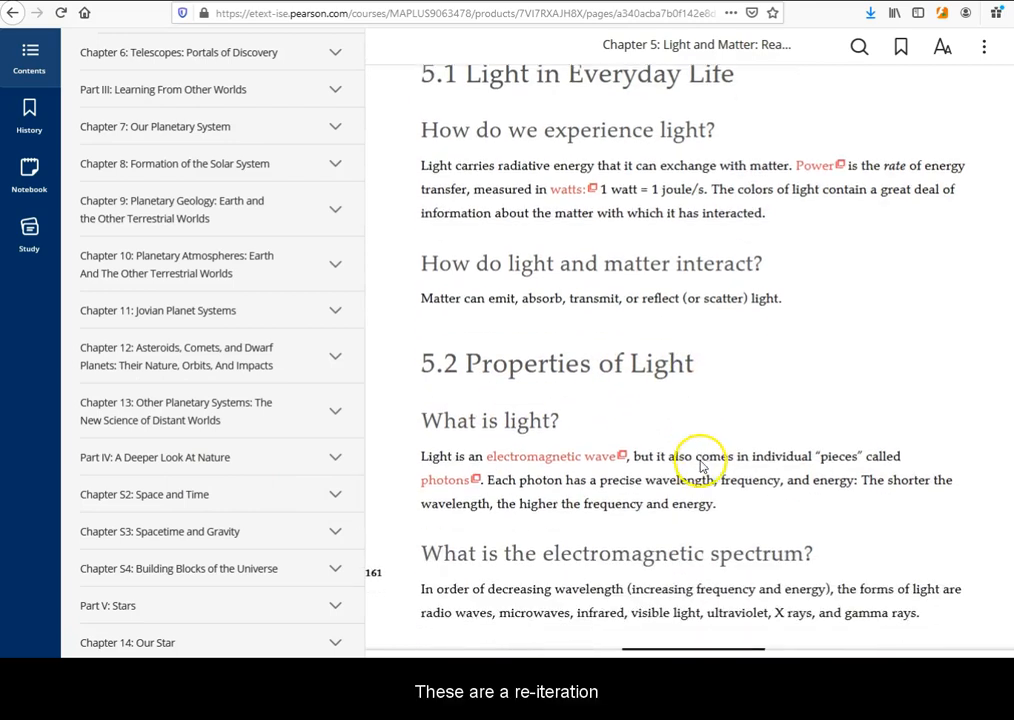
scroll(down, 3)
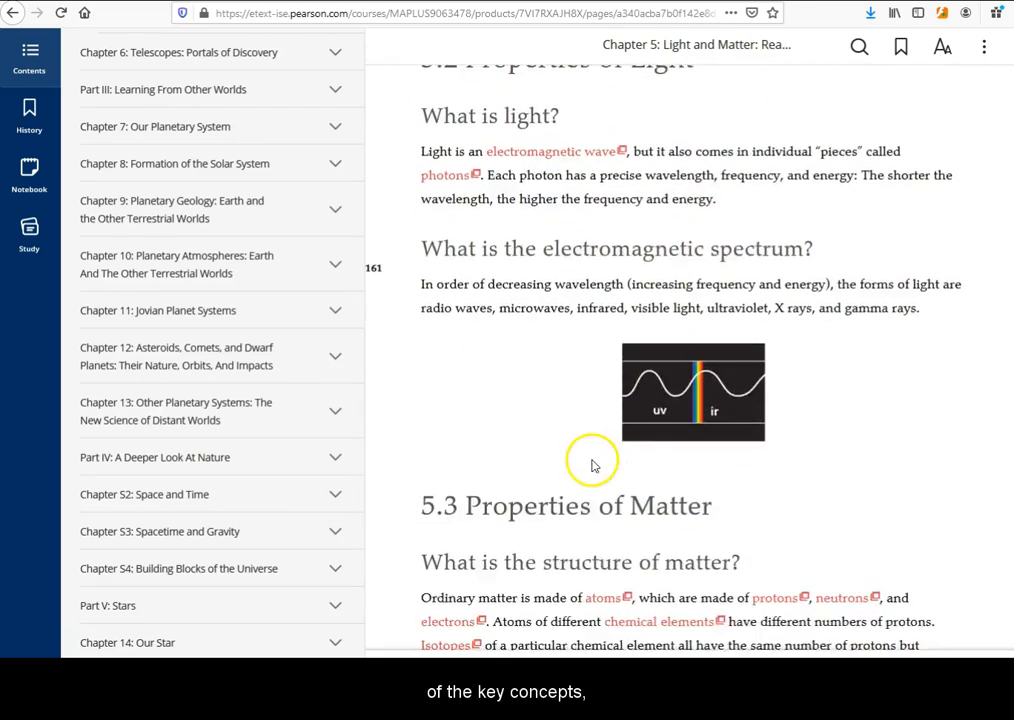
scroll(down, 3)
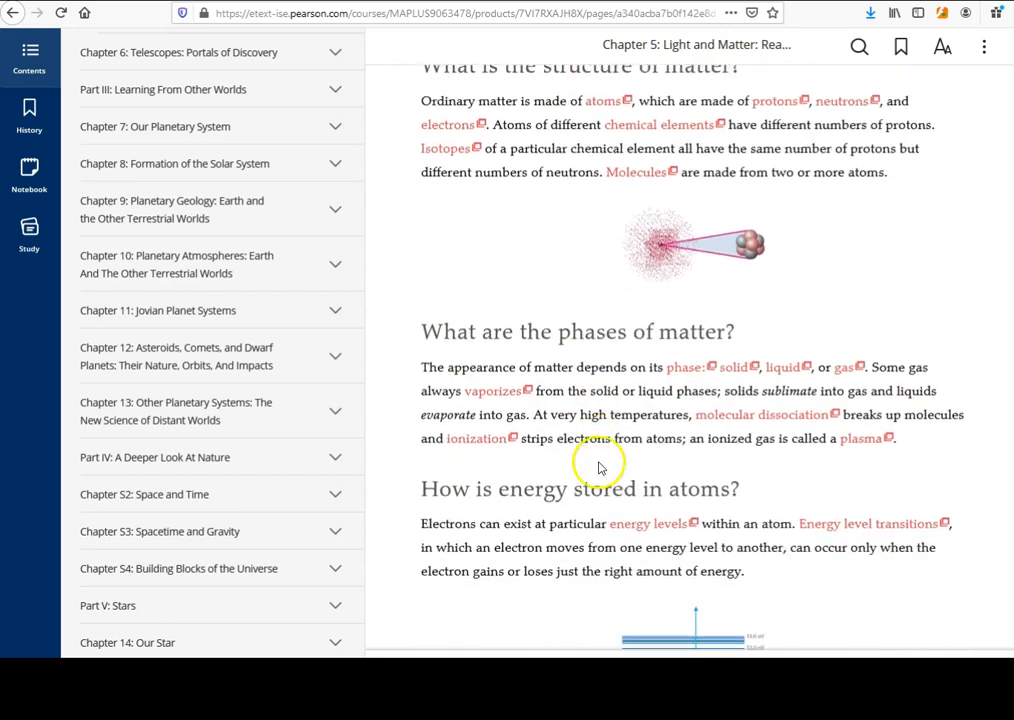
scroll(down, 3)
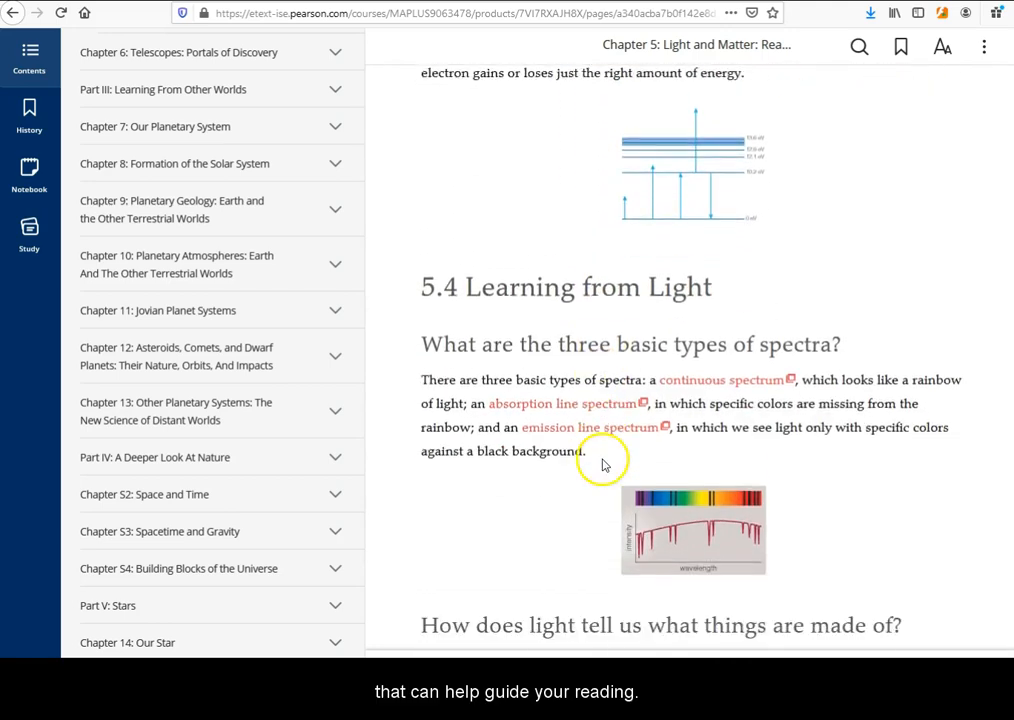
scroll(down, 3)
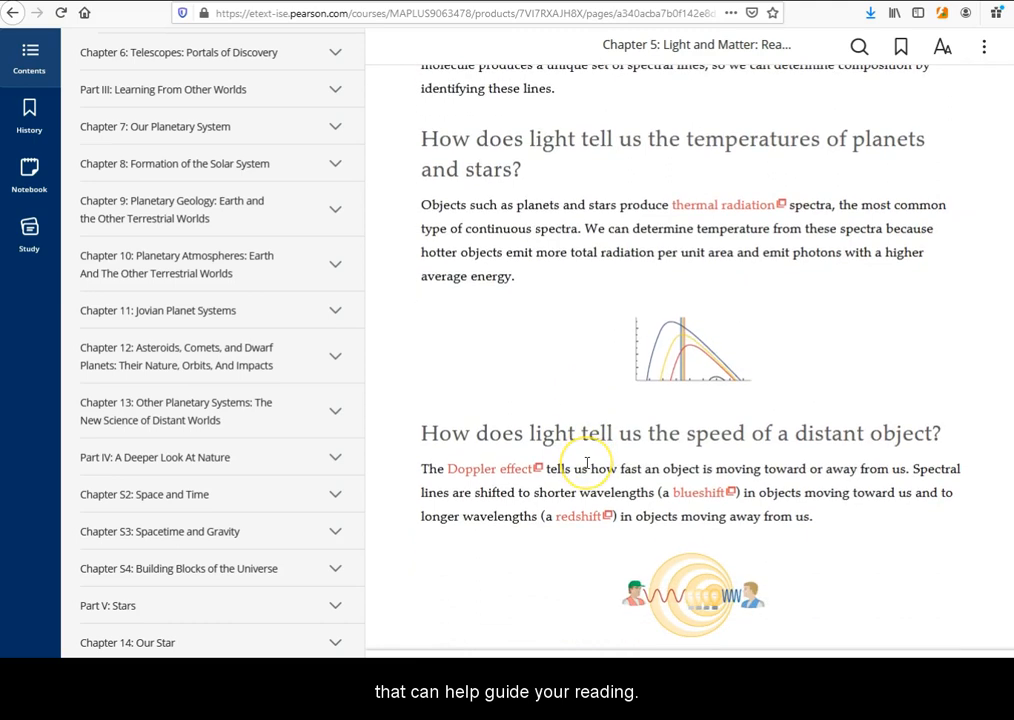
mouse_move(520, 468)
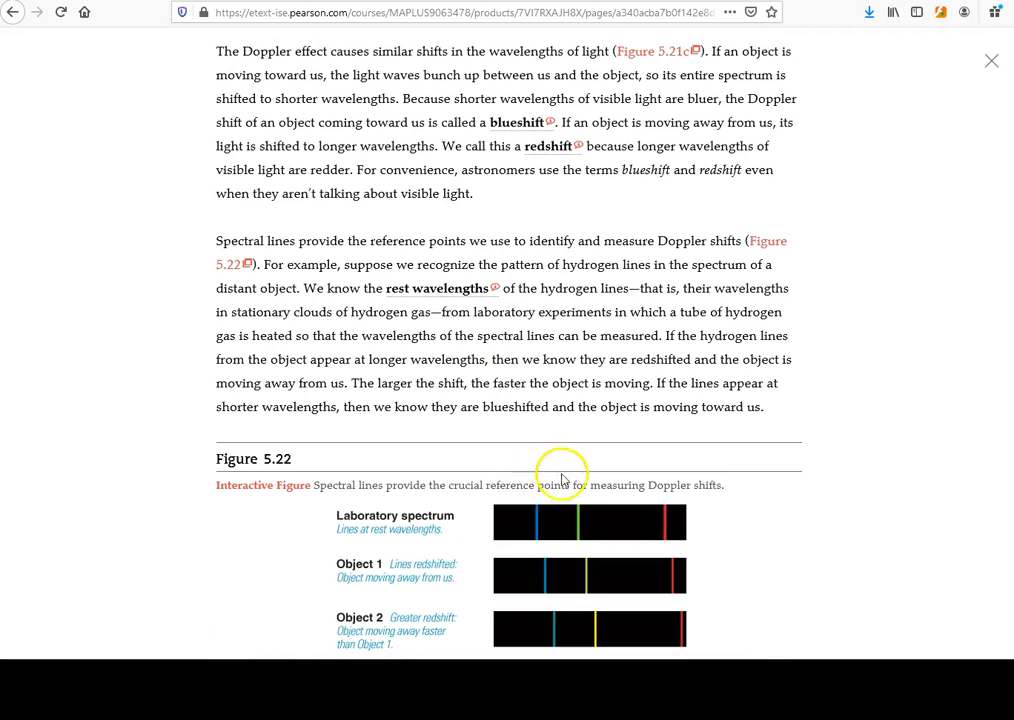
mouse_move(582, 337)
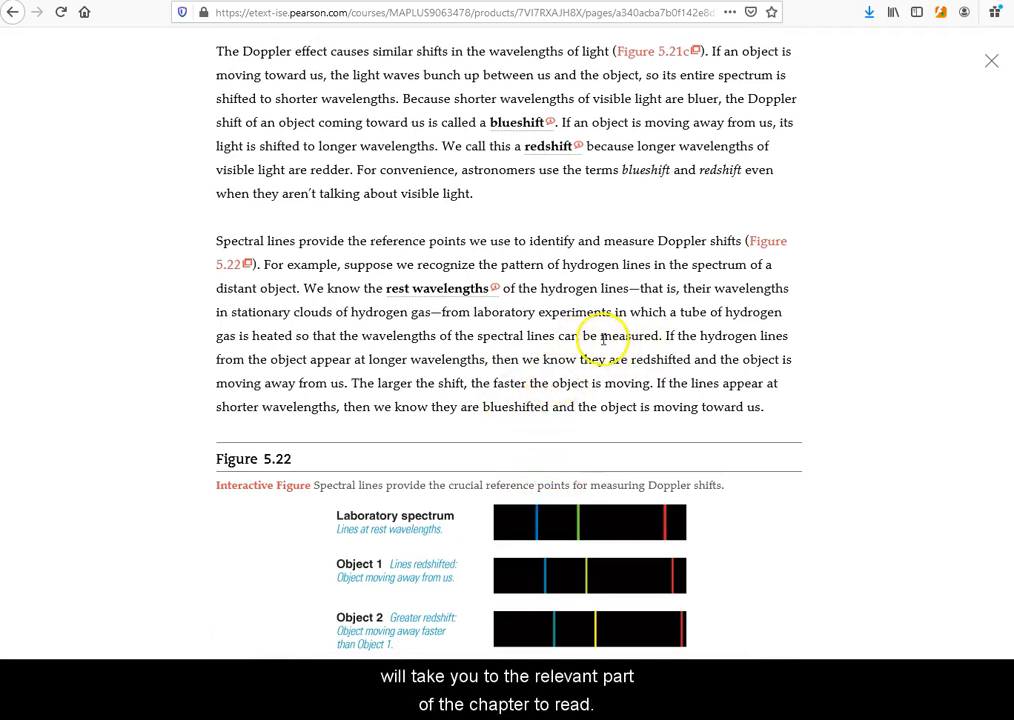
mouse_move(820, 355)
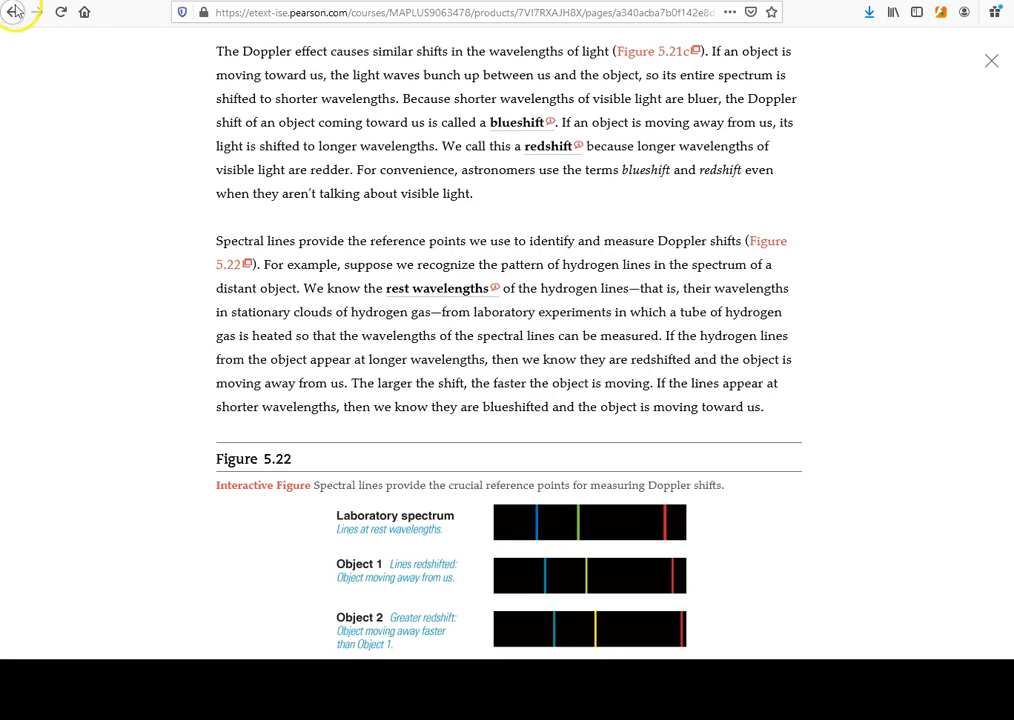
Scroll the Chapter 5 page to Figure 5.22's redshifted and blueshifted spectra
scroll(down, 3)
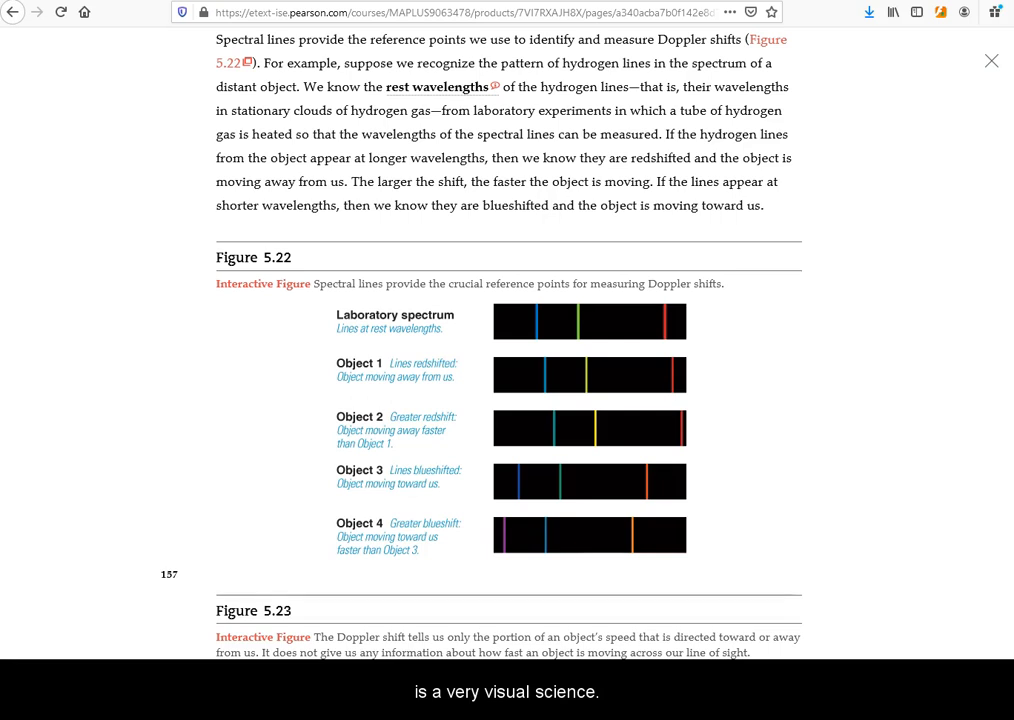
mouse_move(110, 288)
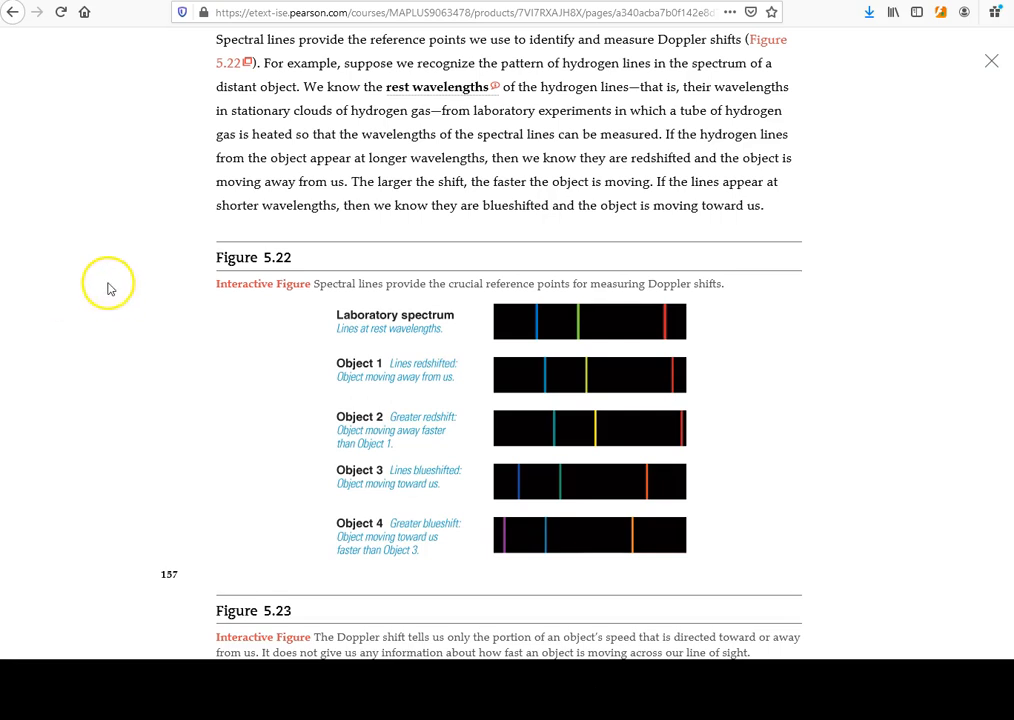
scroll(up, 3)
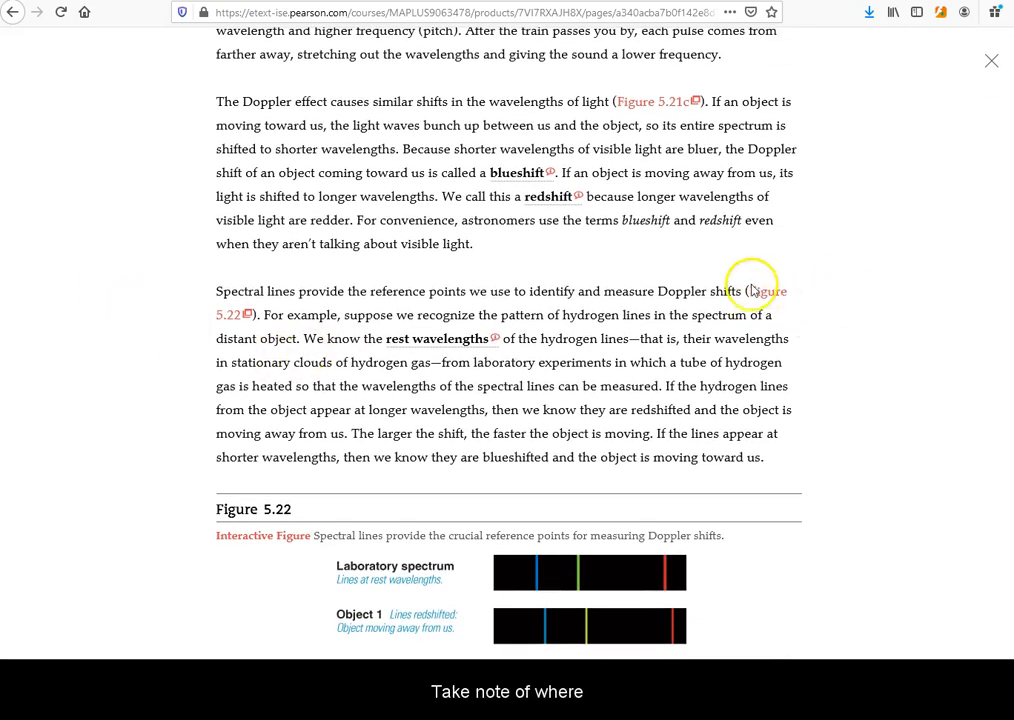
mouse_move(228, 312)
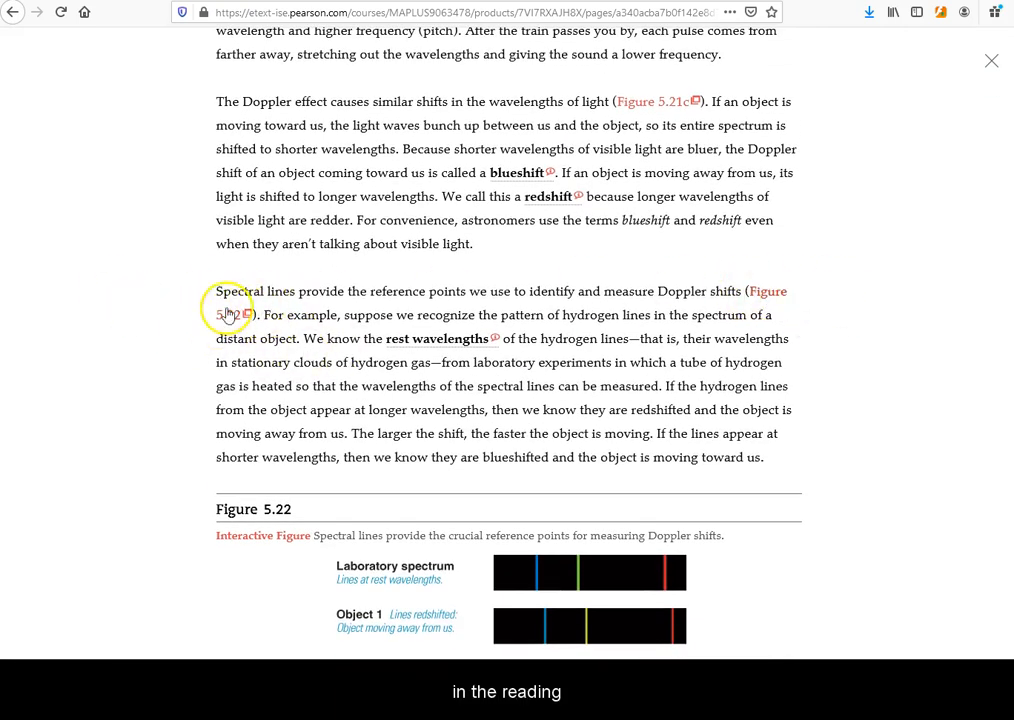
scroll(down, 3)
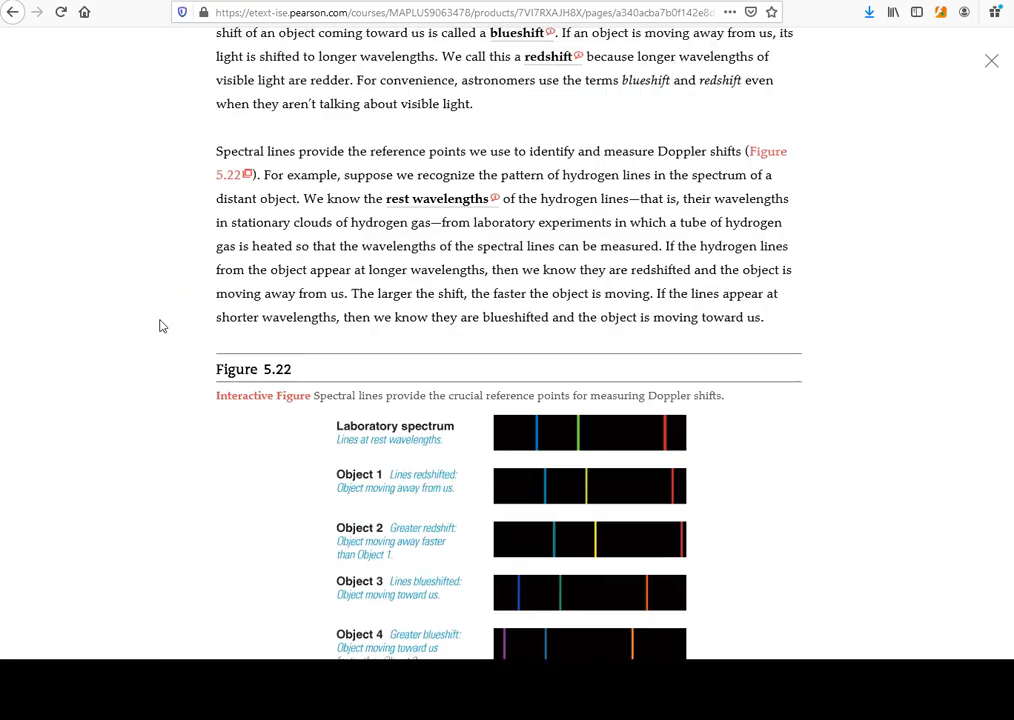
scroll(down, 3)
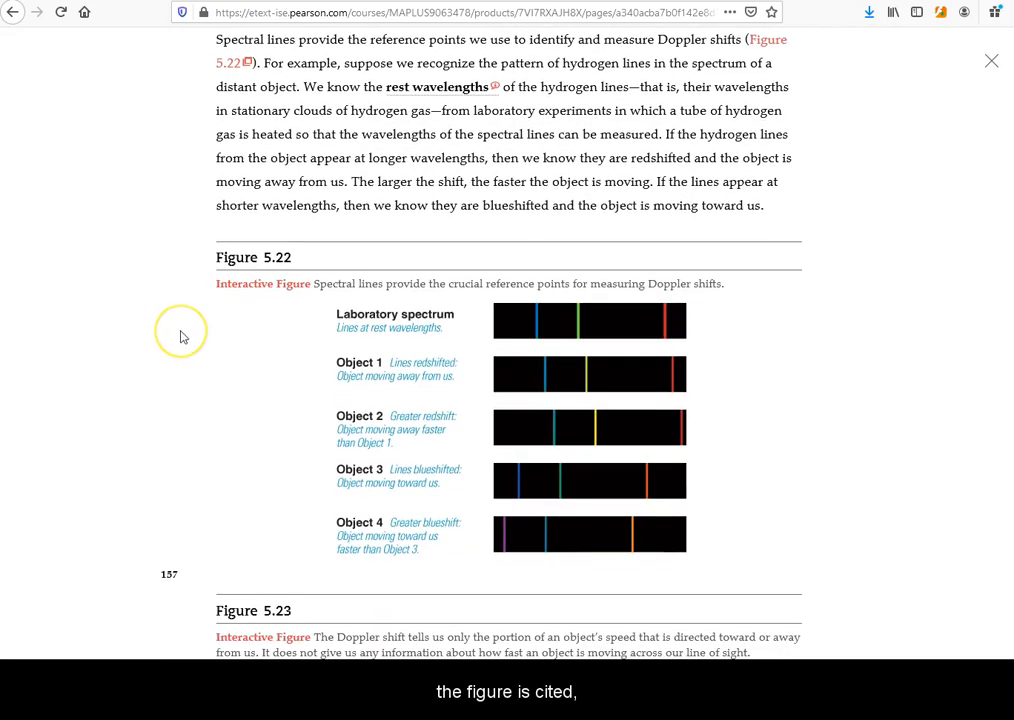
mouse_move(140, 82)
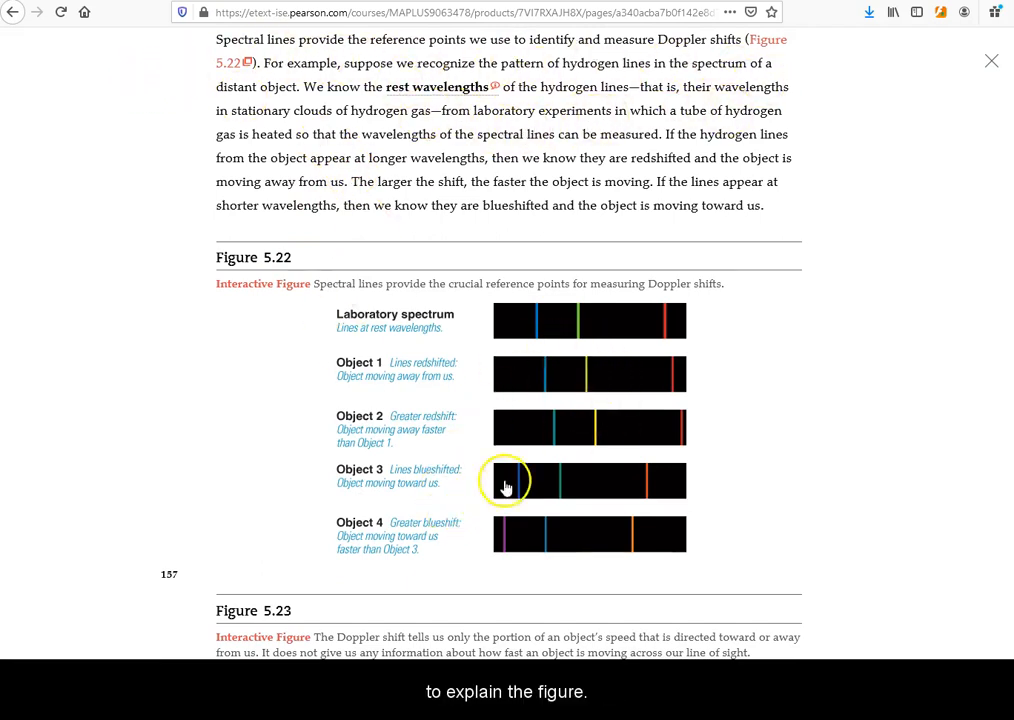
mouse_move(210, 448)
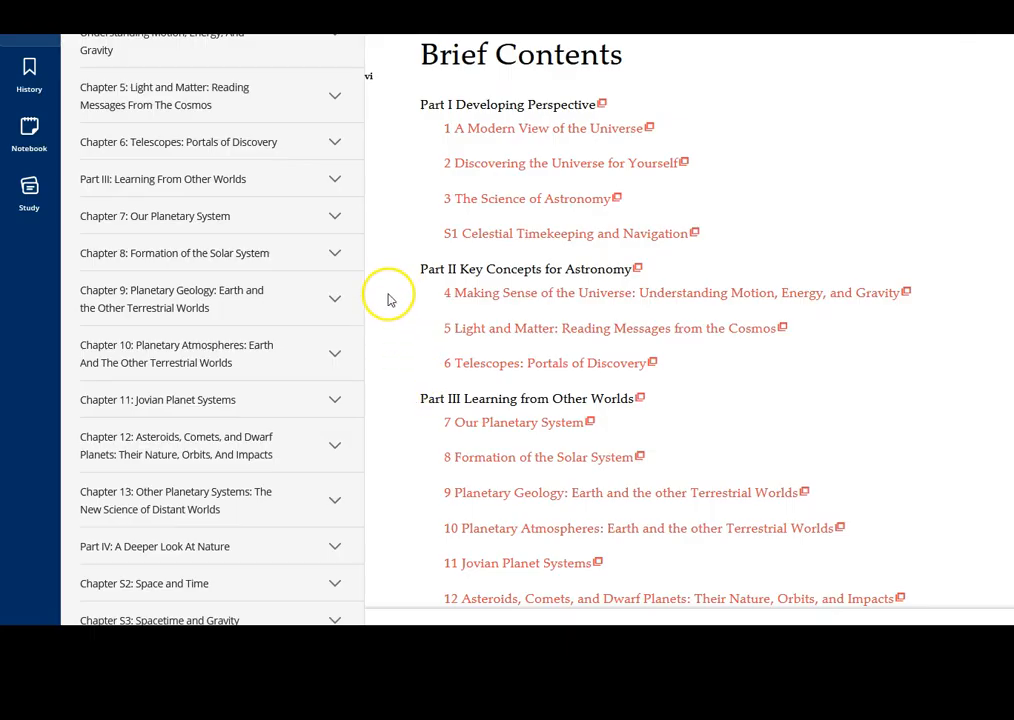
mouse_move(392, 311)
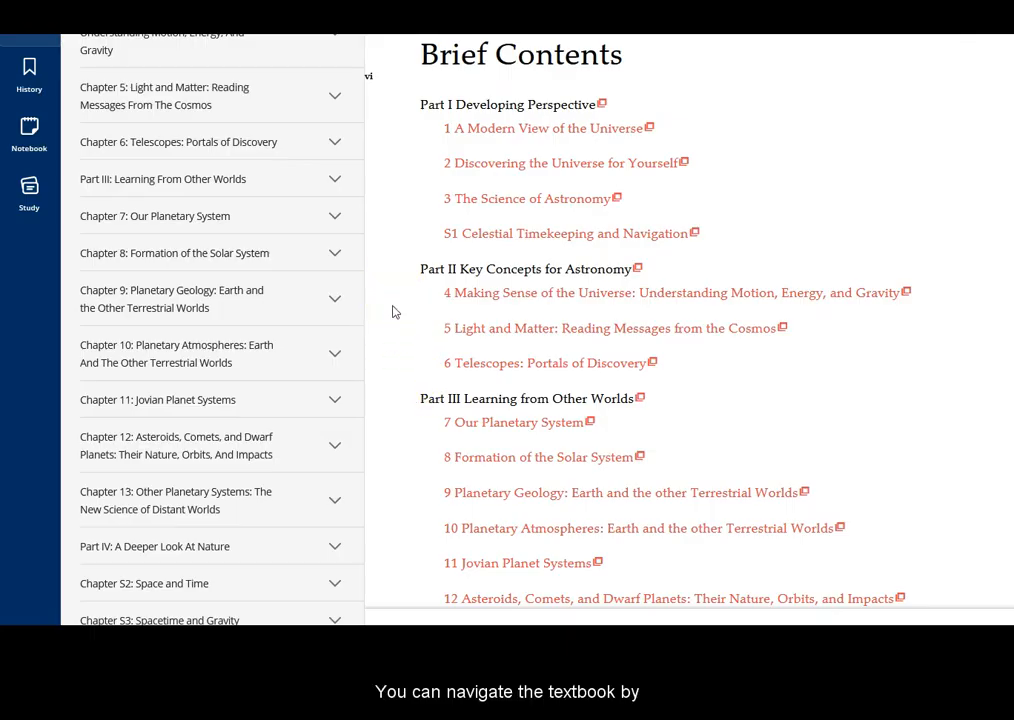
Skim Chapter 6: Telescopes, then expand its sections in the contents panel
click(543, 362)
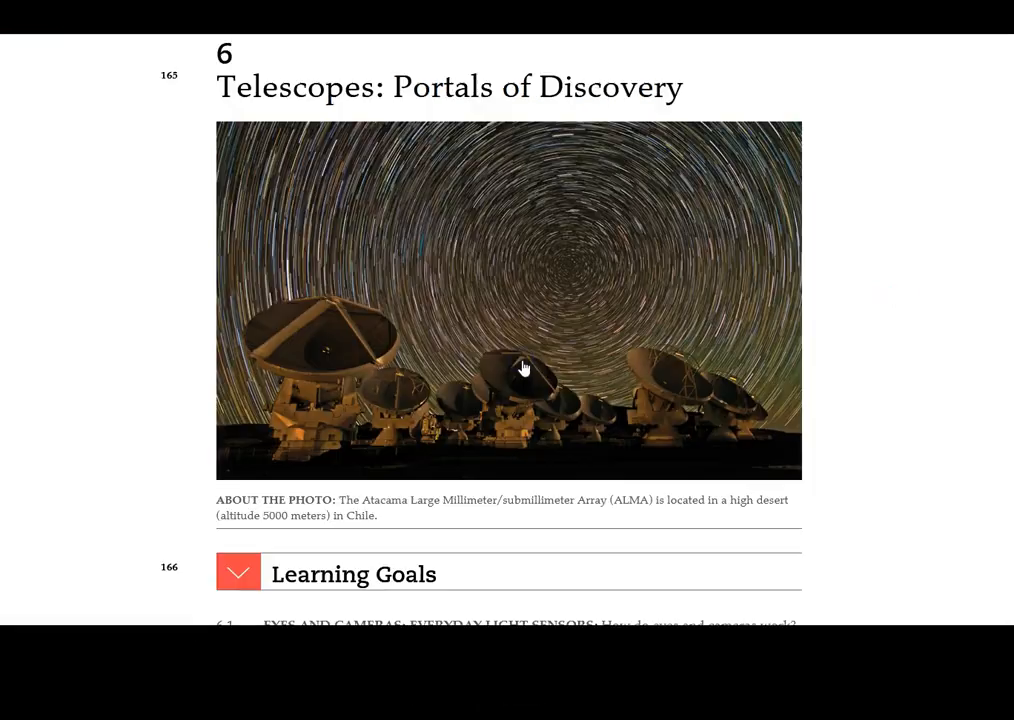
scroll(down, 3)
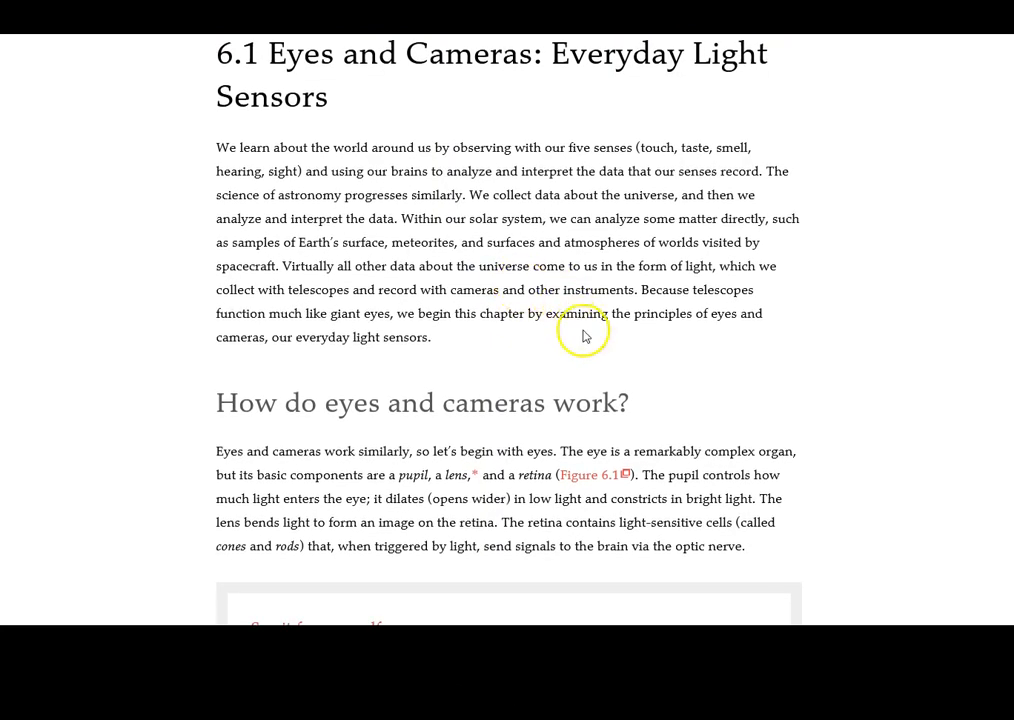
mouse_move(585, 335)
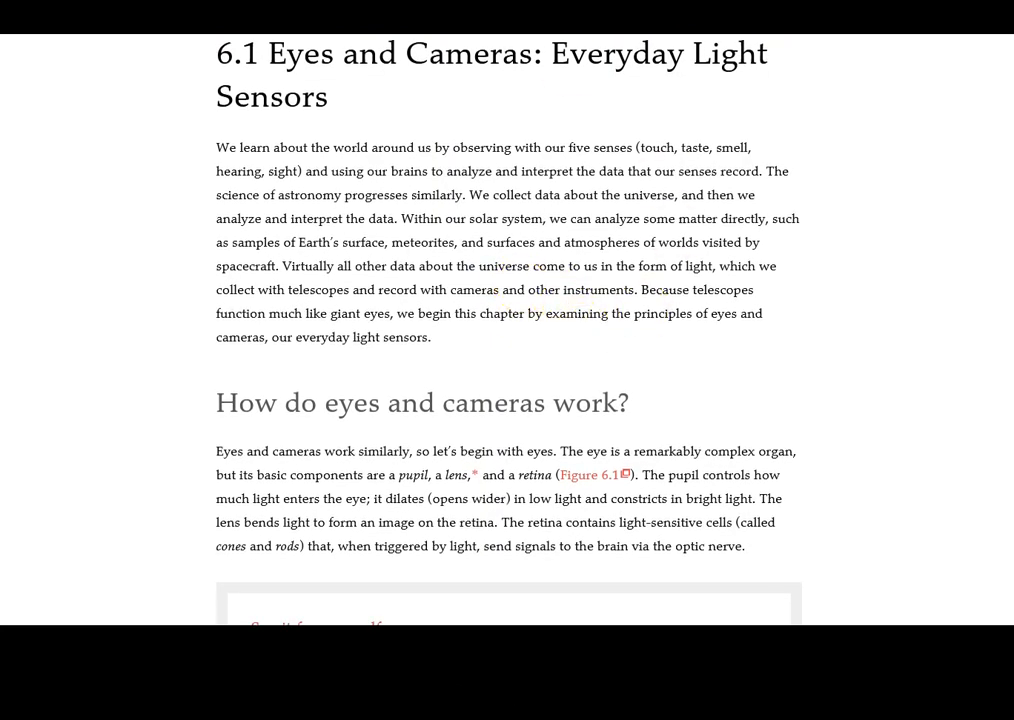
scroll(down, 3)
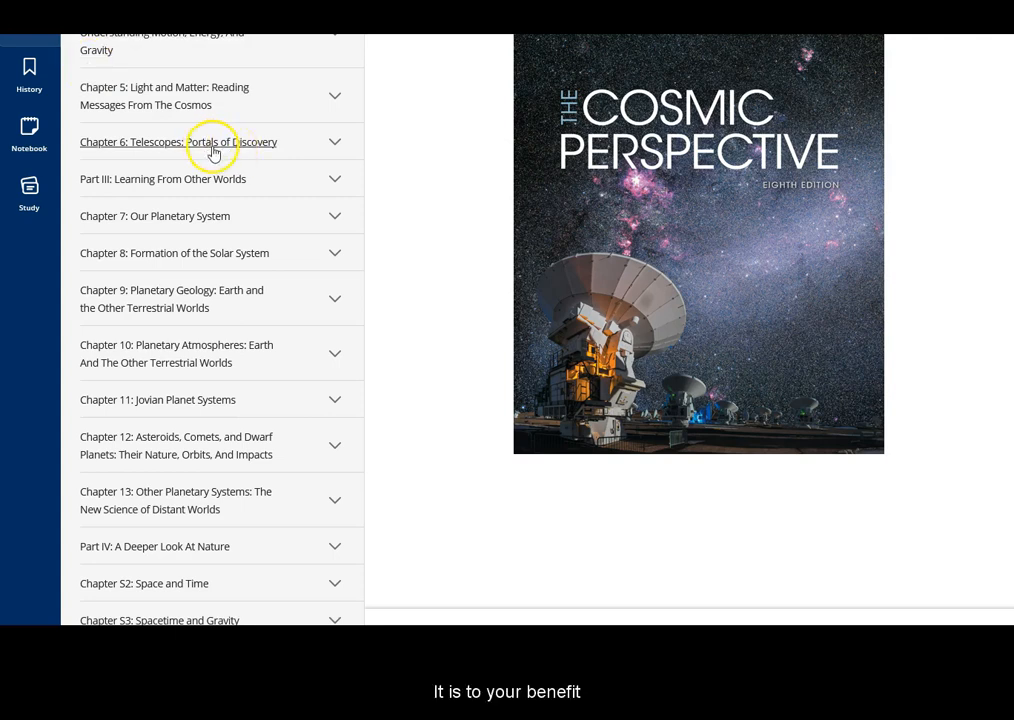
click(178, 141)
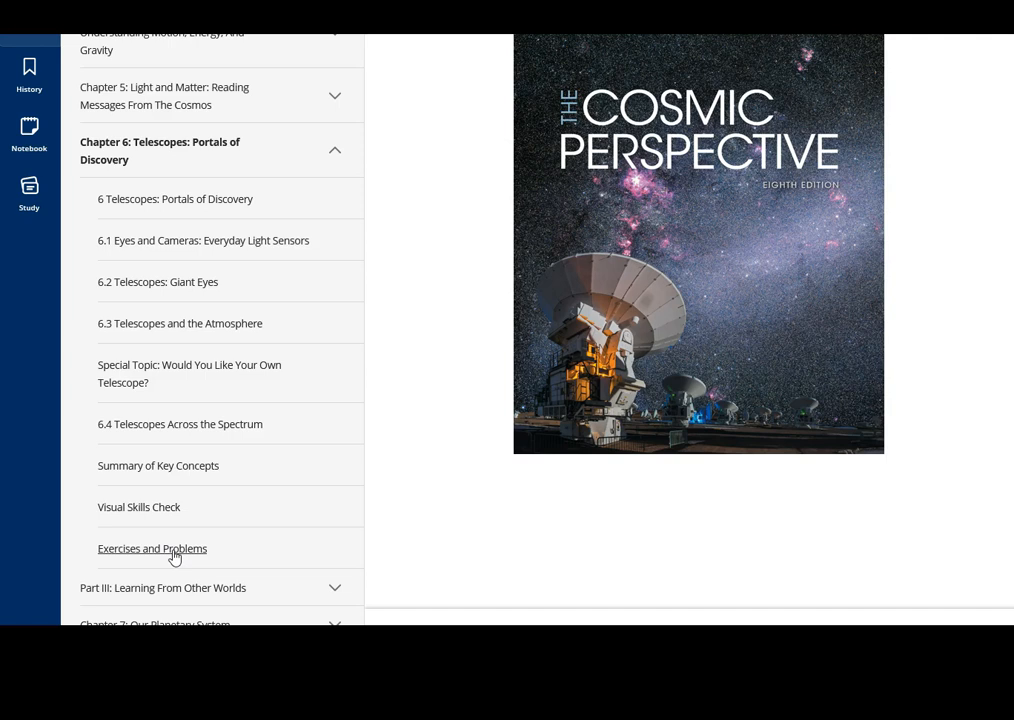
Scroll Chapter 6's Exercises and Problems down to the Web Projects, question 55
scroll(down, 3)
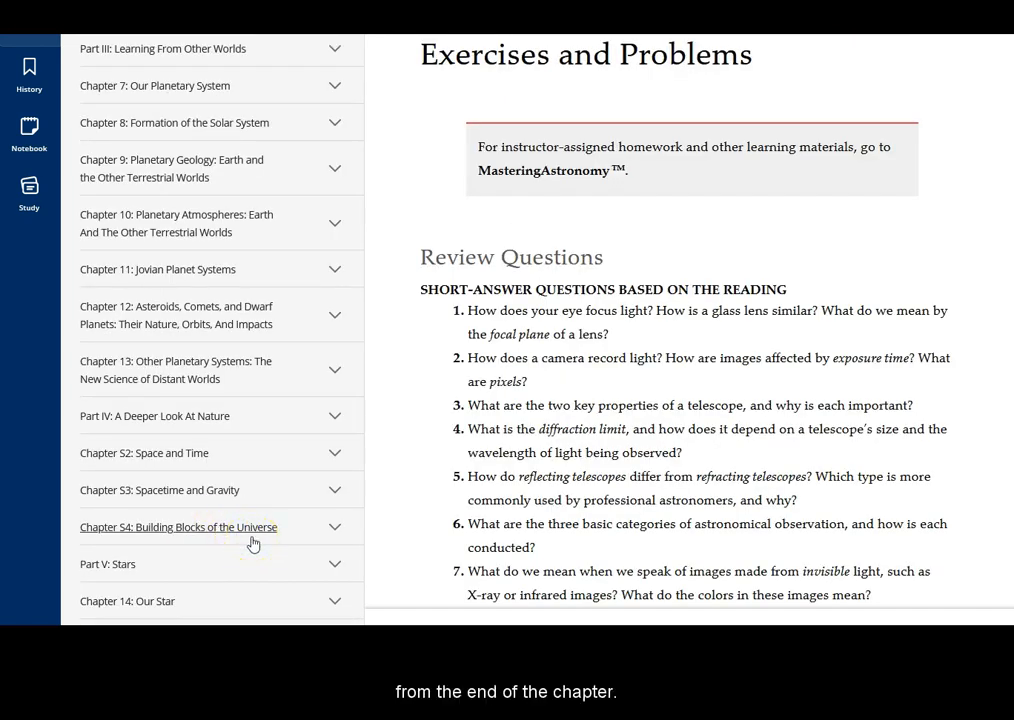
scroll(down, 3)
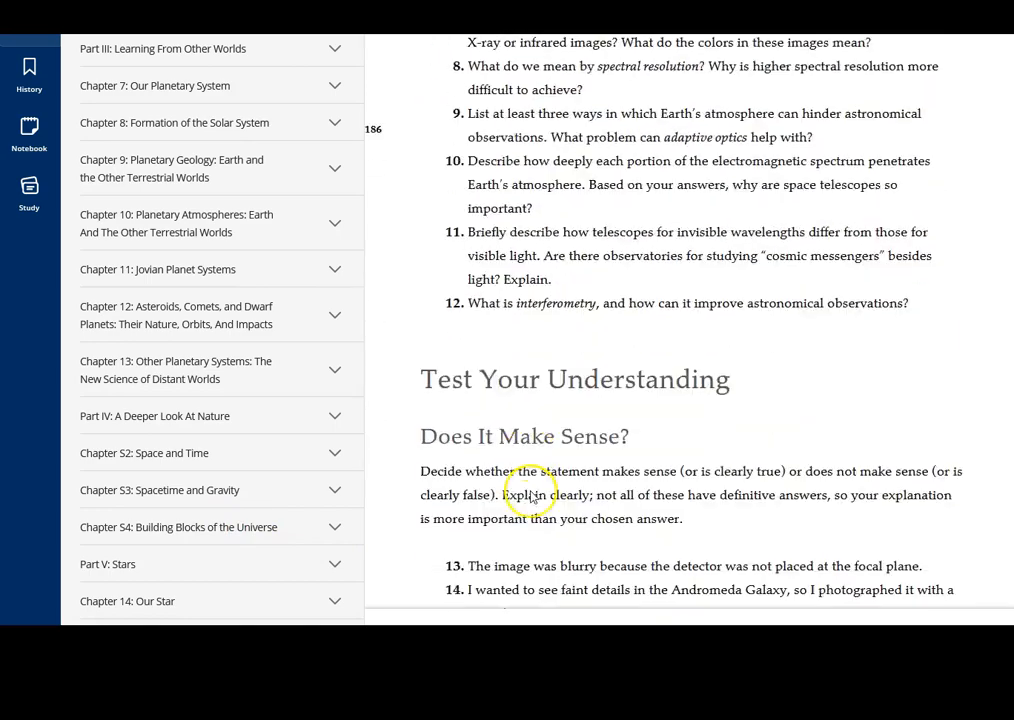
scroll(down, 3)
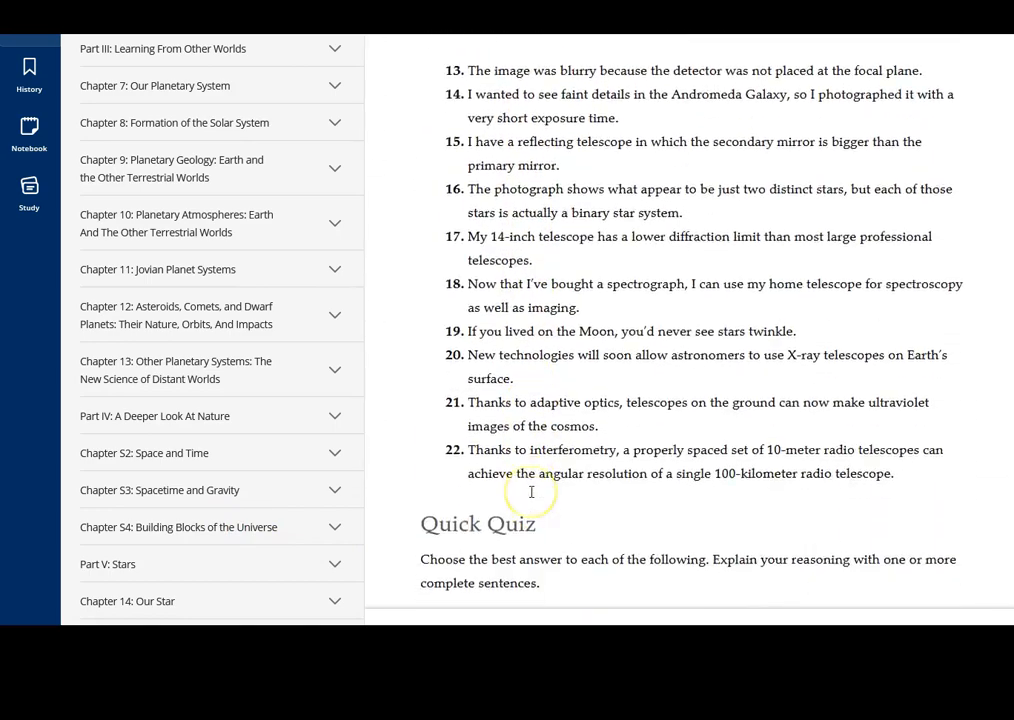
scroll(down, 3)
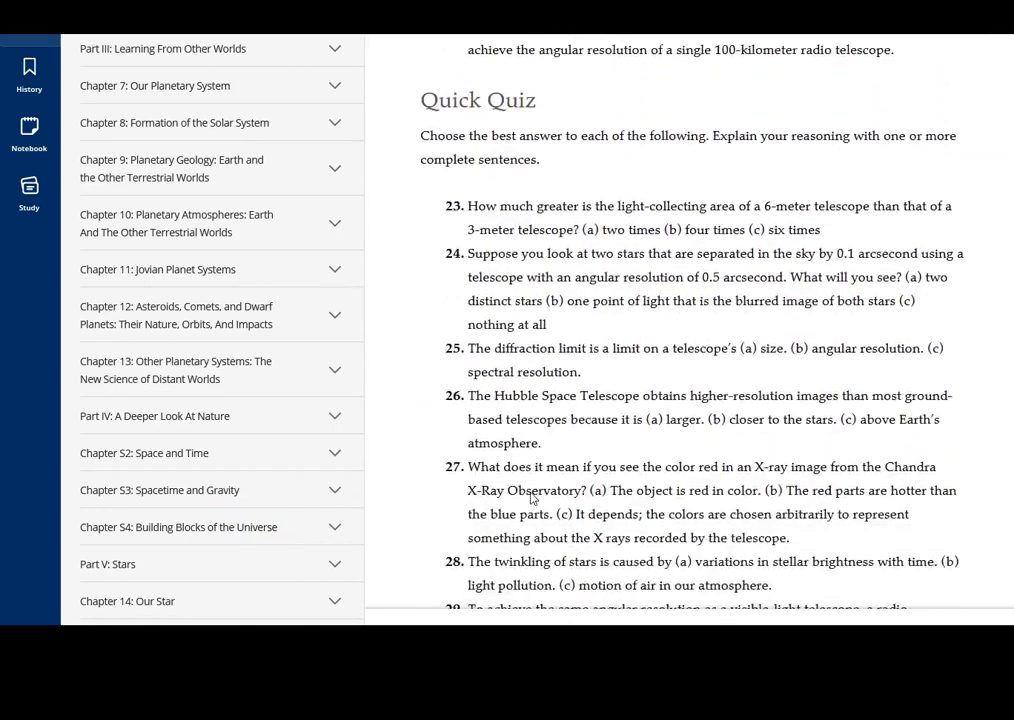
scroll(down, 3)
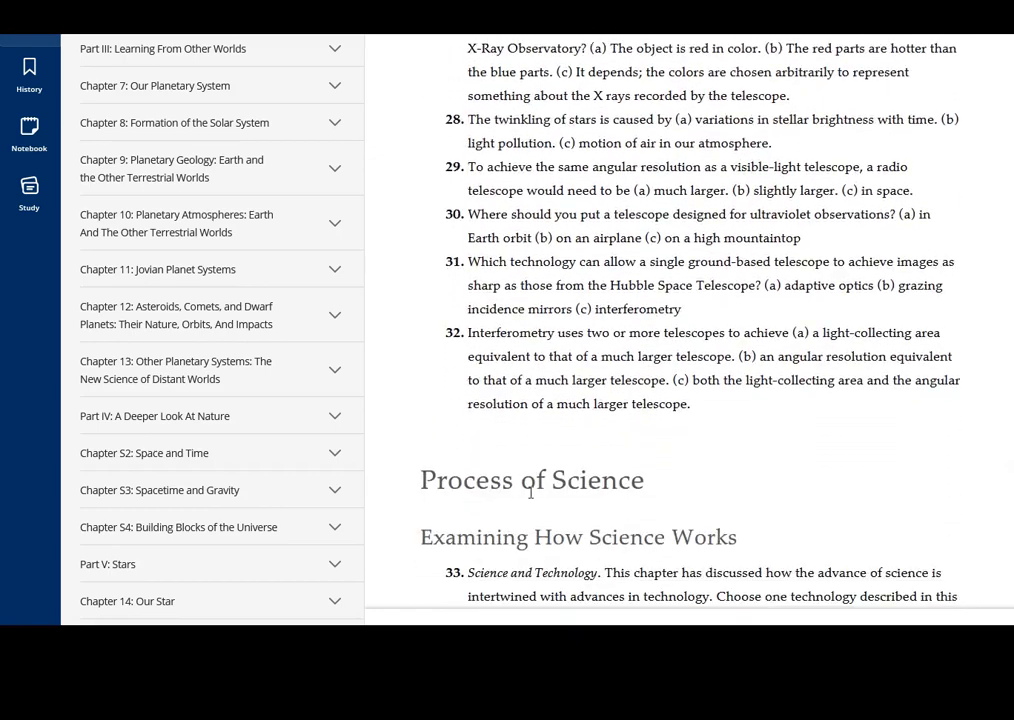
scroll(down, 3)
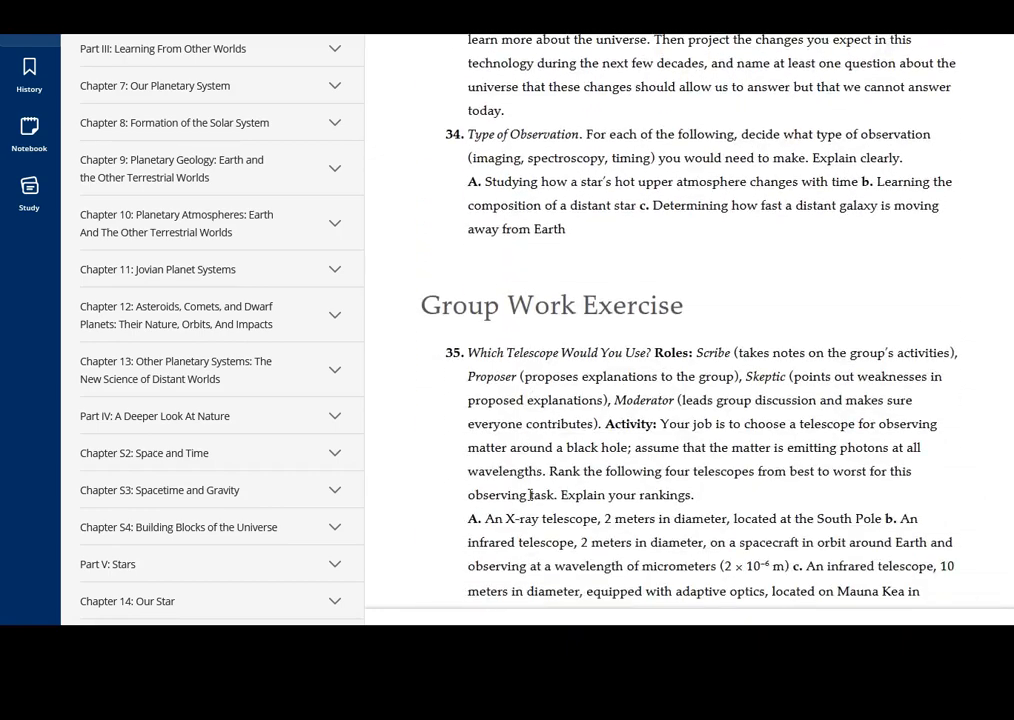
scroll(down, 3)
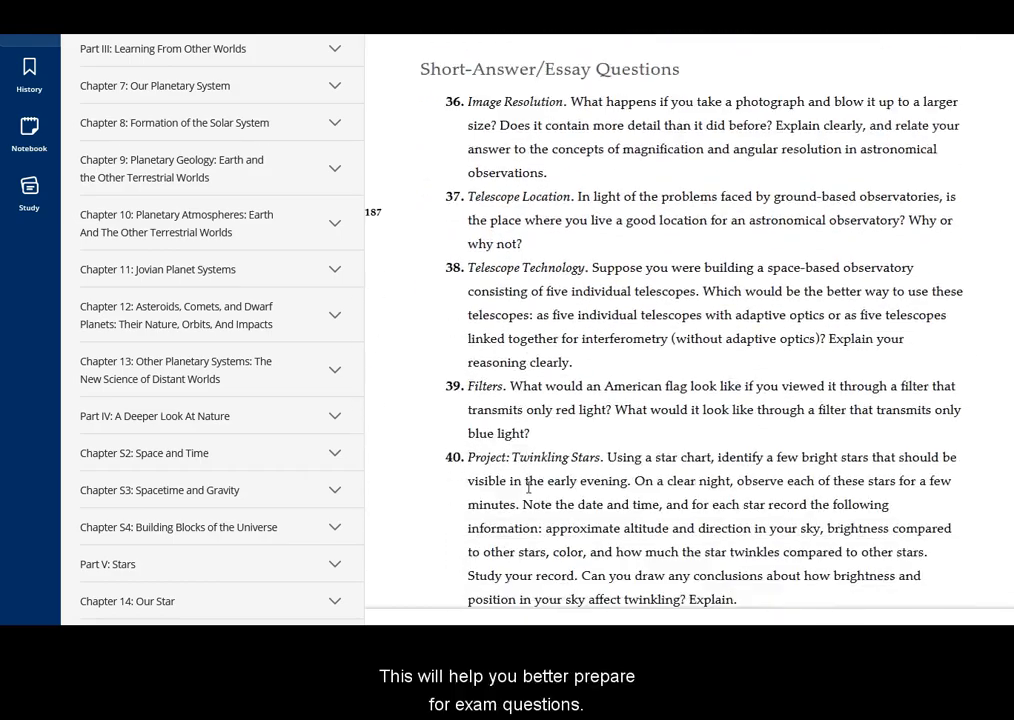
scroll(down, 3)
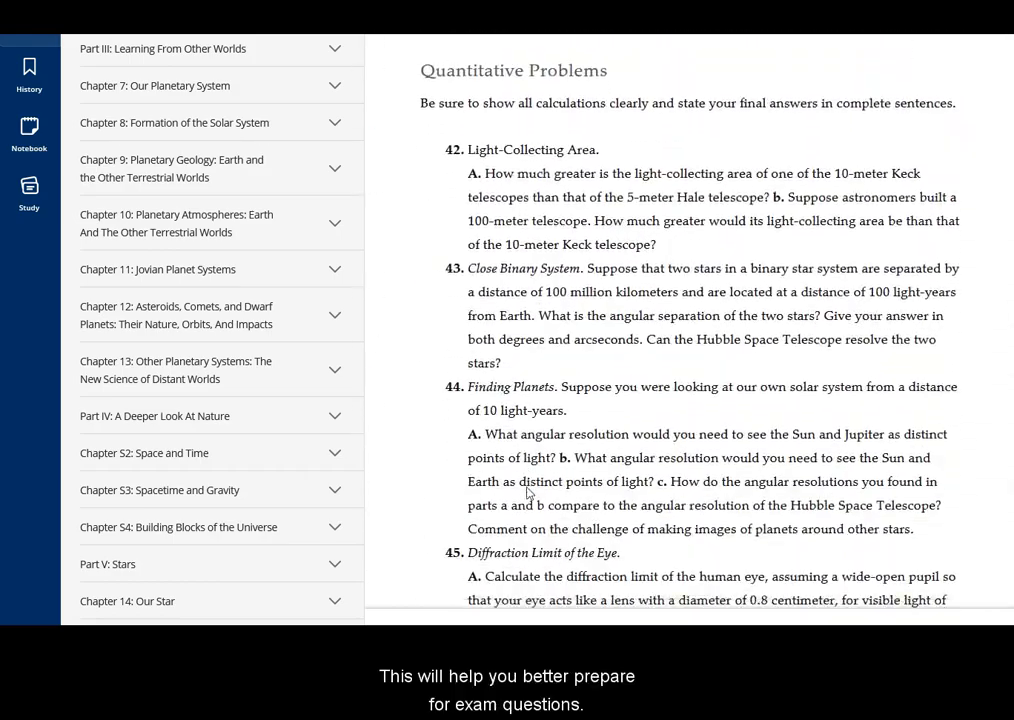
scroll(down, 3)
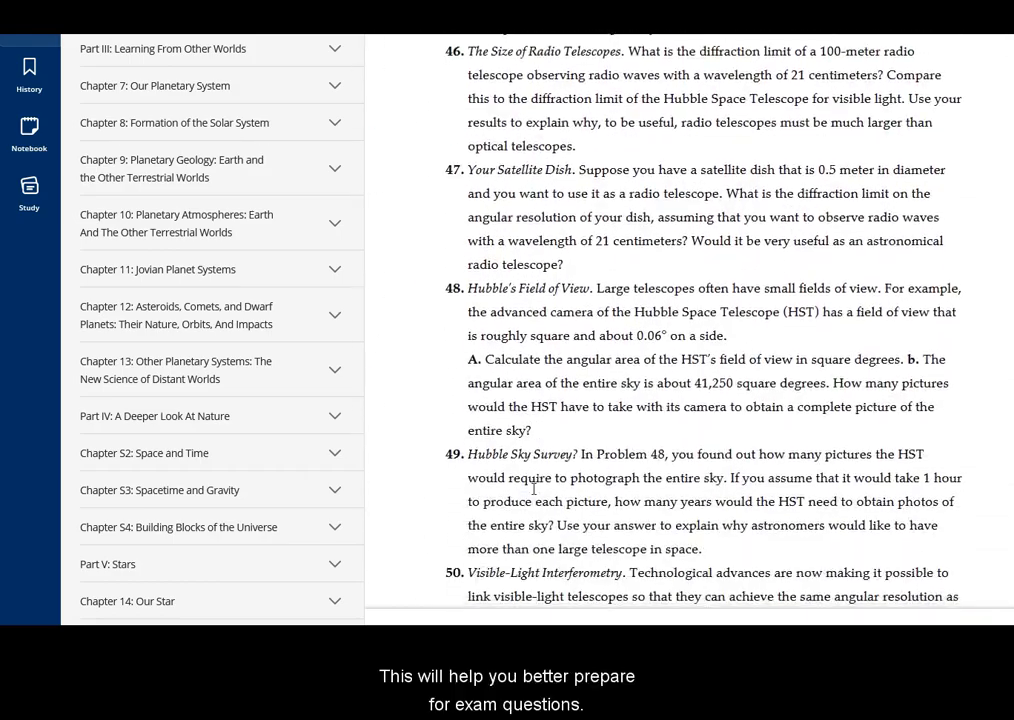
scroll(down, 3)
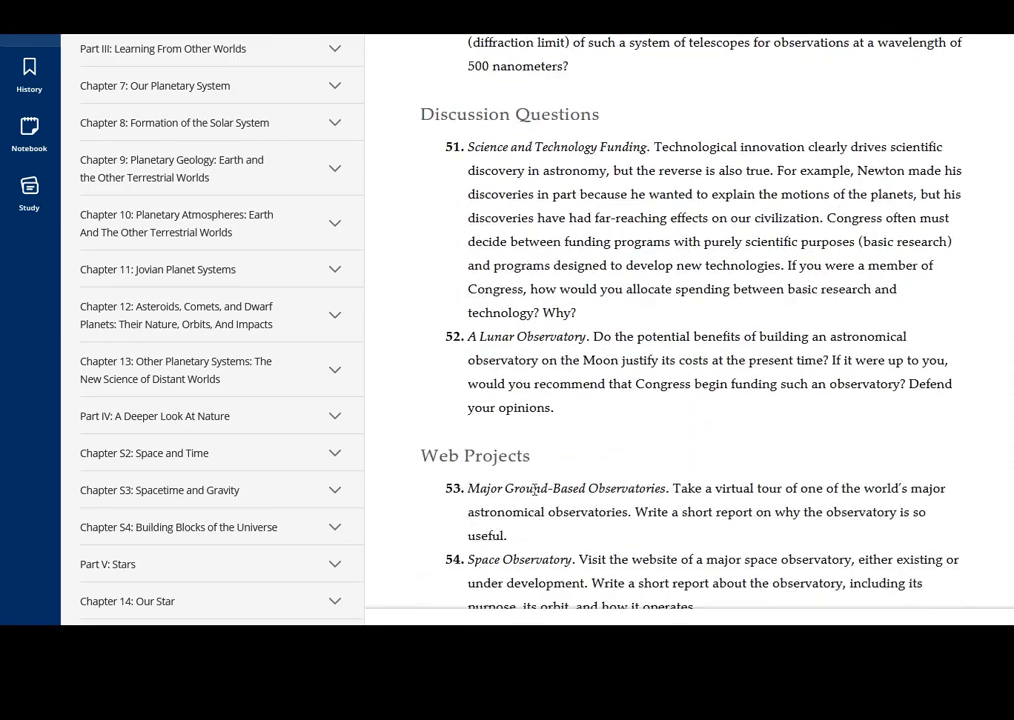
scroll(down, 3)
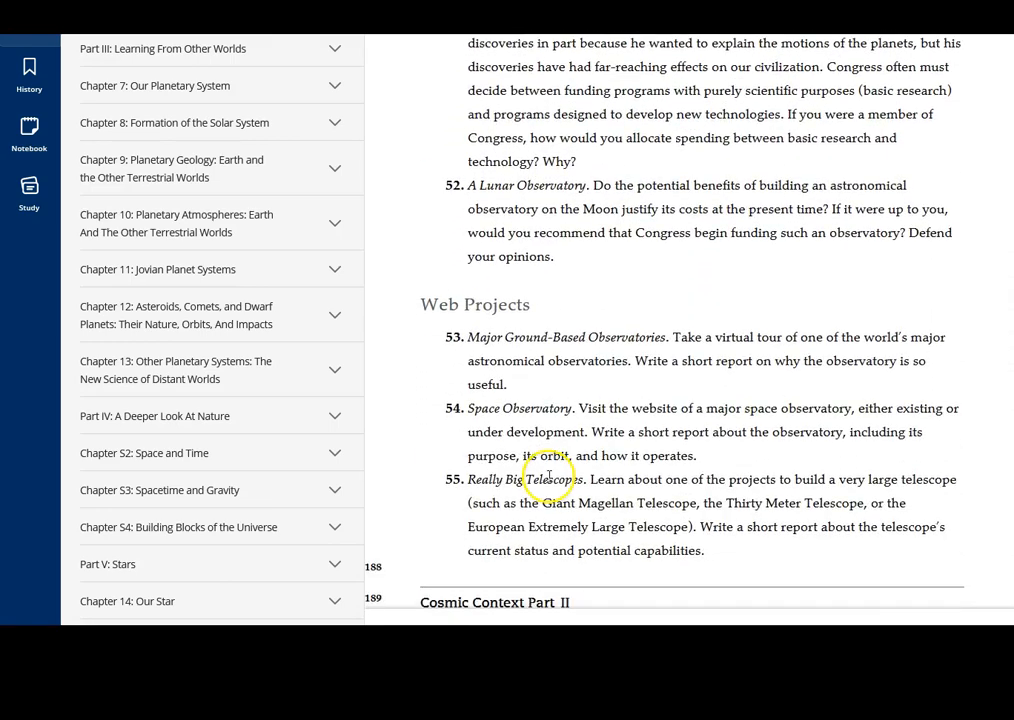
mouse_move(713, 535)
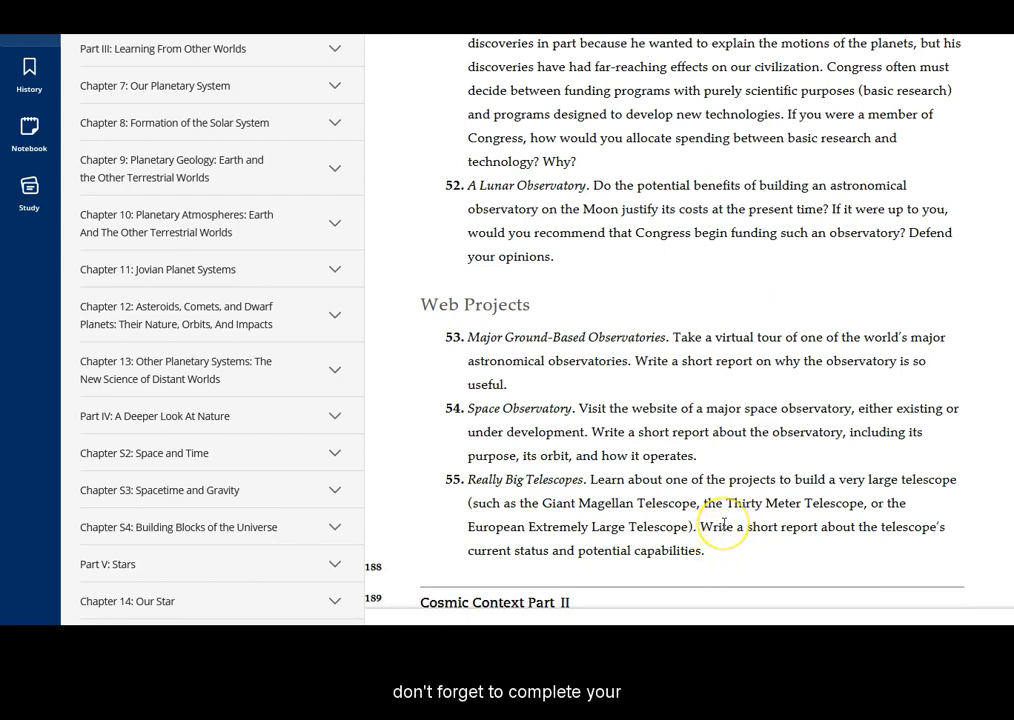
mouse_move(910, 475)
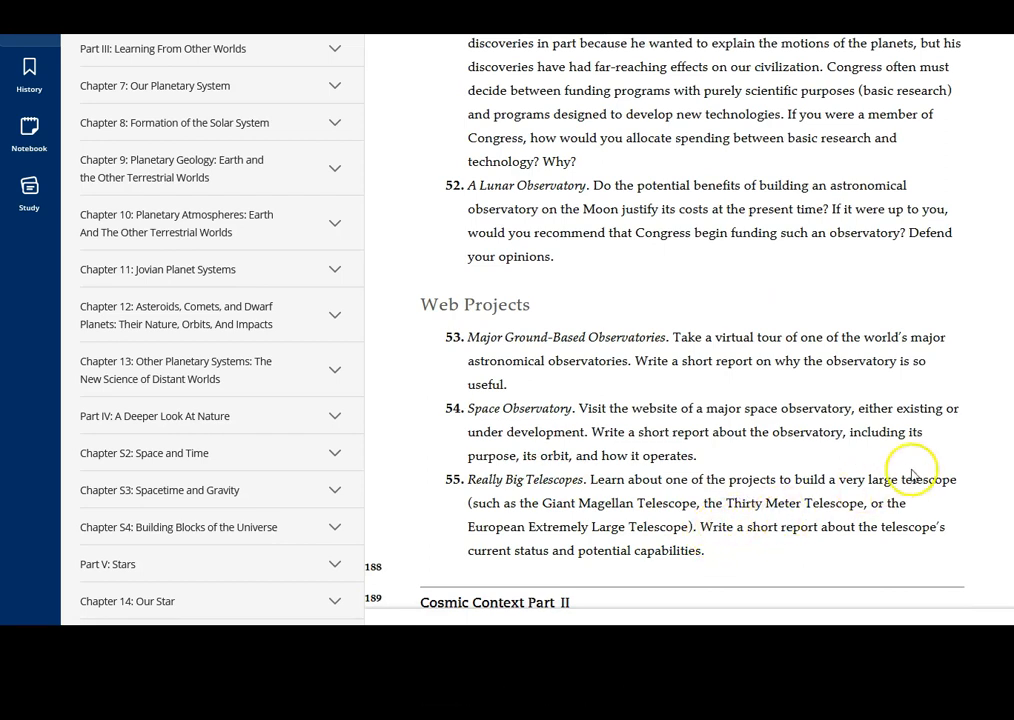
mouse_move(913, 470)
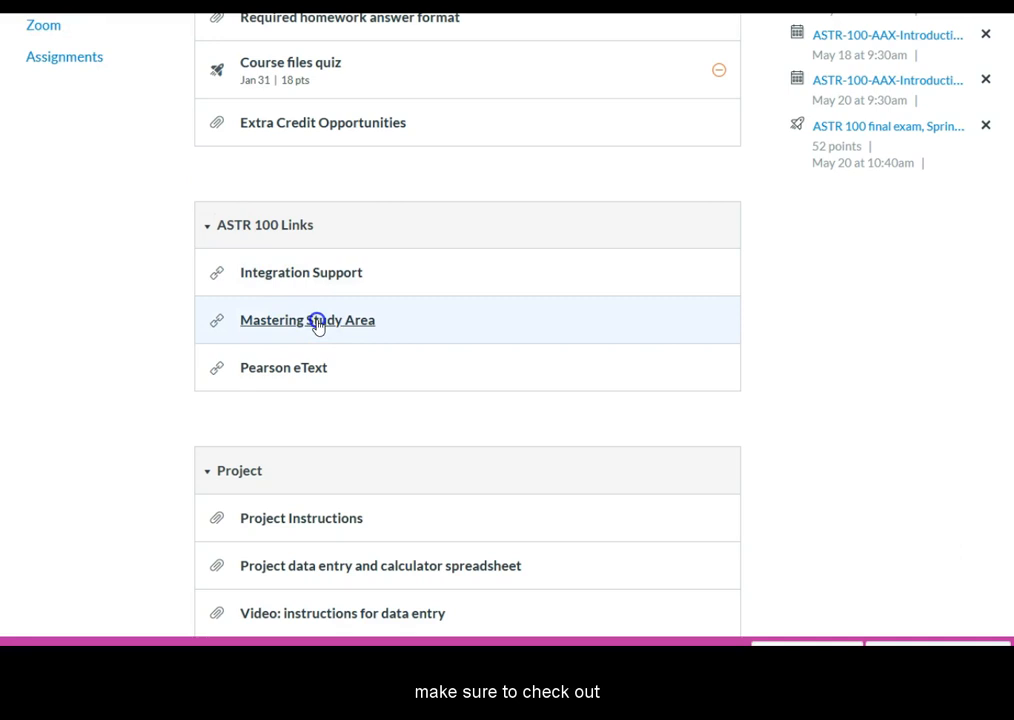
Launch the Mastering Study Area course link in a new window
click(307, 320)
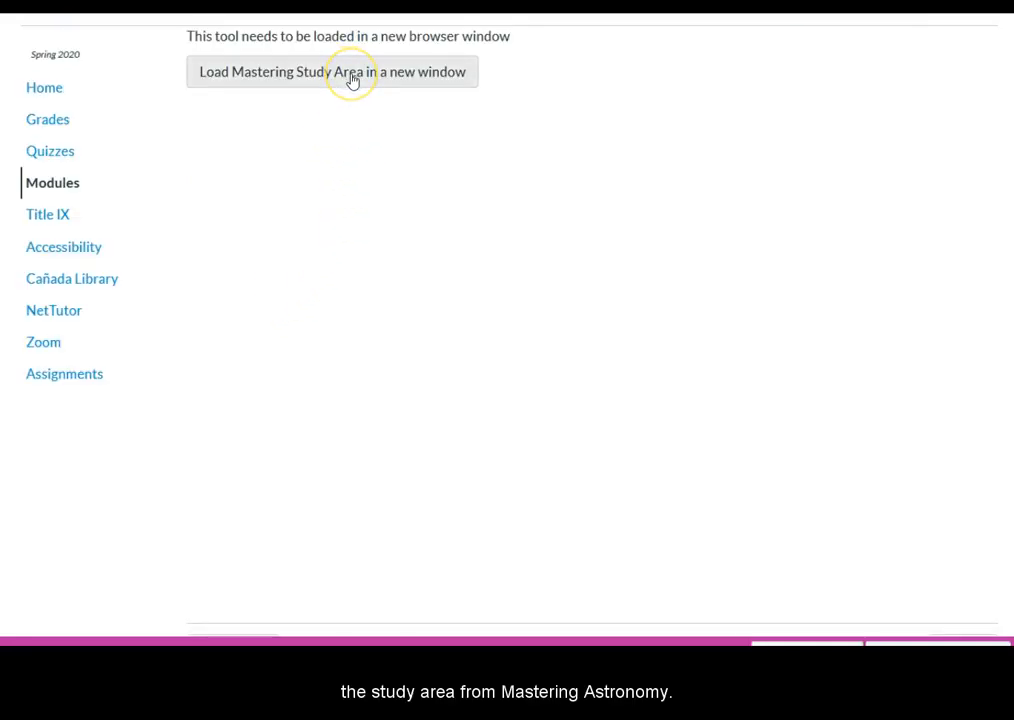
click(332, 71)
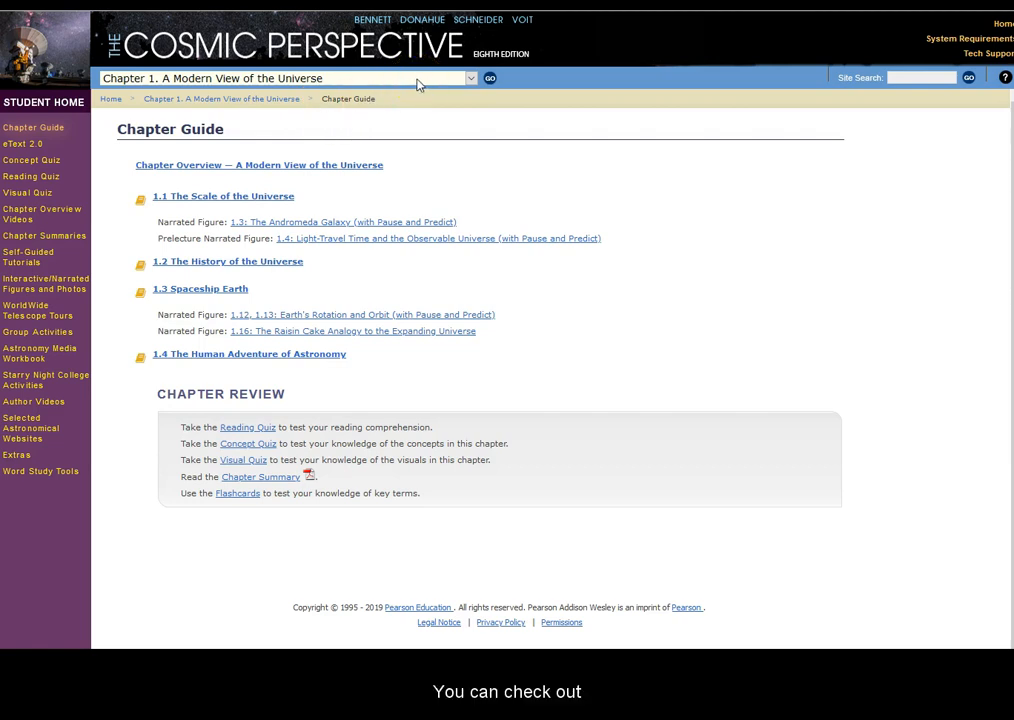
mouse_move(457, 82)
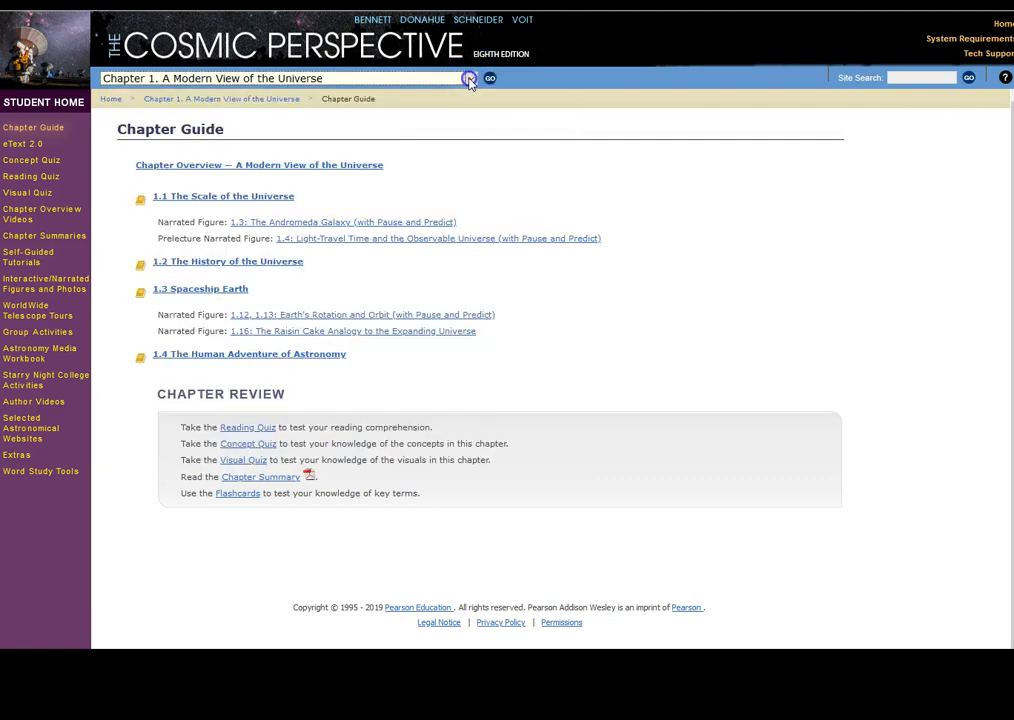
Pick Chapter 6. Telescopes: Portals of Discovery from the chapter list and load it
click(470, 78)
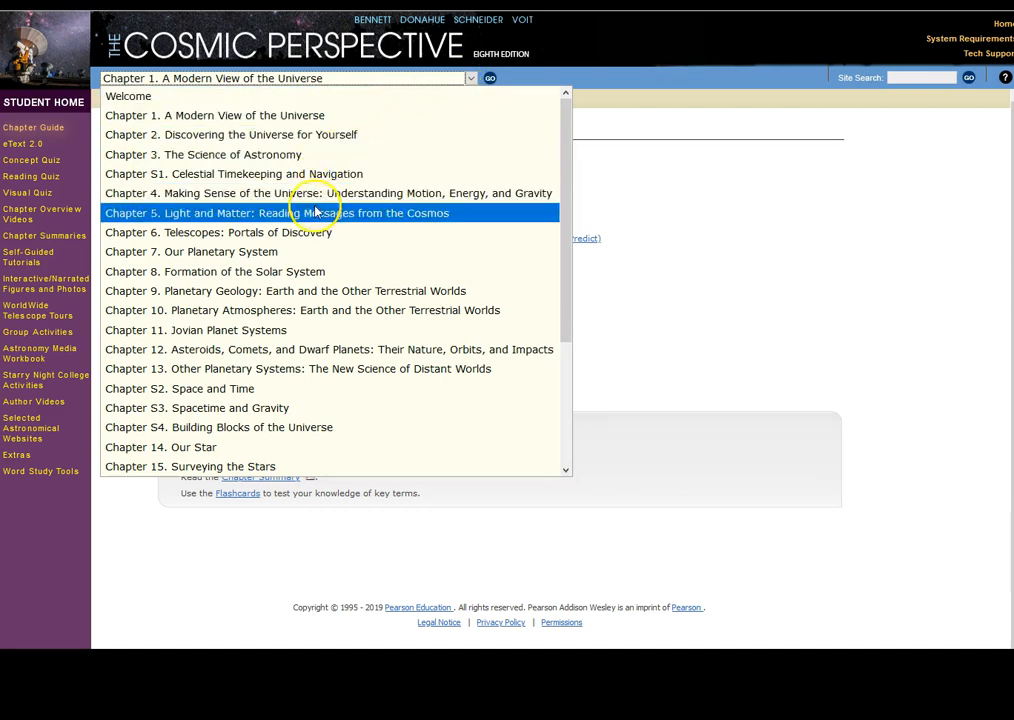
click(218, 232)
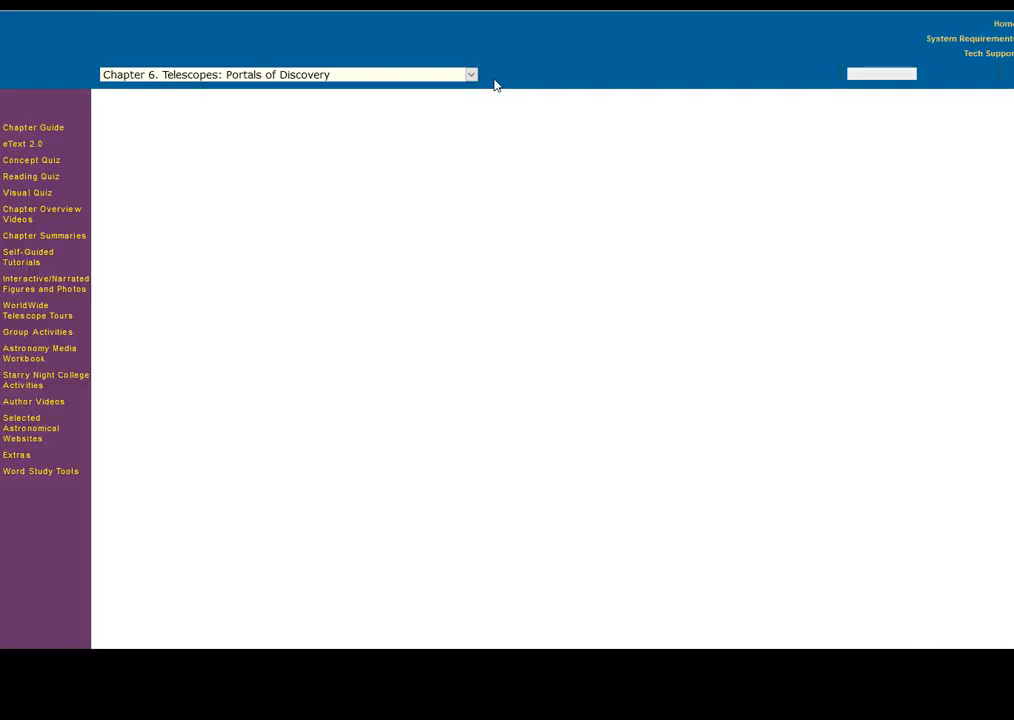
click(490, 79)
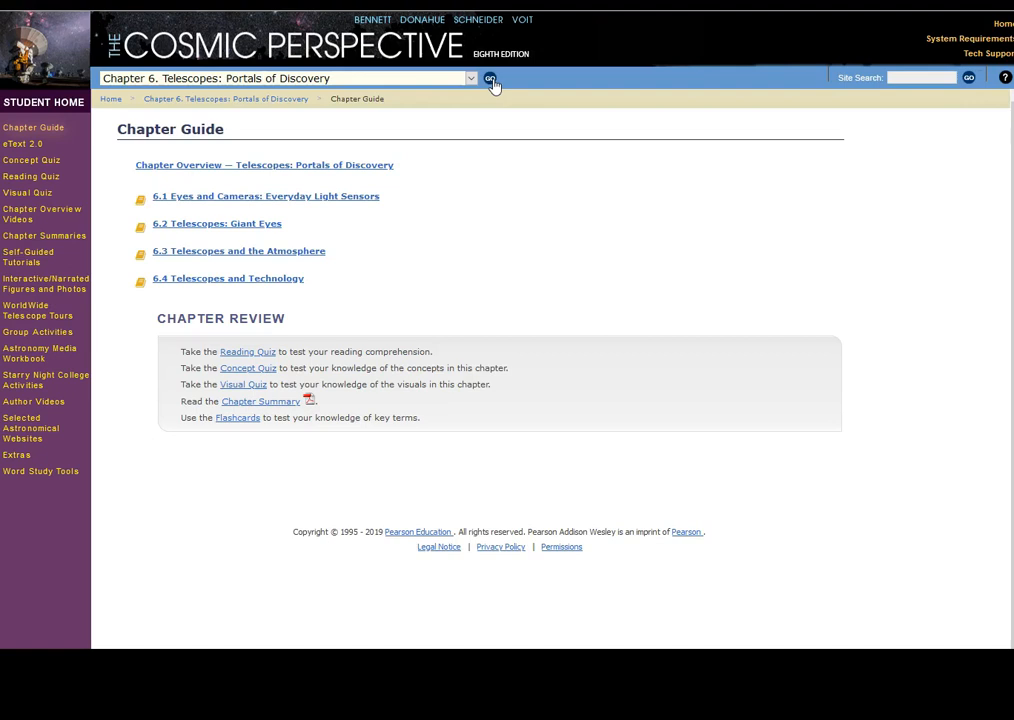
mouse_move(490, 79)
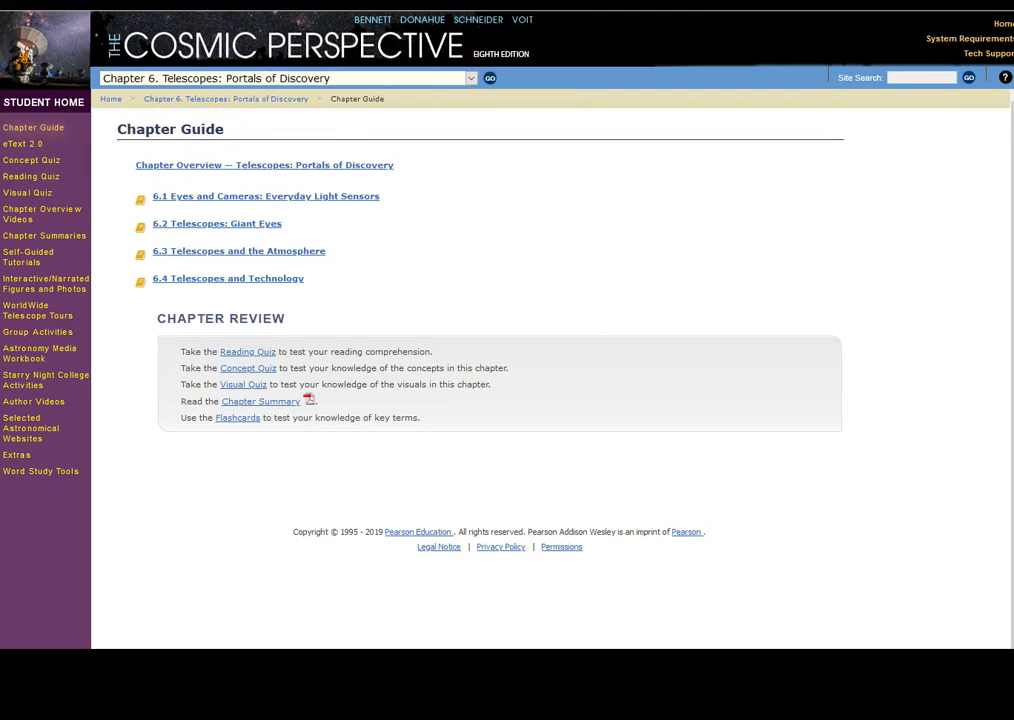
mouse_move(45, 283)
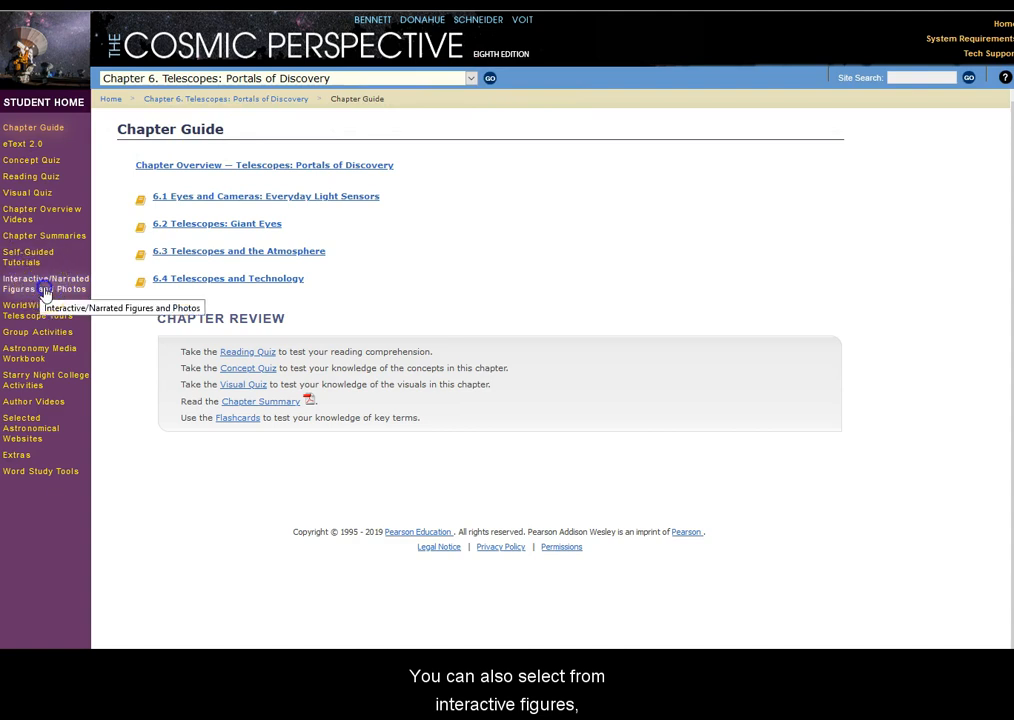
Browse the Interactive/Narrated Figures list, then open Self-Guided Tutorials
click(45, 283)
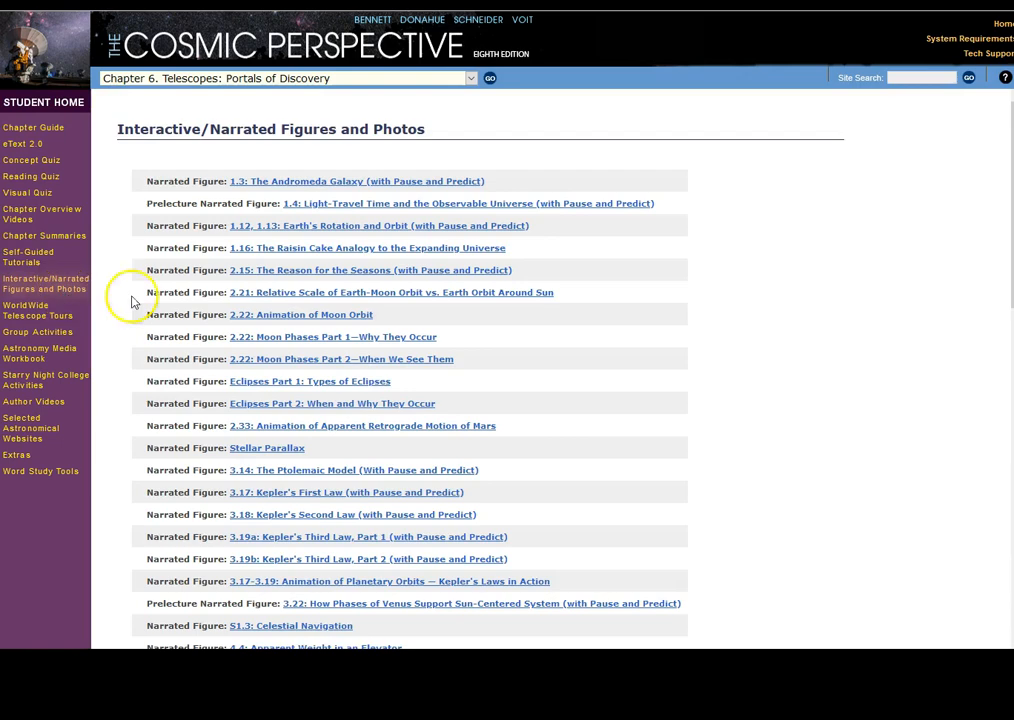
scroll(down, 3)
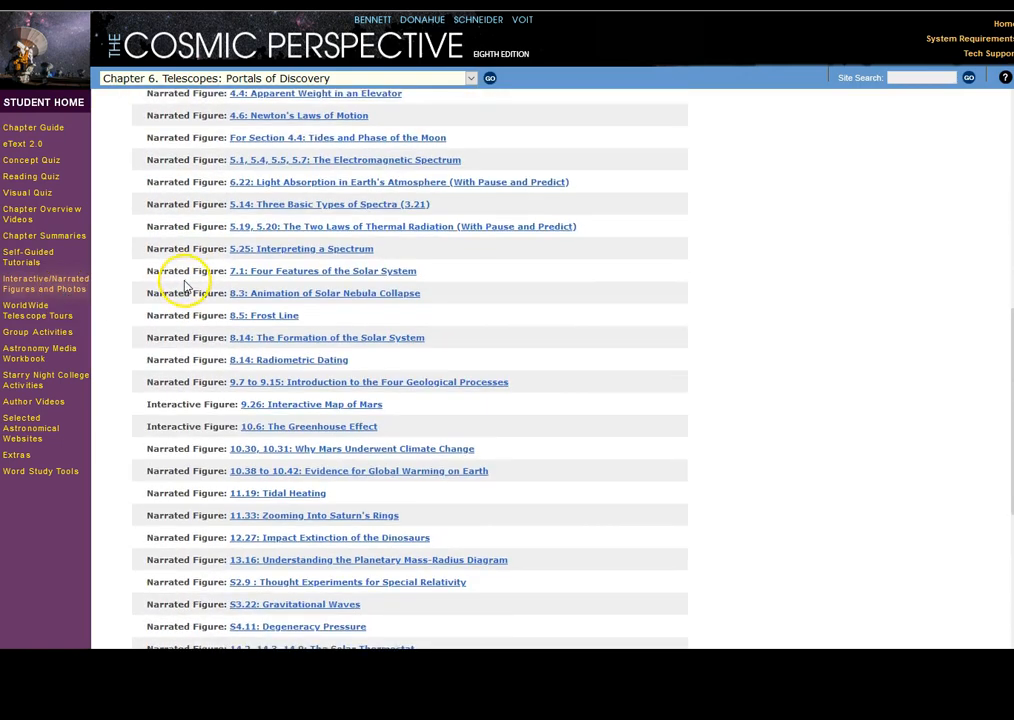
scroll(down, 3)
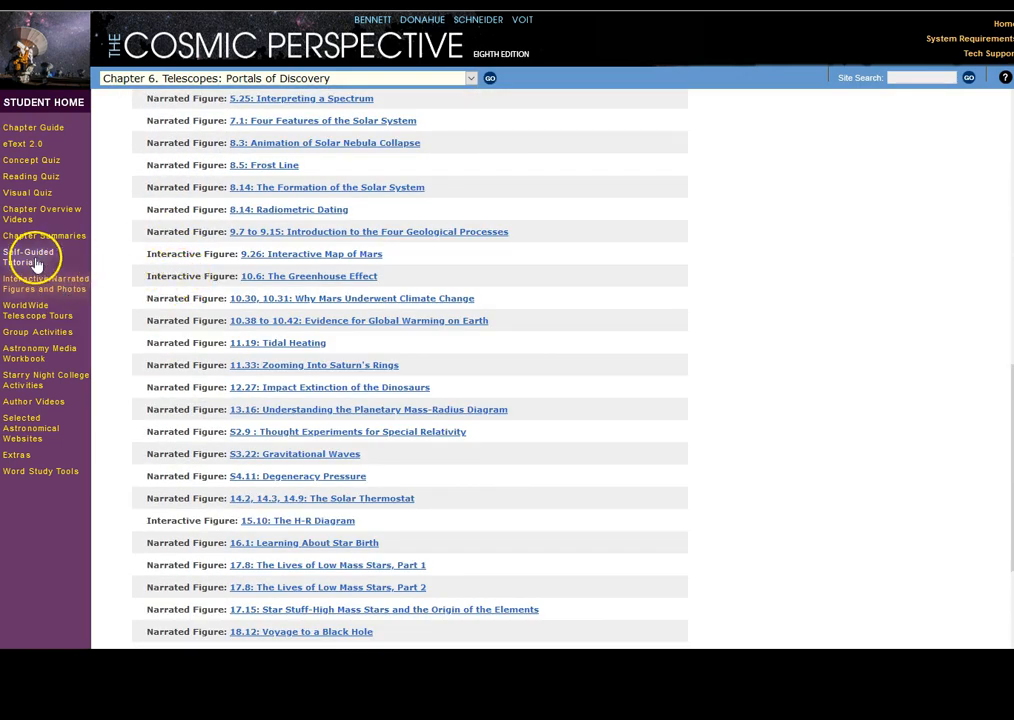
mouse_move(28, 257)
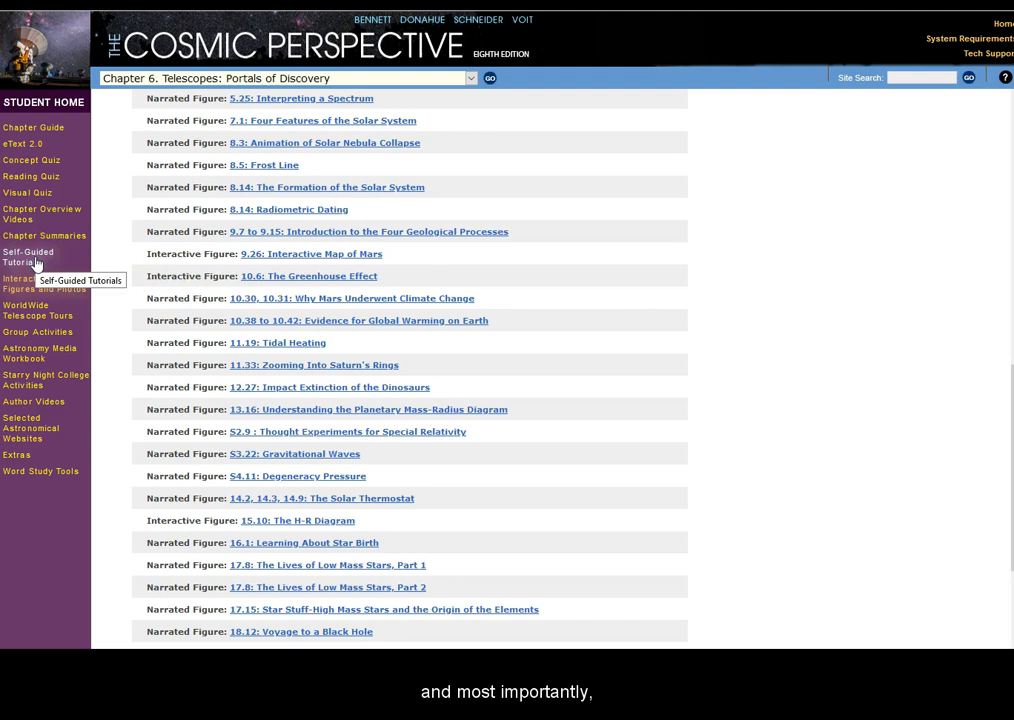
click(28, 257)
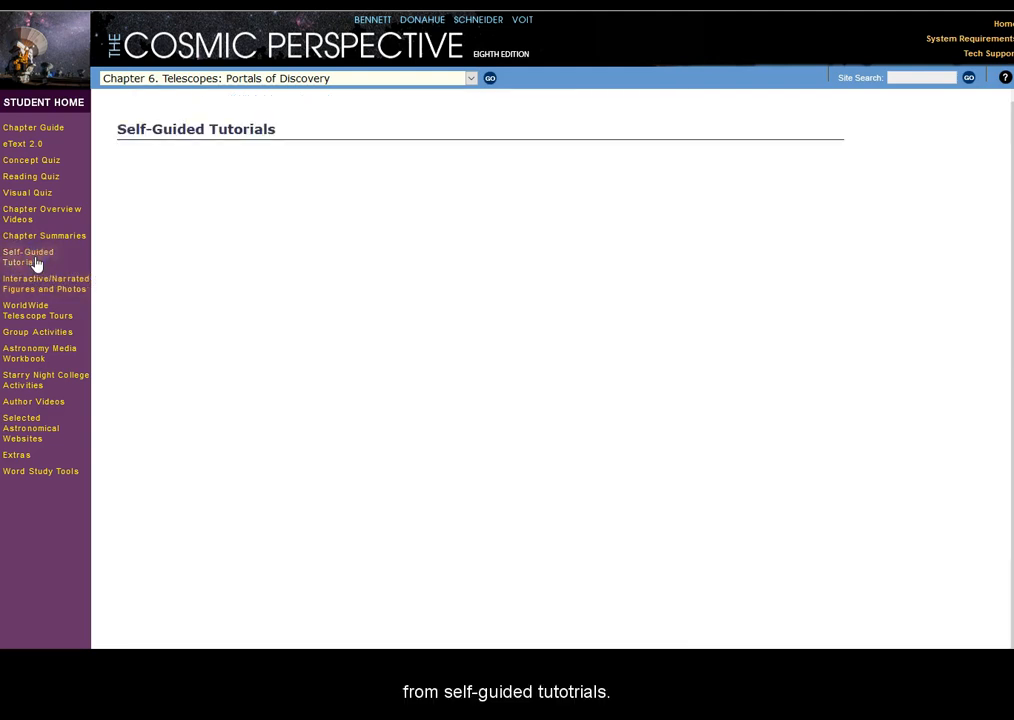
click(28, 257)
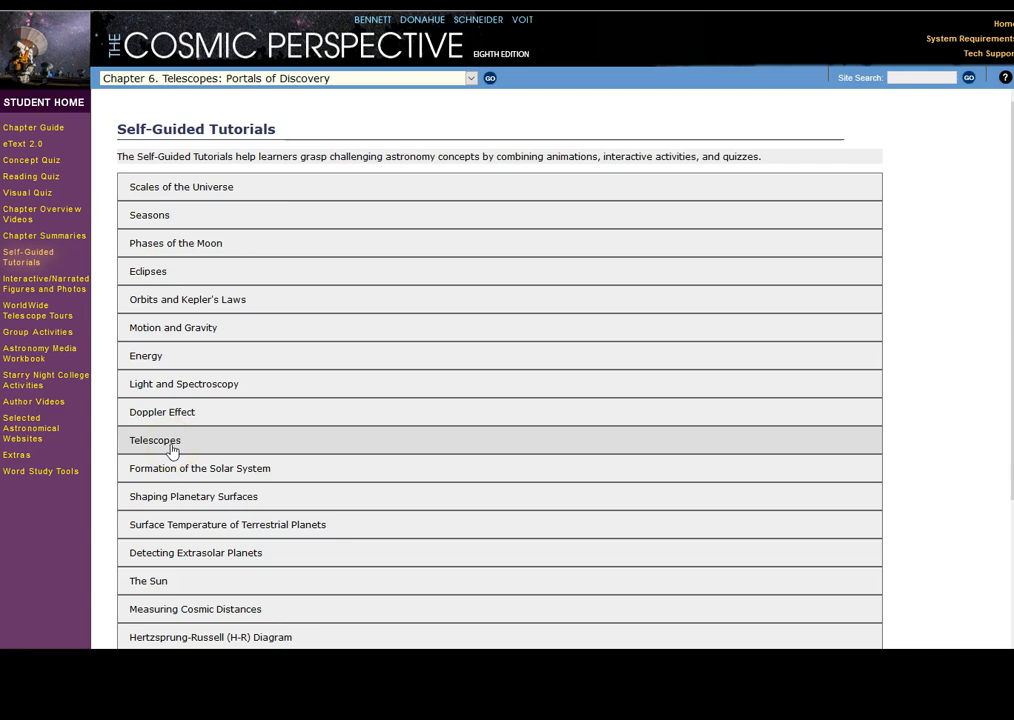
Launch the Telescopes tutorial and submit 'larger mirrors' as the prediction answer
click(155, 440)
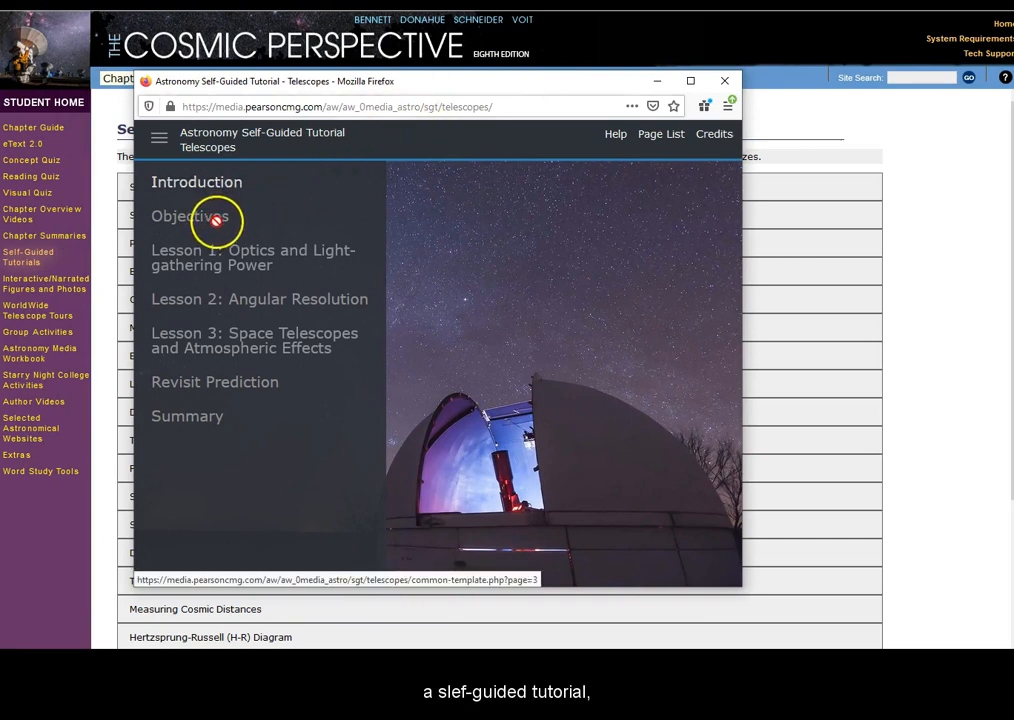
mouse_move(327, 513)
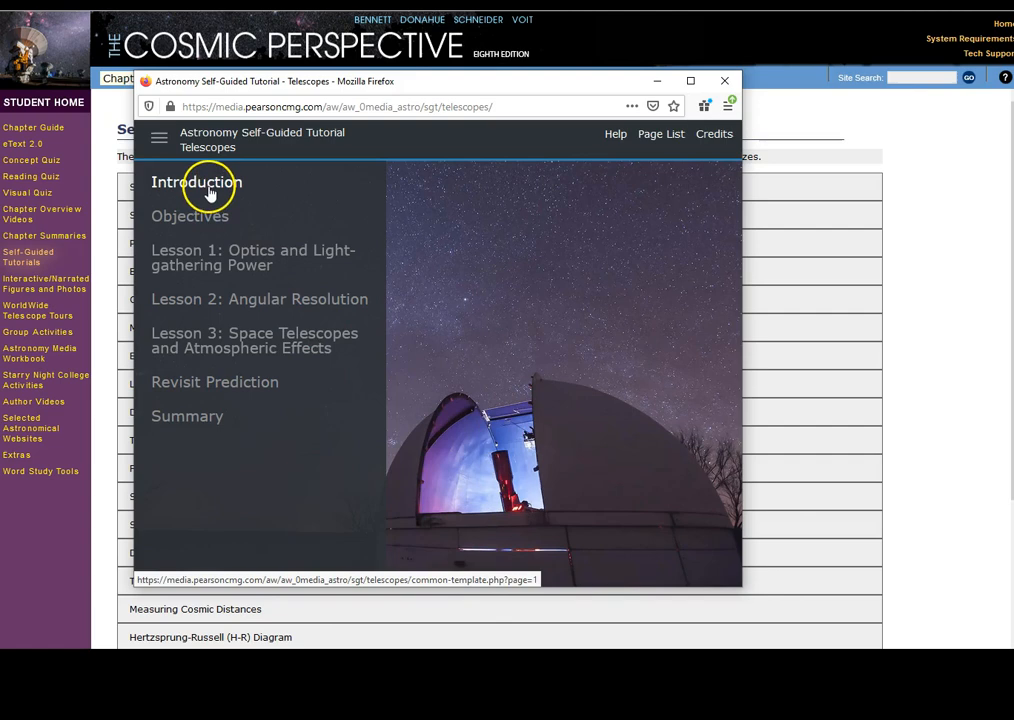
click(196, 182)
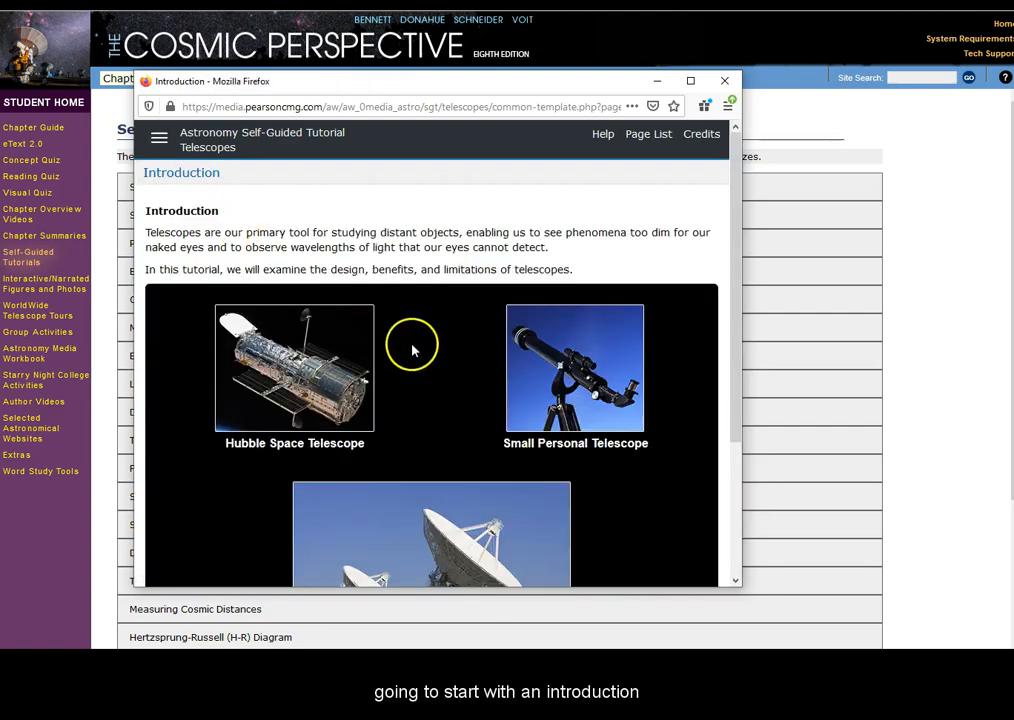
mouse_move(595, 425)
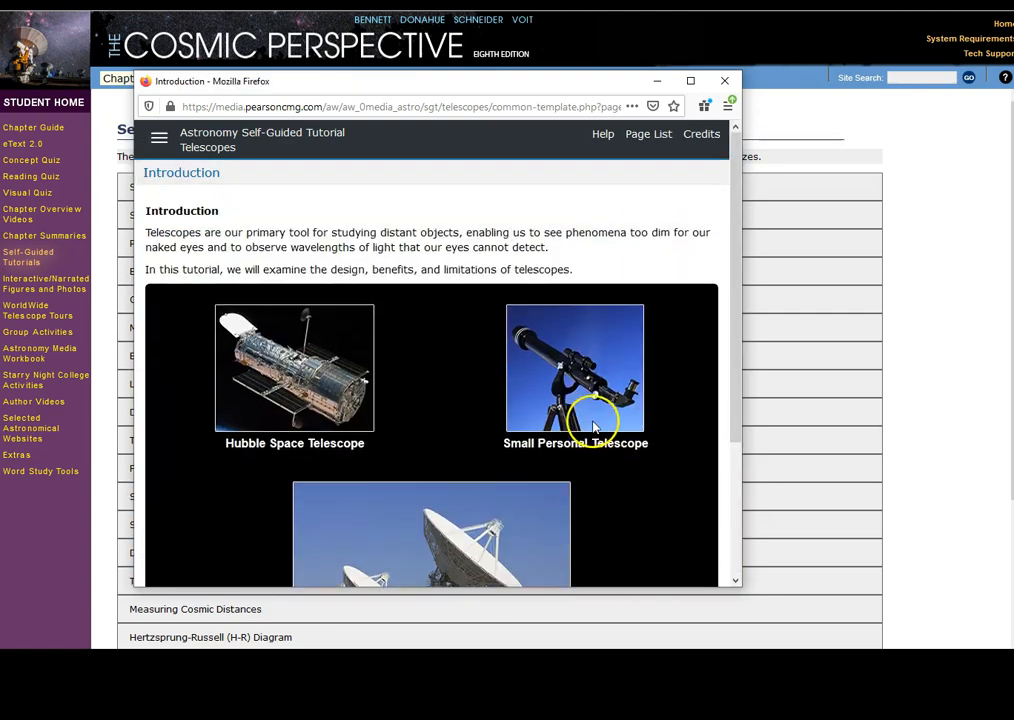
mouse_move(662, 405)
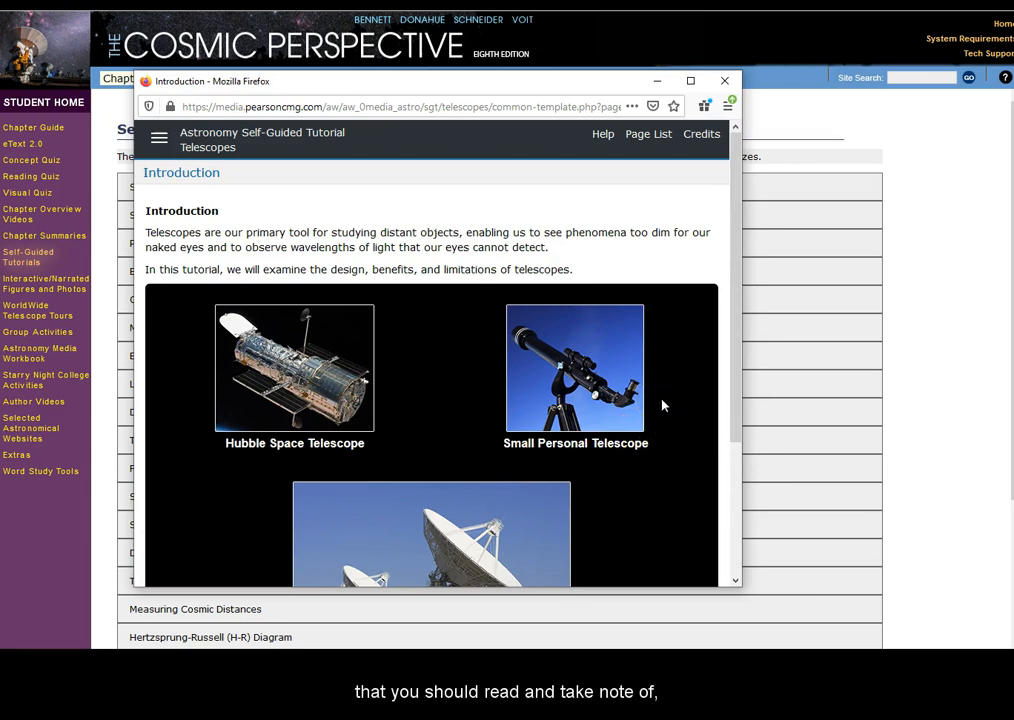
scroll(down, 3)
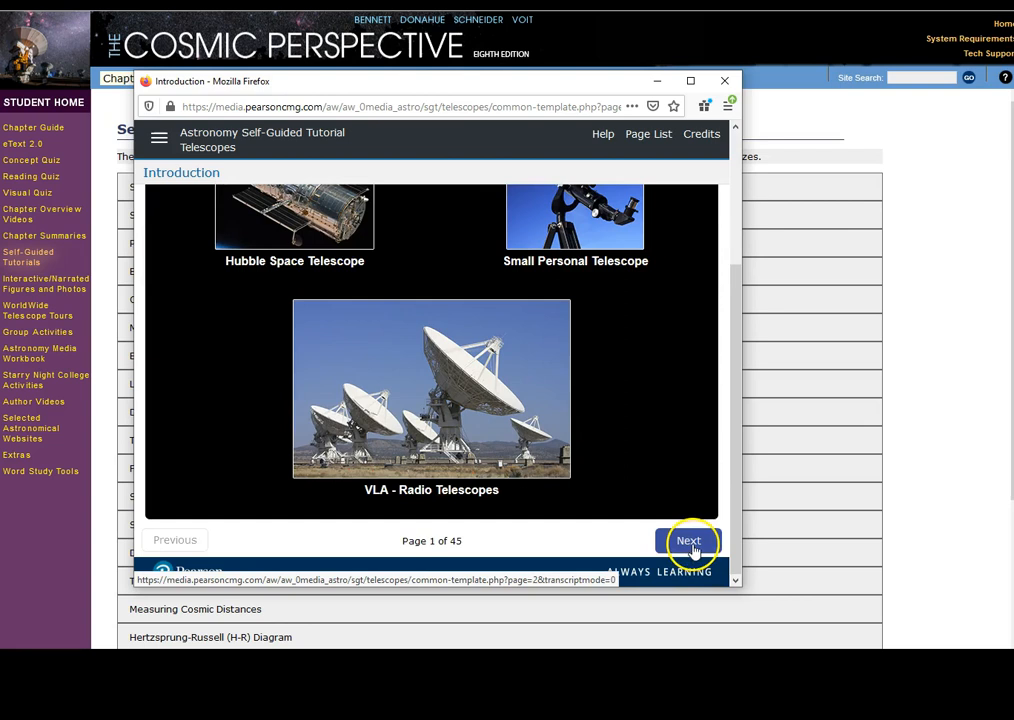
click(689, 540)
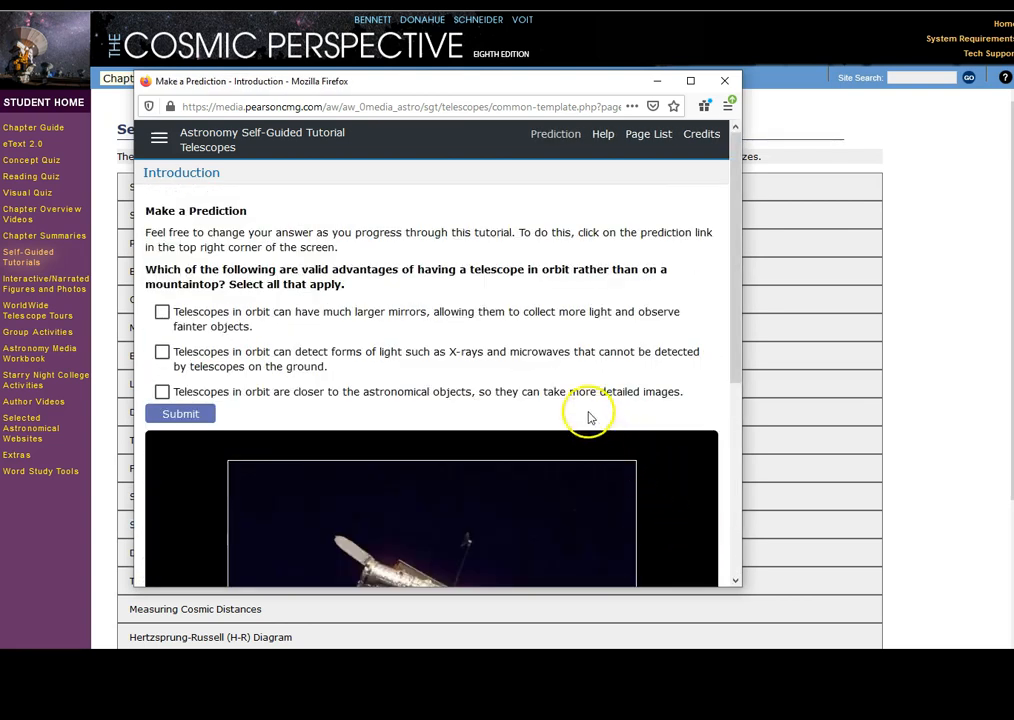
mouse_move(200, 270)
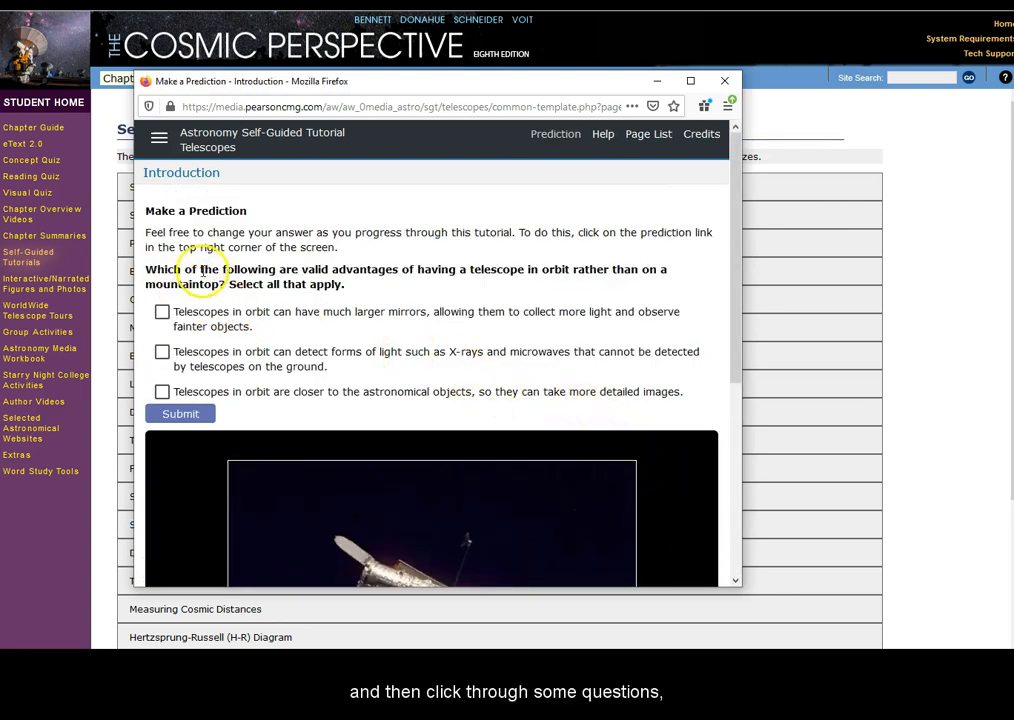
click(180, 413)
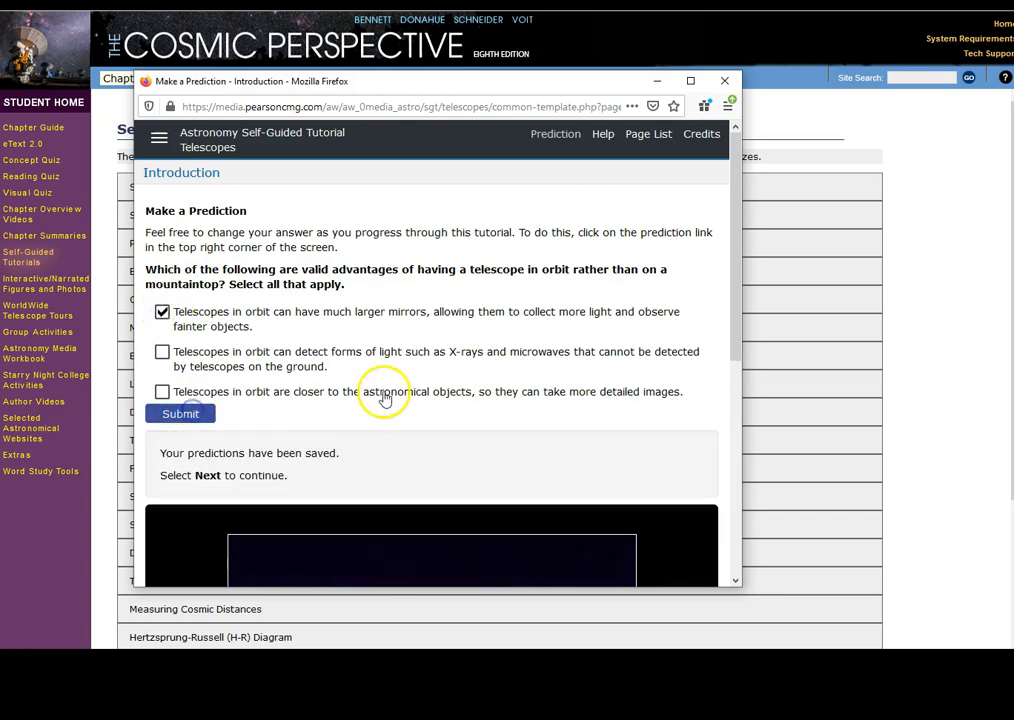
click(688, 540)
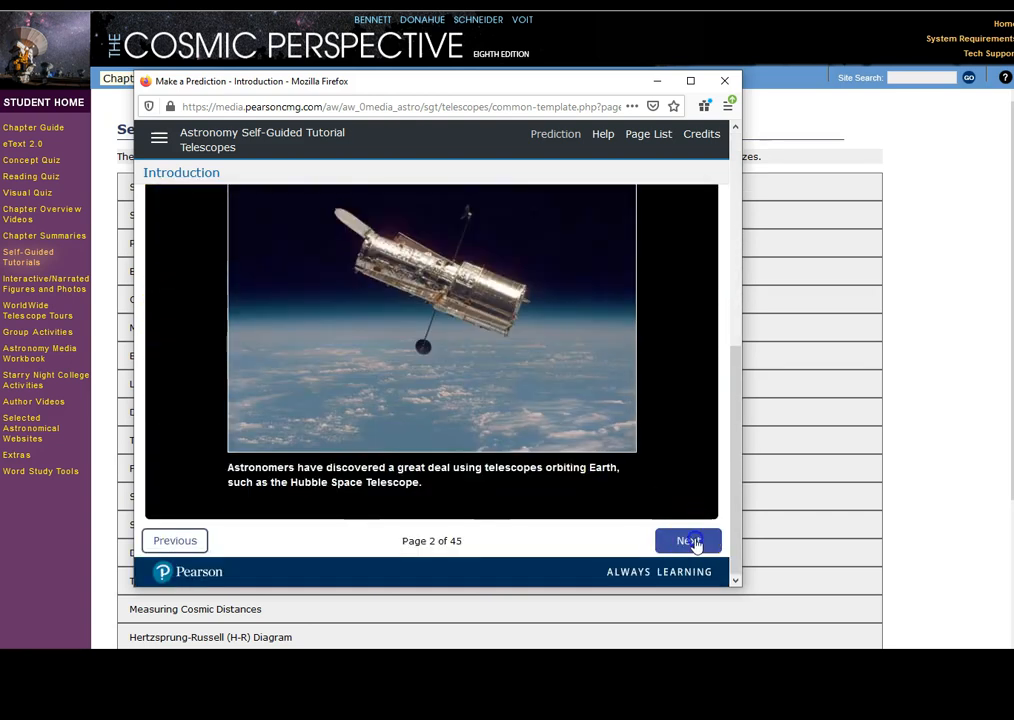
Advance past the Objectives and lessons, play the parallel light rays animation, reach page 7
click(687, 540)
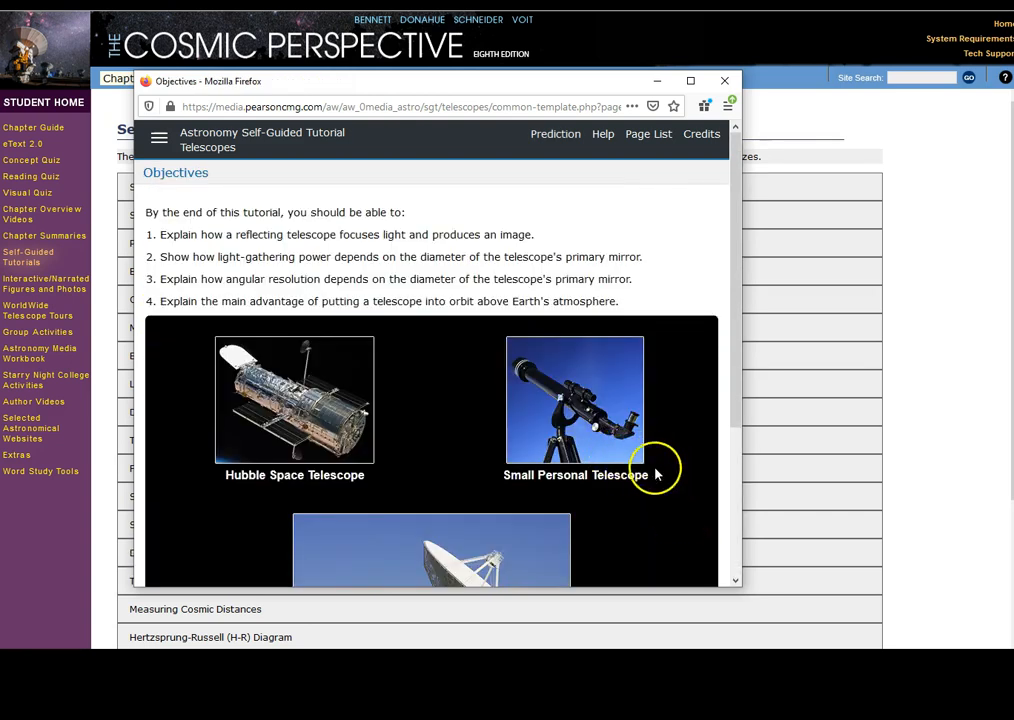
scroll(down, 3)
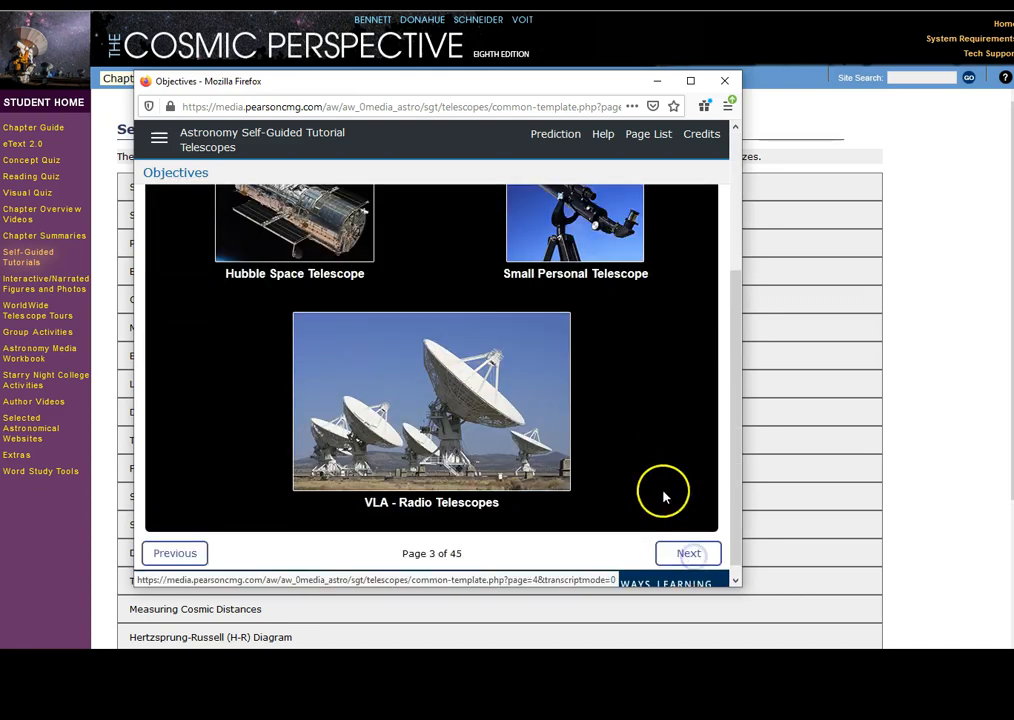
click(688, 553)
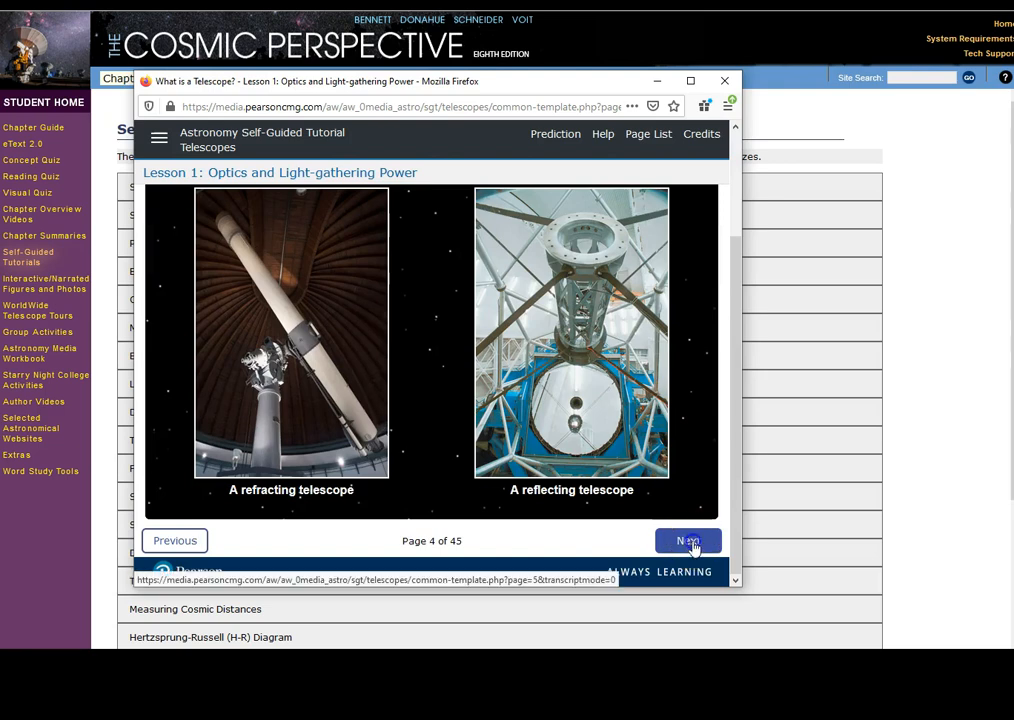
click(688, 540)
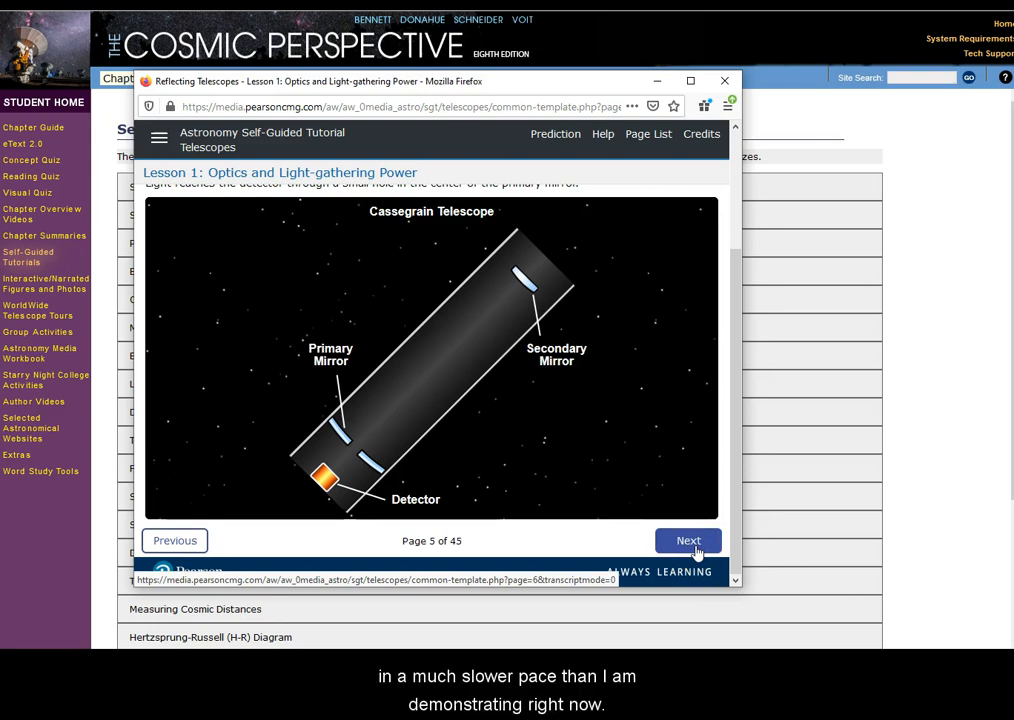
click(688, 540)
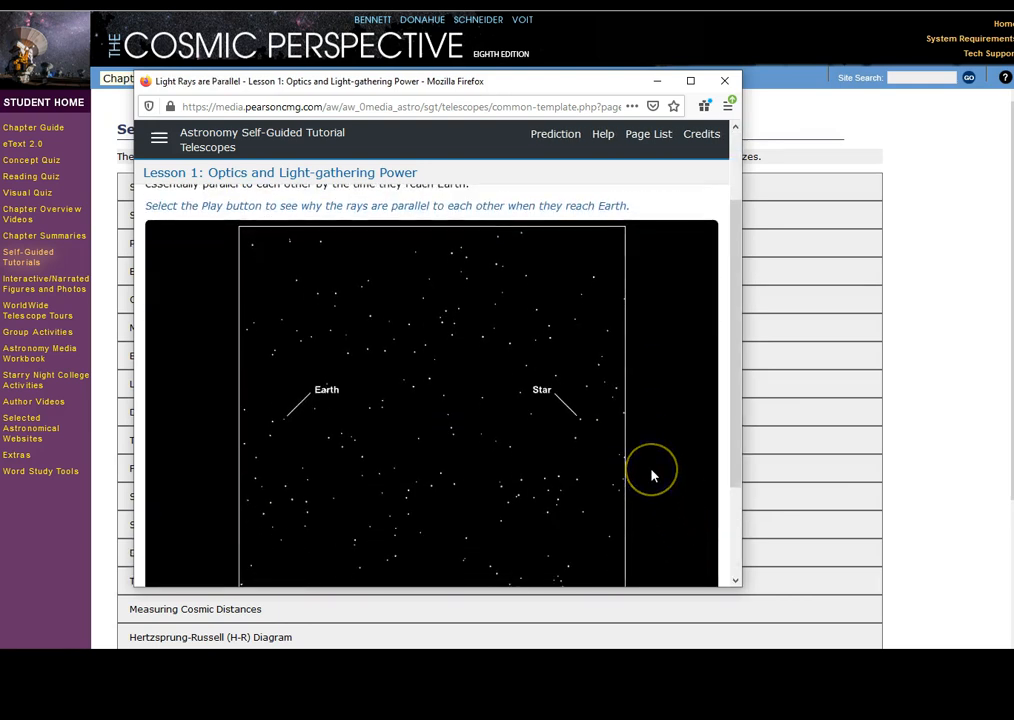
scroll(down, 3)
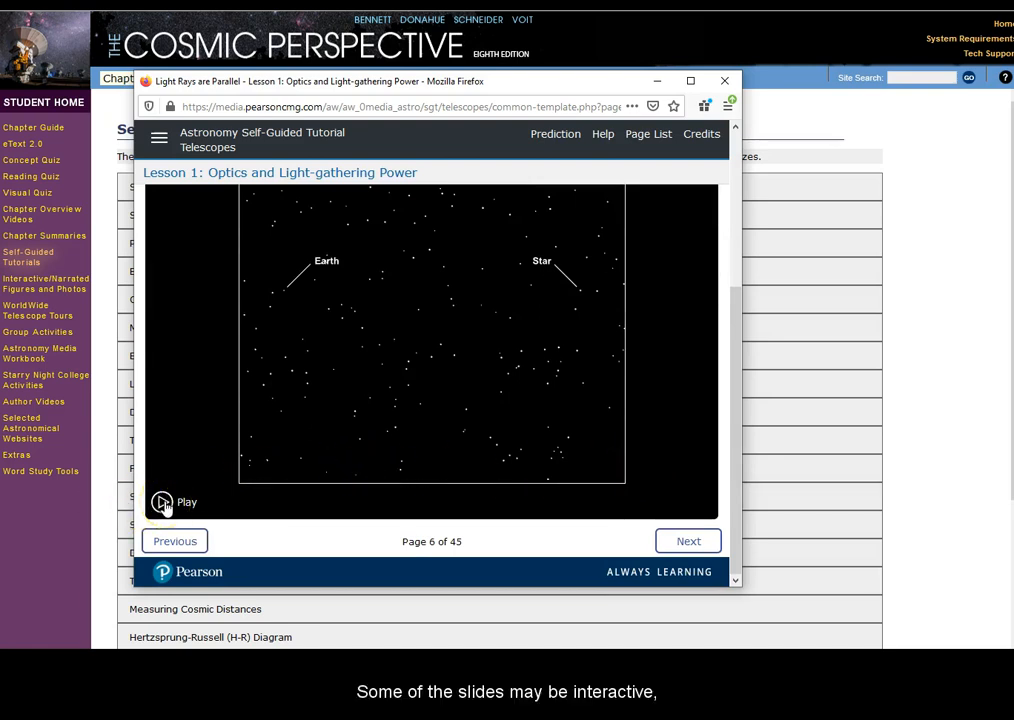
click(163, 502)
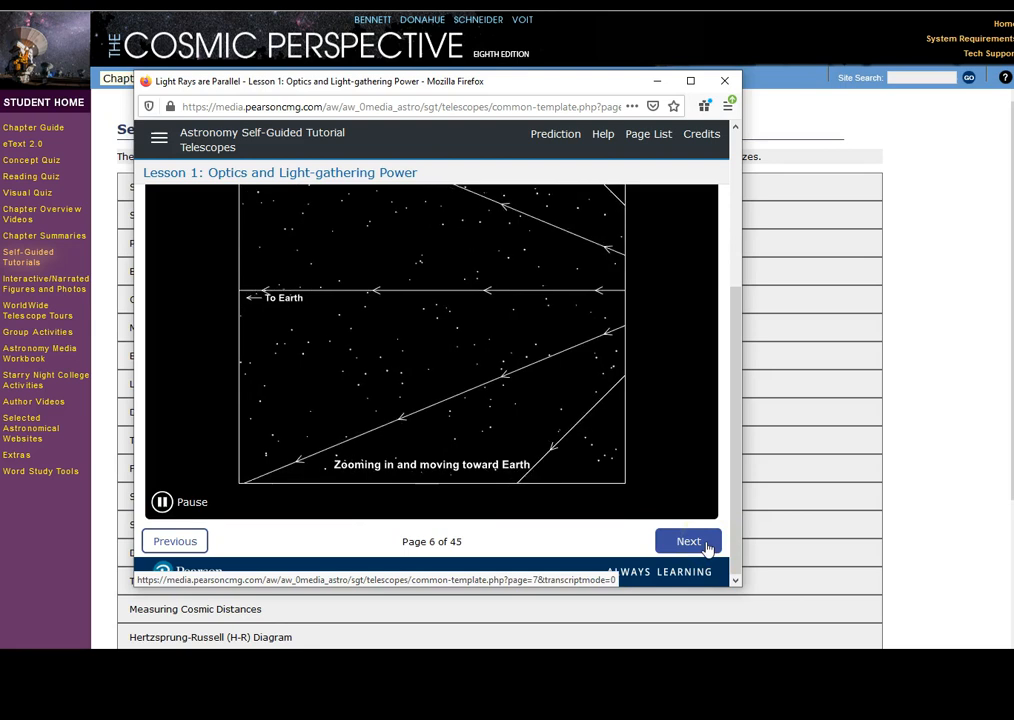
click(688, 541)
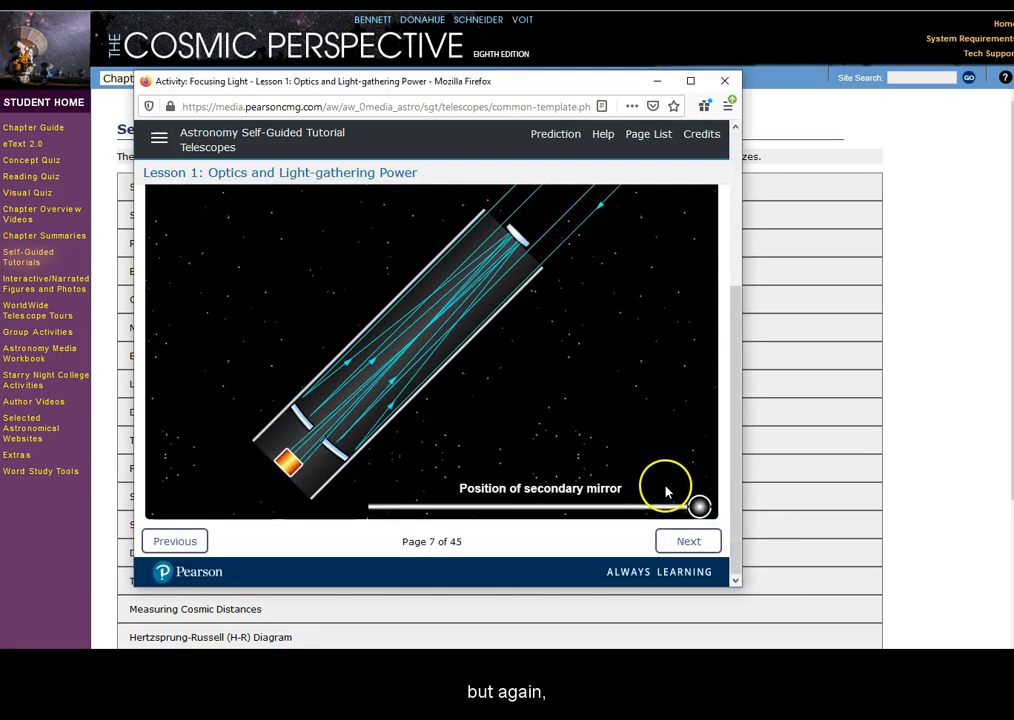
Slide the secondary mirror back and forth, settling where light focuses on the detector
drag(698, 507, 472, 507)
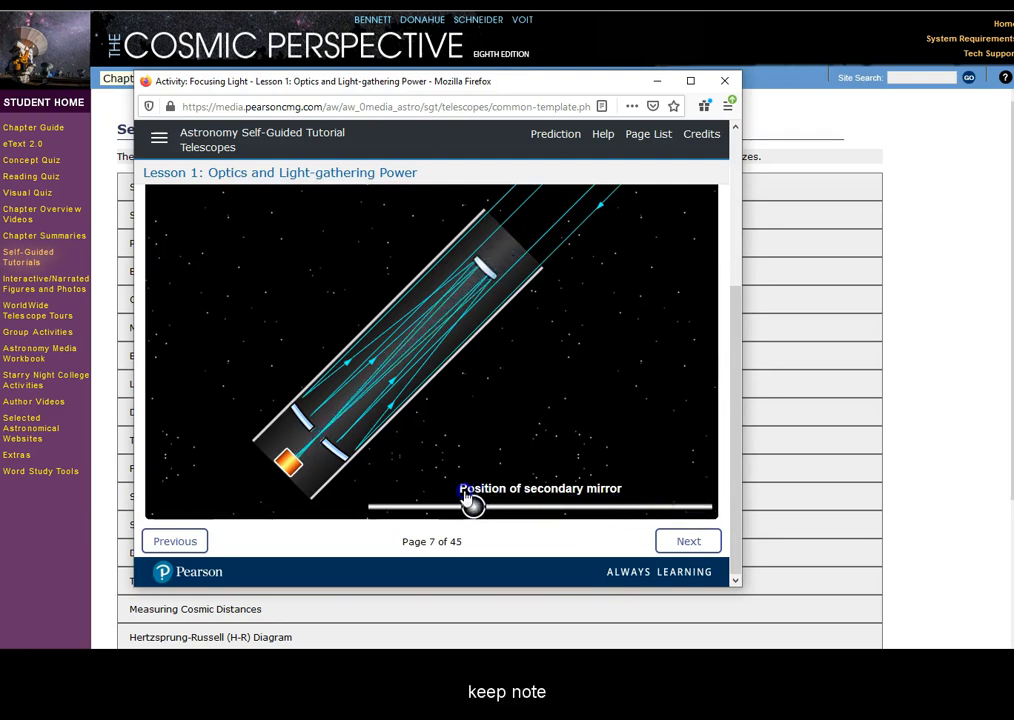
drag(475, 505, 675, 505)
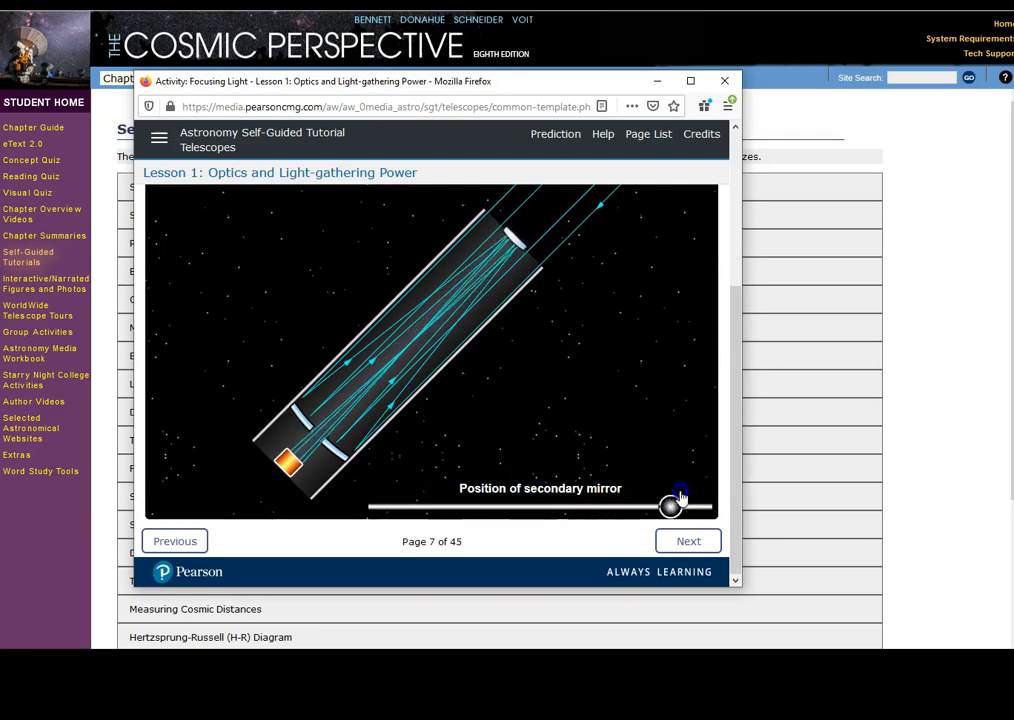
drag(680, 500, 648, 505)
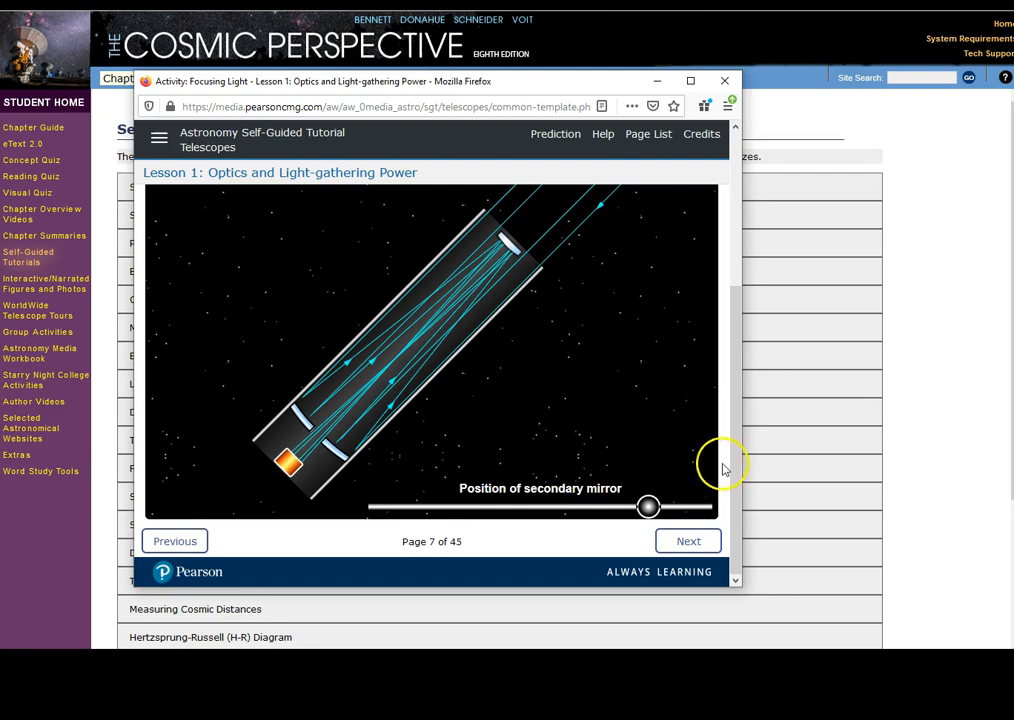
mouse_move(723, 398)
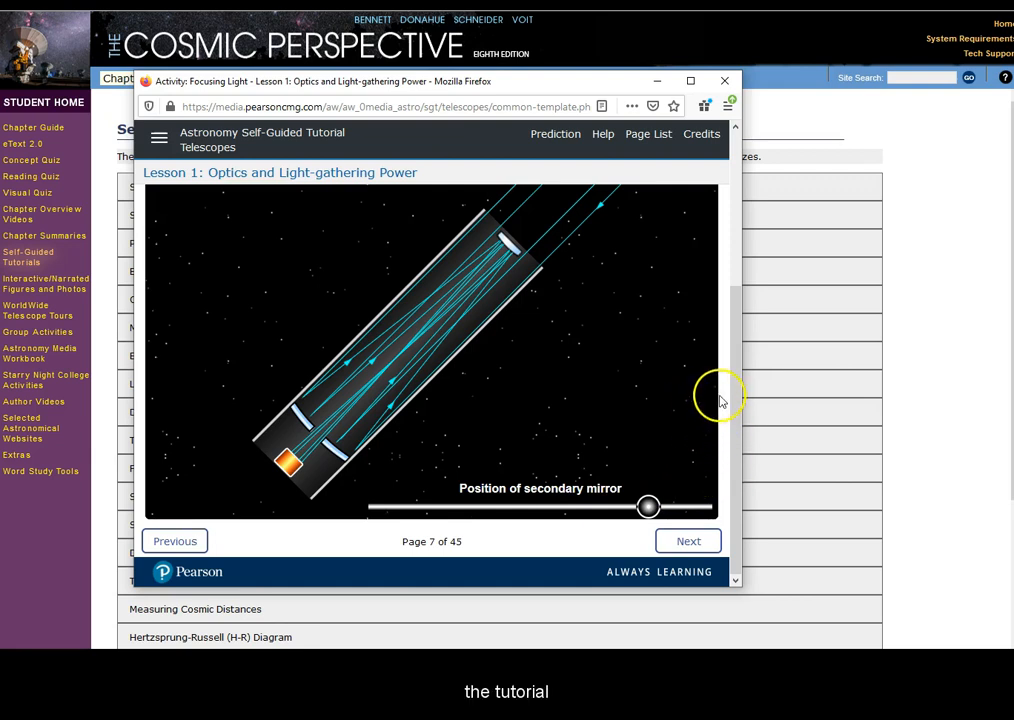
mouse_move(707, 418)
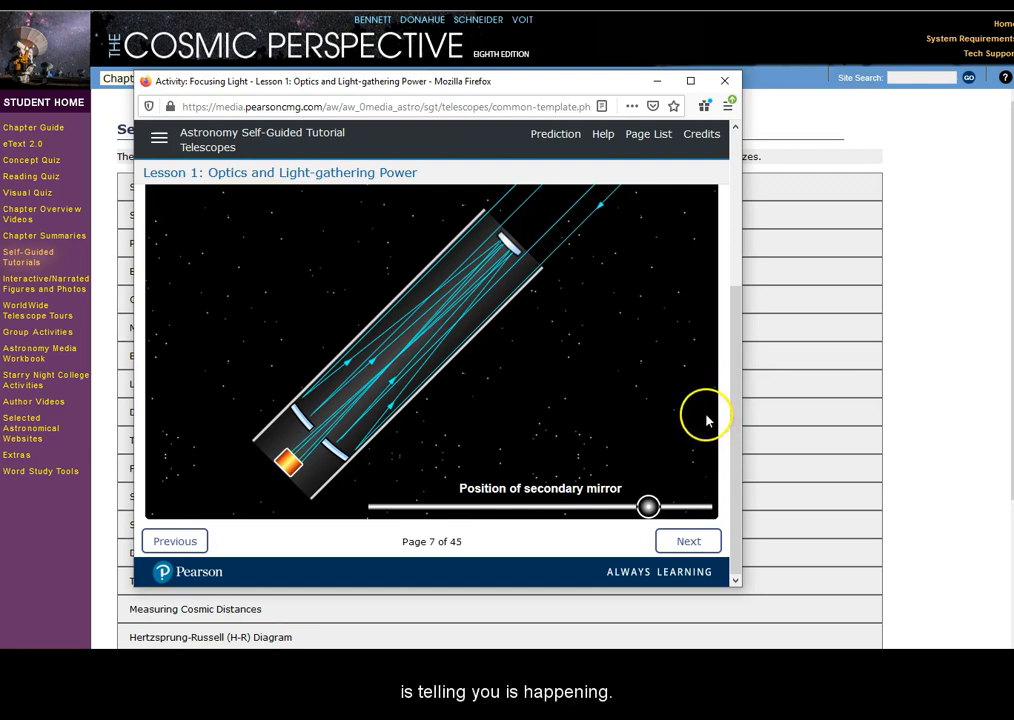
mouse_move(853, 387)
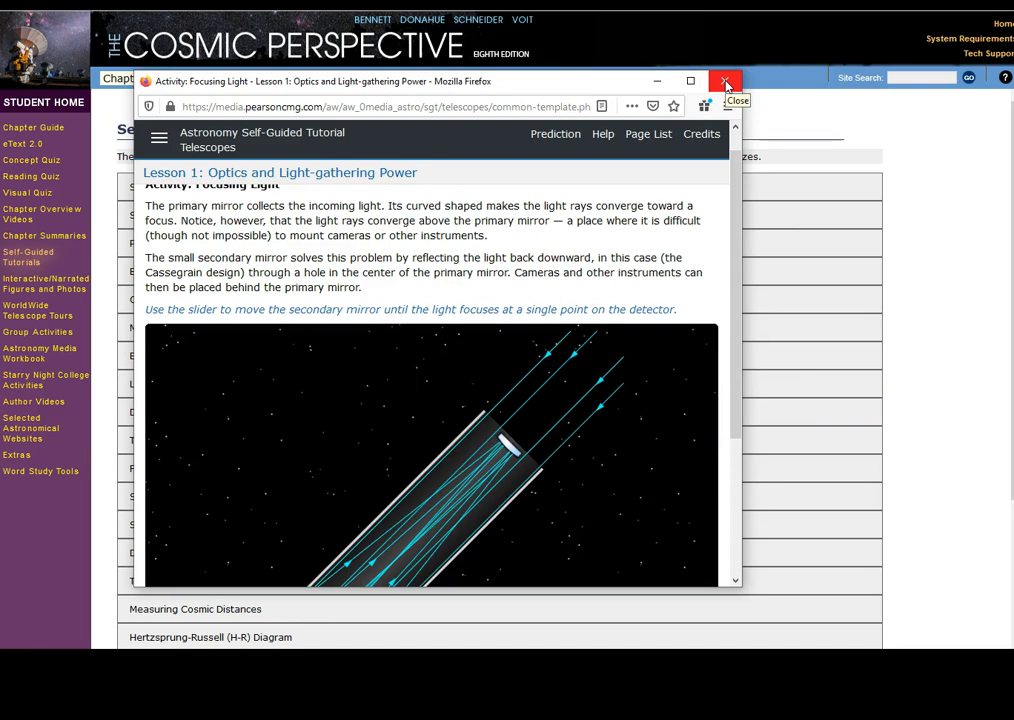
Close the Telescopes tutorial window and open Chapter 6's 15-question Concept Quiz
click(725, 82)
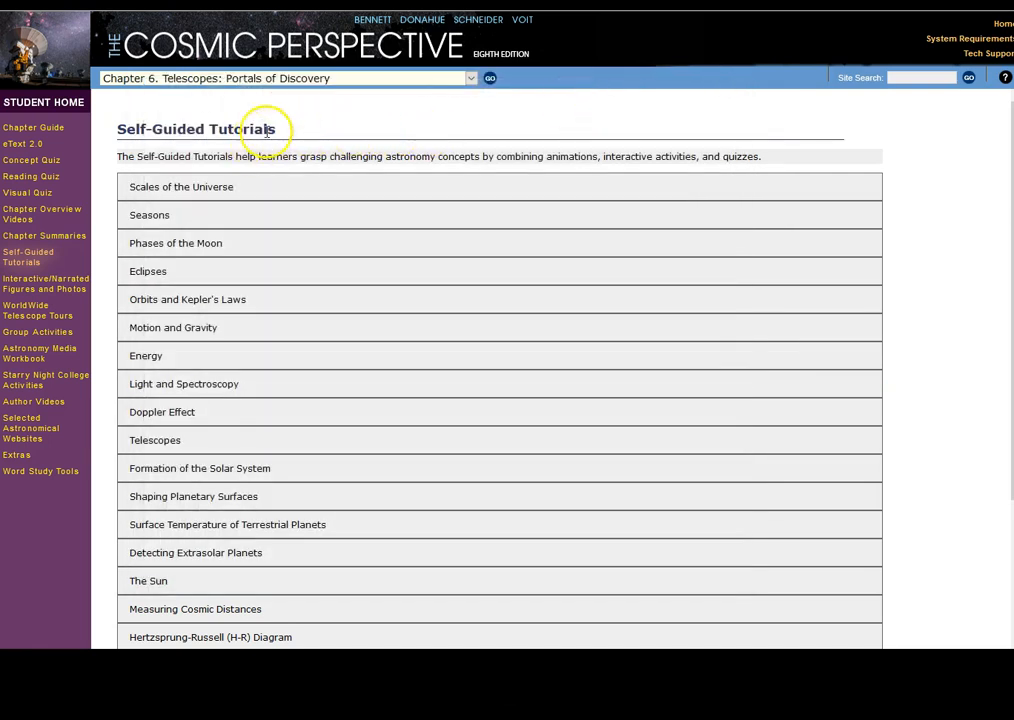
mouse_move(31, 160)
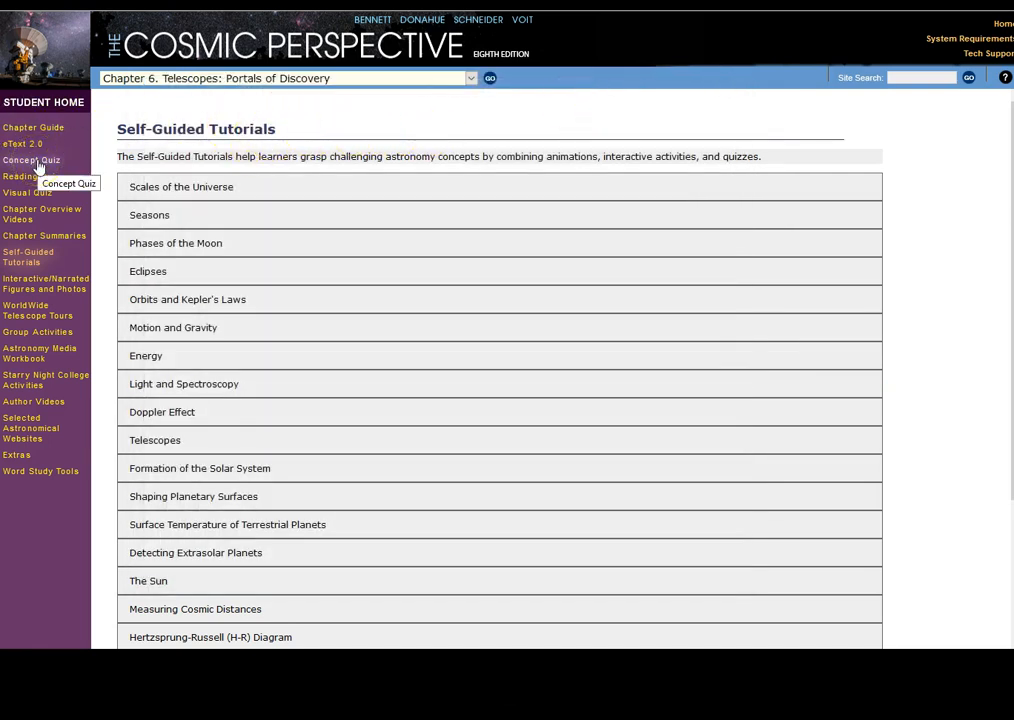
mouse_move(29, 192)
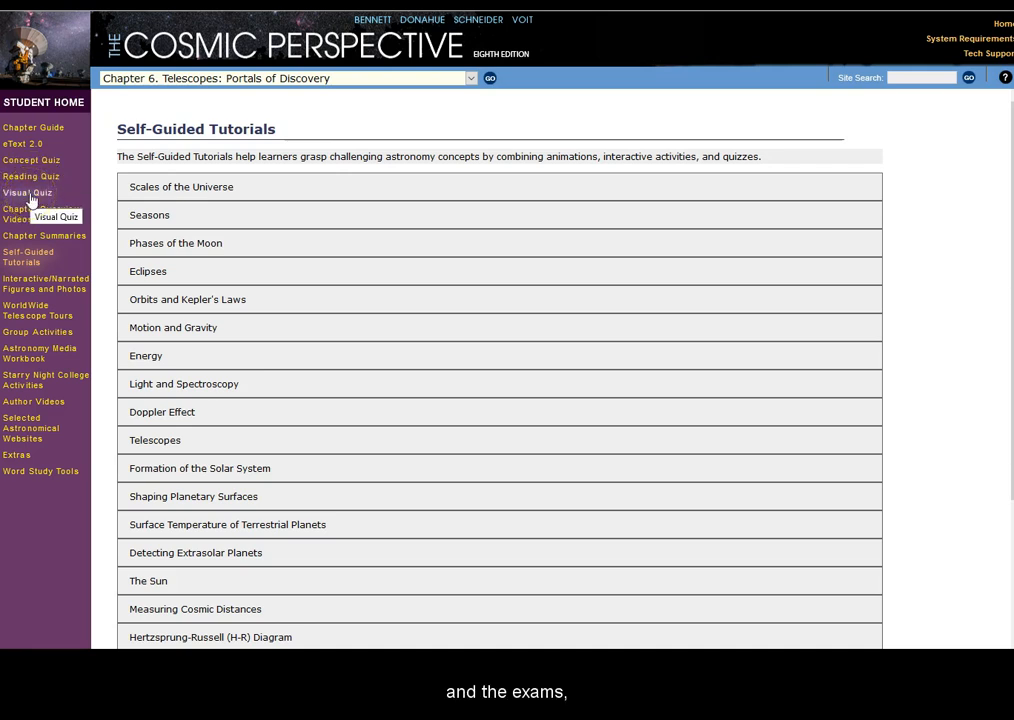
click(31, 160)
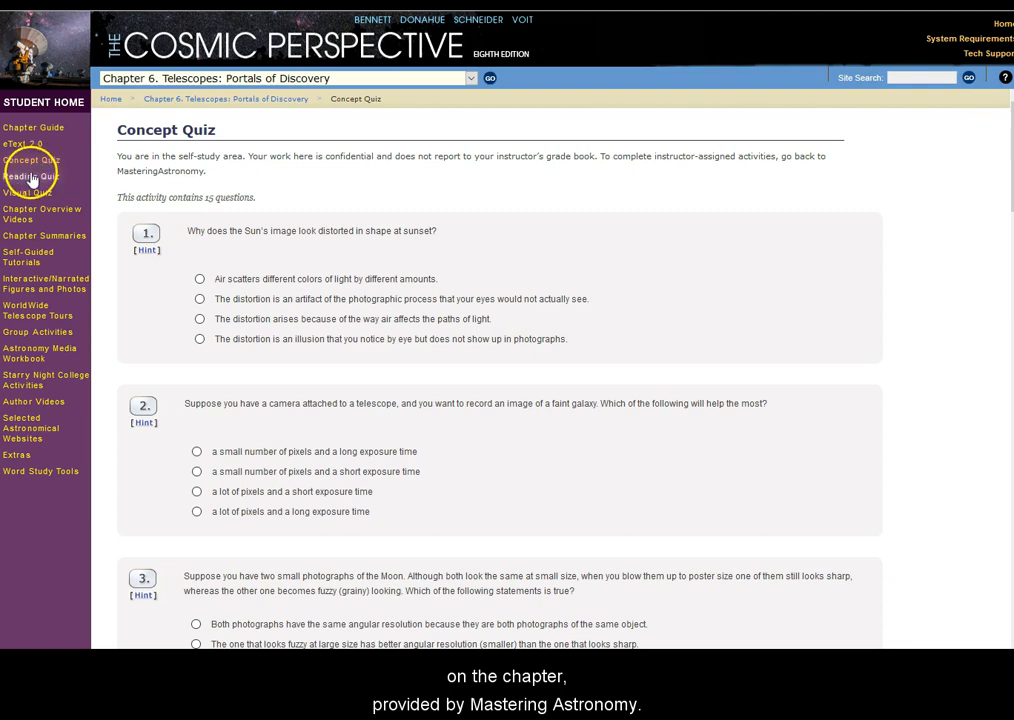
Open eText 2.0 to return to Chapter 6's Exercises and Problems
click(31, 176)
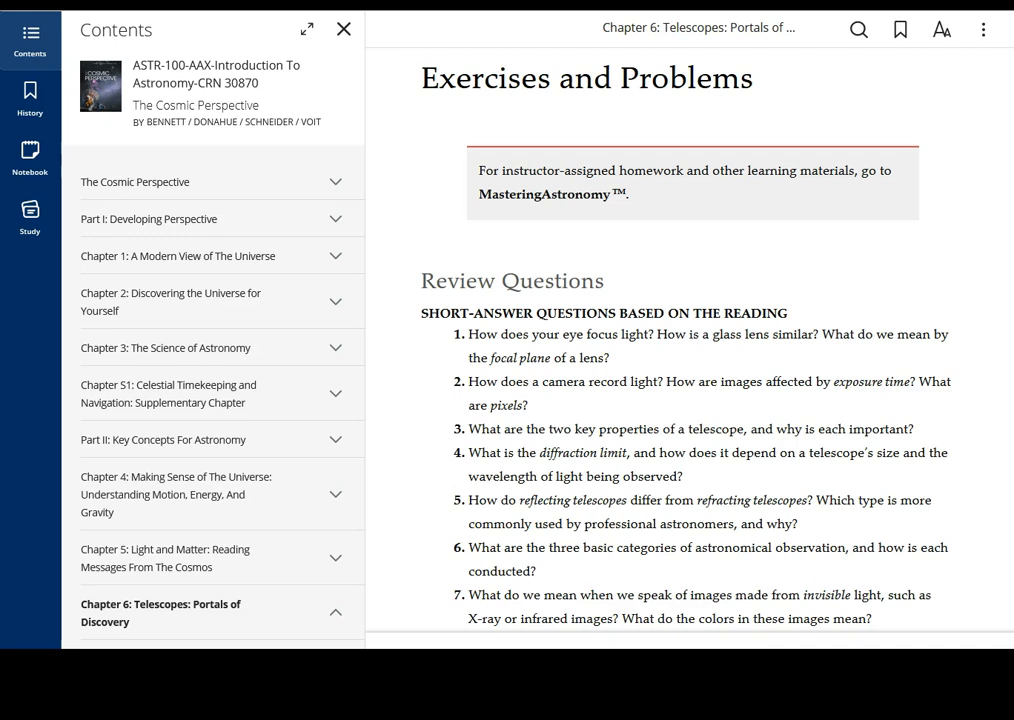
mouse_move(122, 82)
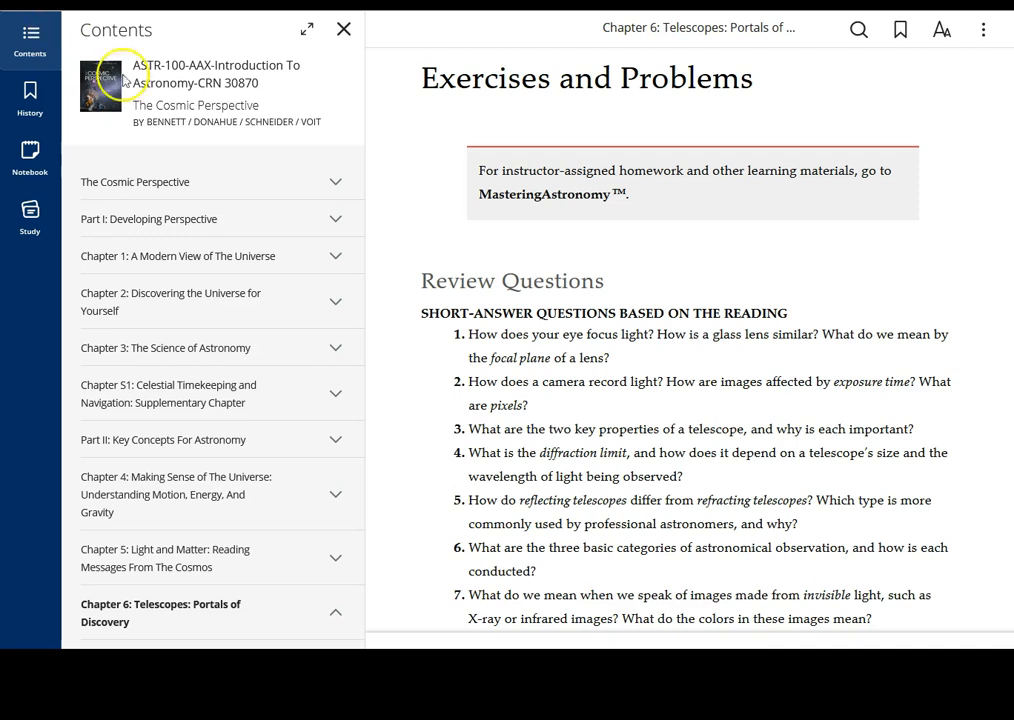
mouse_move(385, 230)
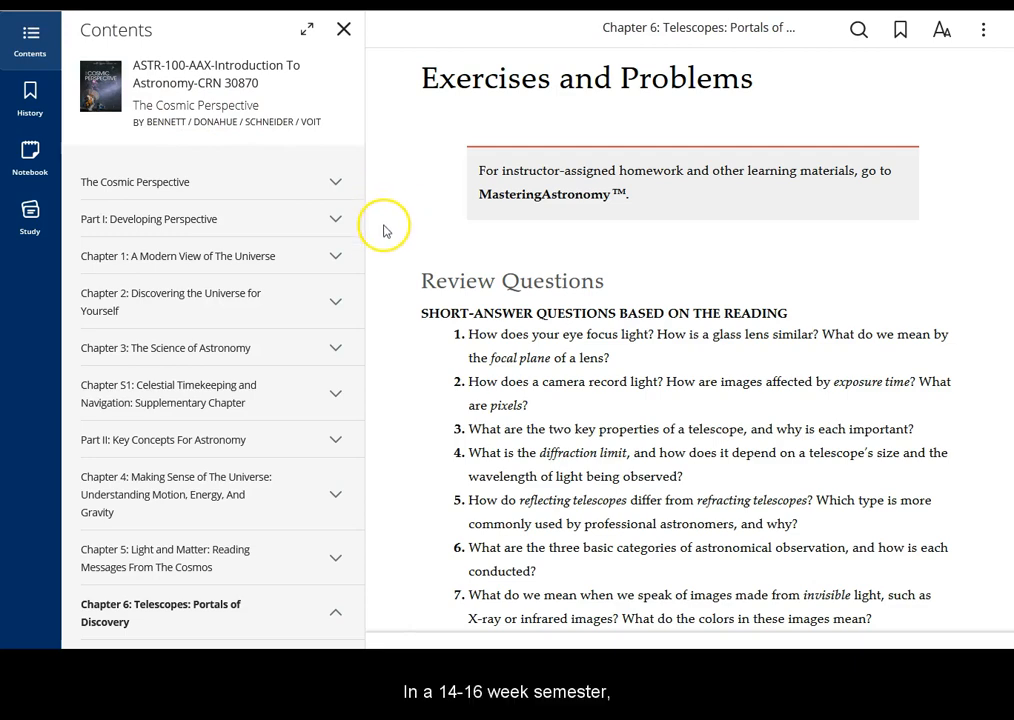
mouse_move(392, 263)
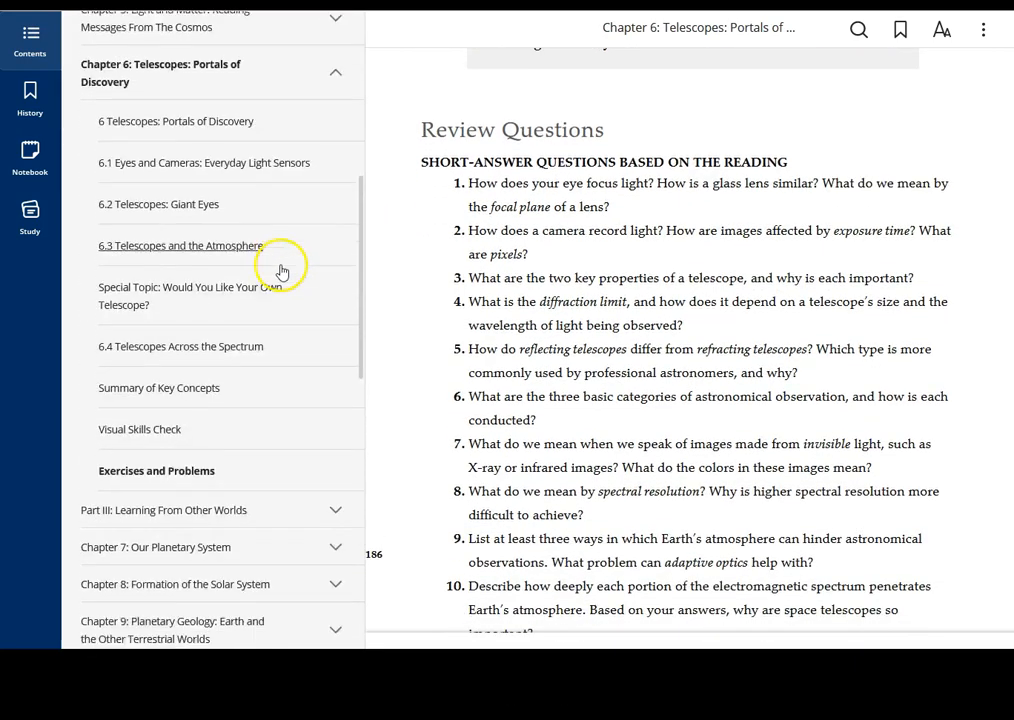
scroll(down, 3)
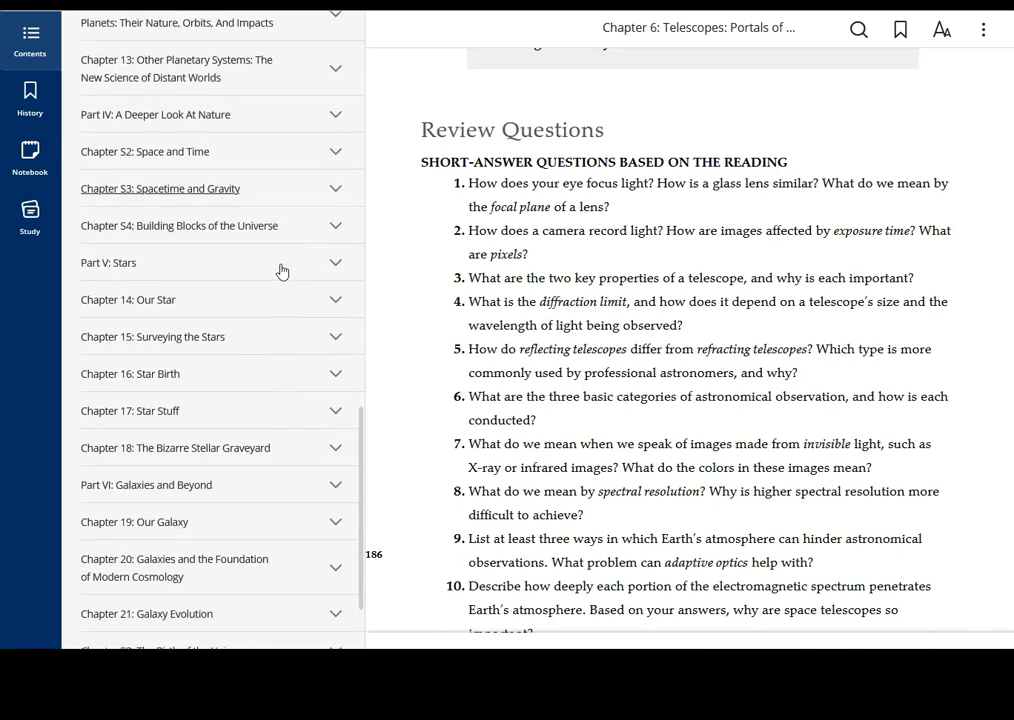
scroll(down, 3)
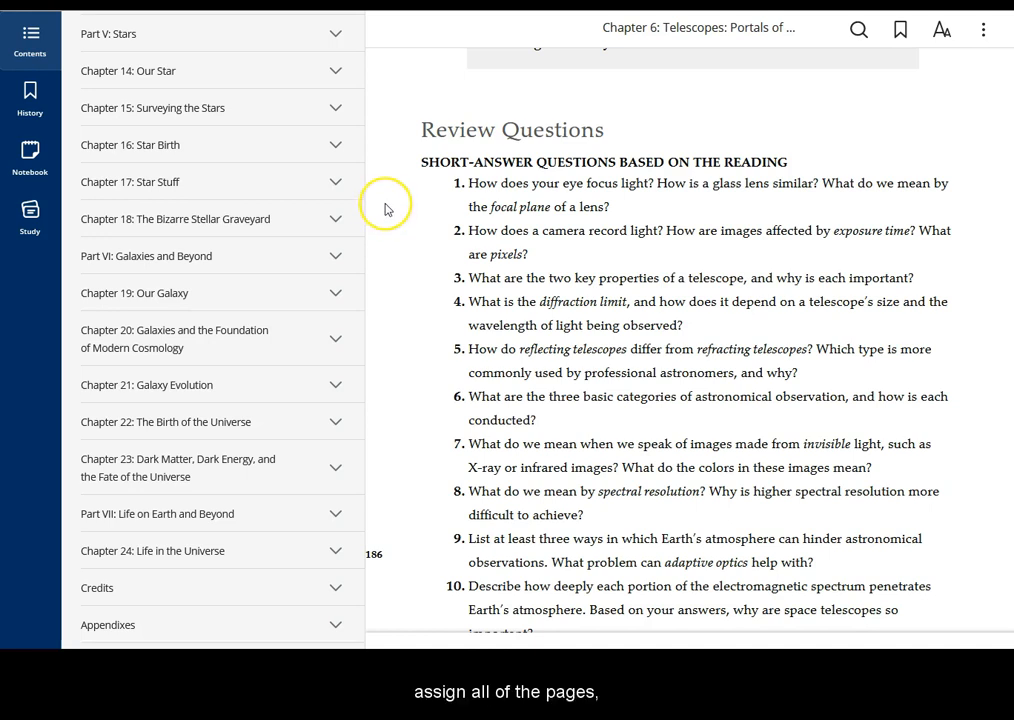
mouse_move(389, 210)
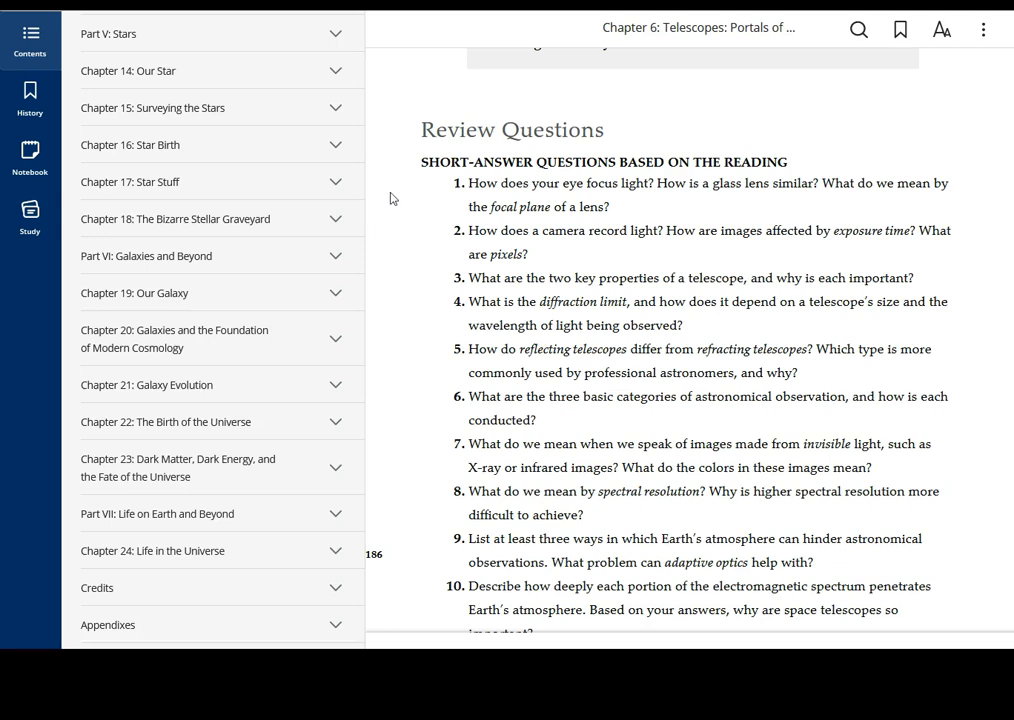
mouse_move(397, 135)
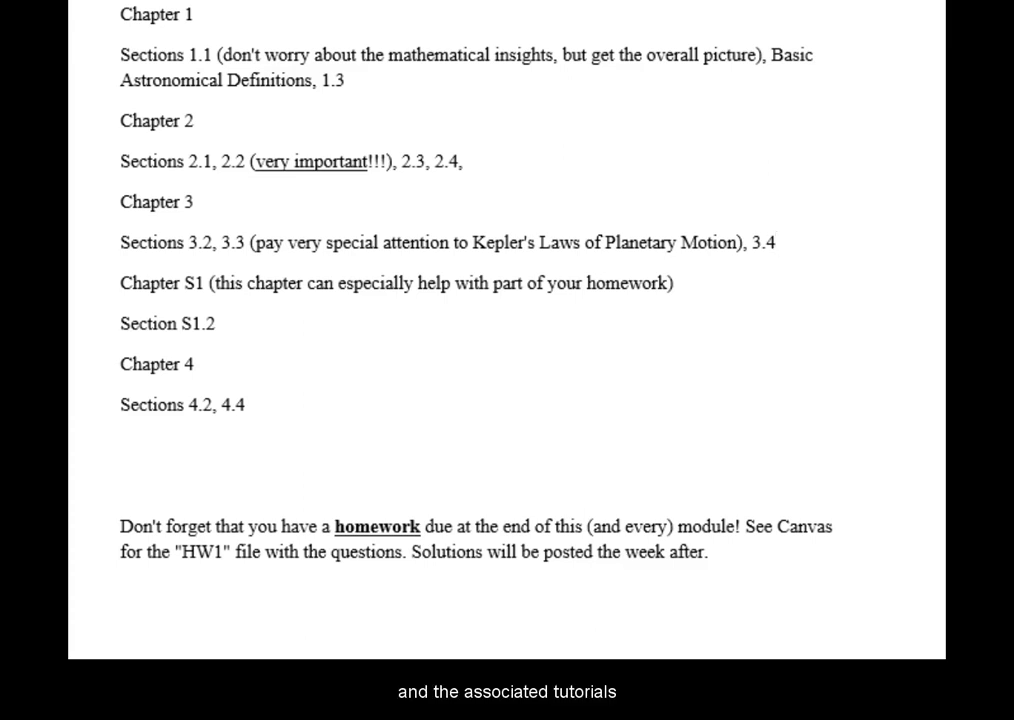
click(778, 242)
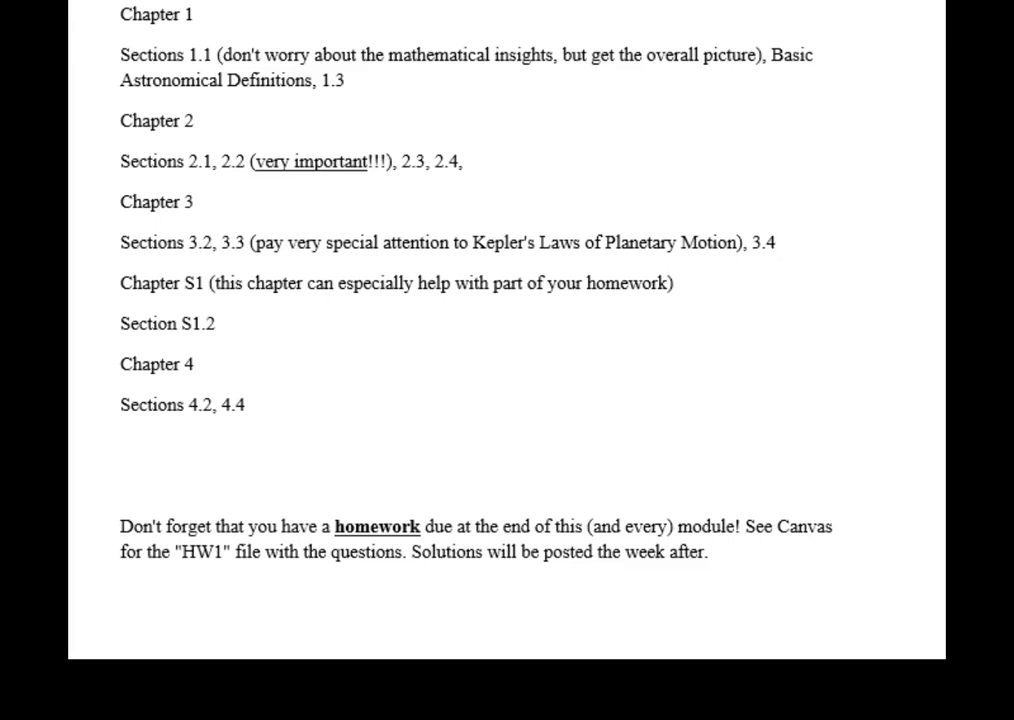
click(778, 242)
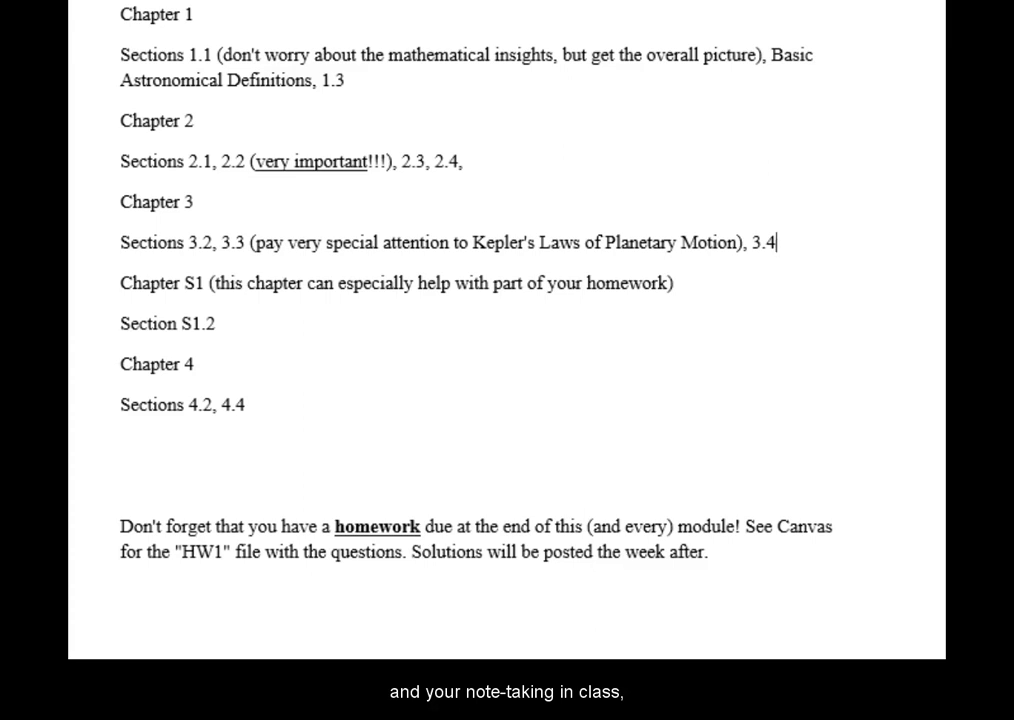